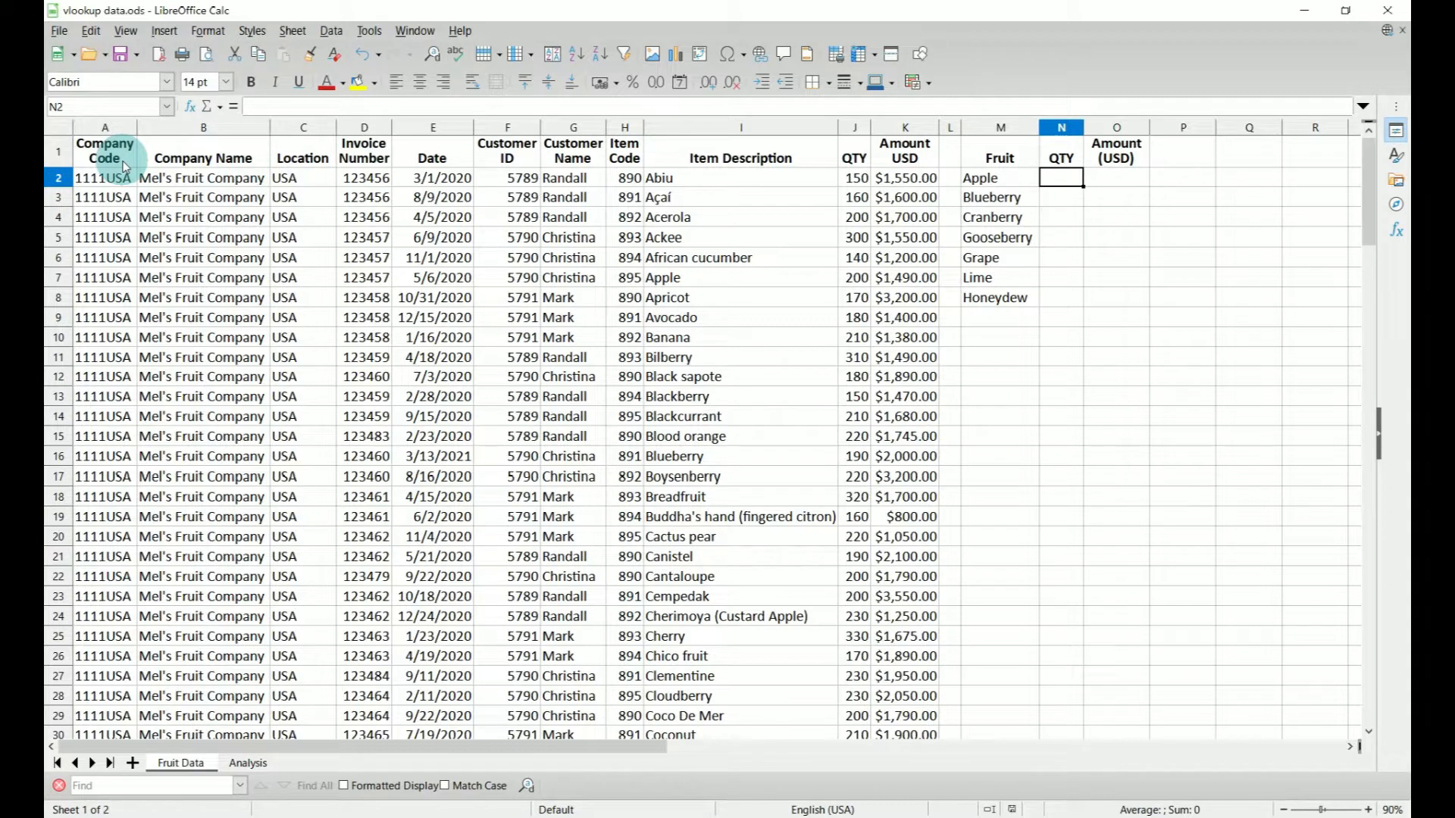
pyautogui.moveTo(715, 125)
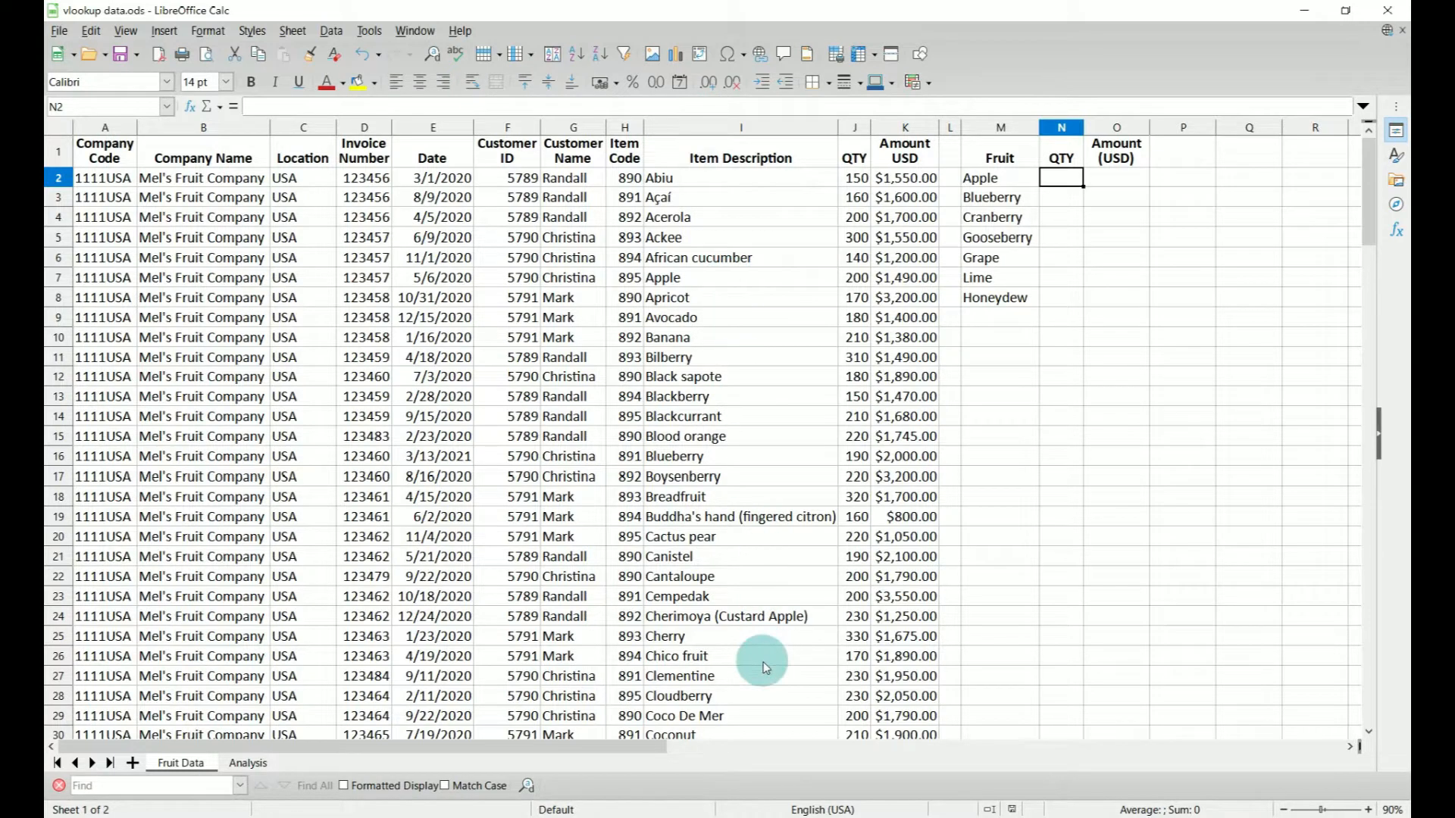
pyautogui.moveTo(849, 158)
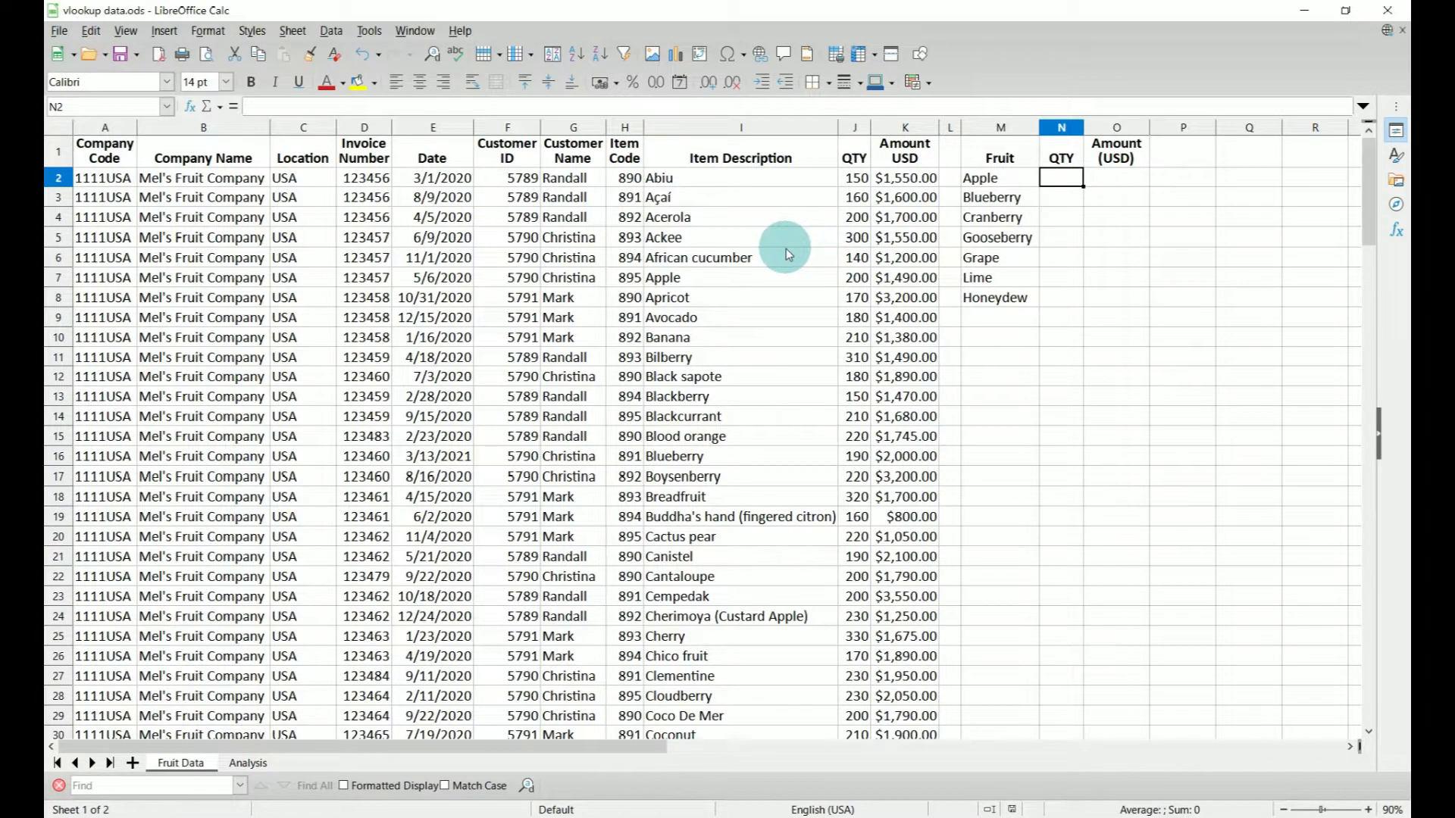
pyautogui.moveTo(1145, 159)
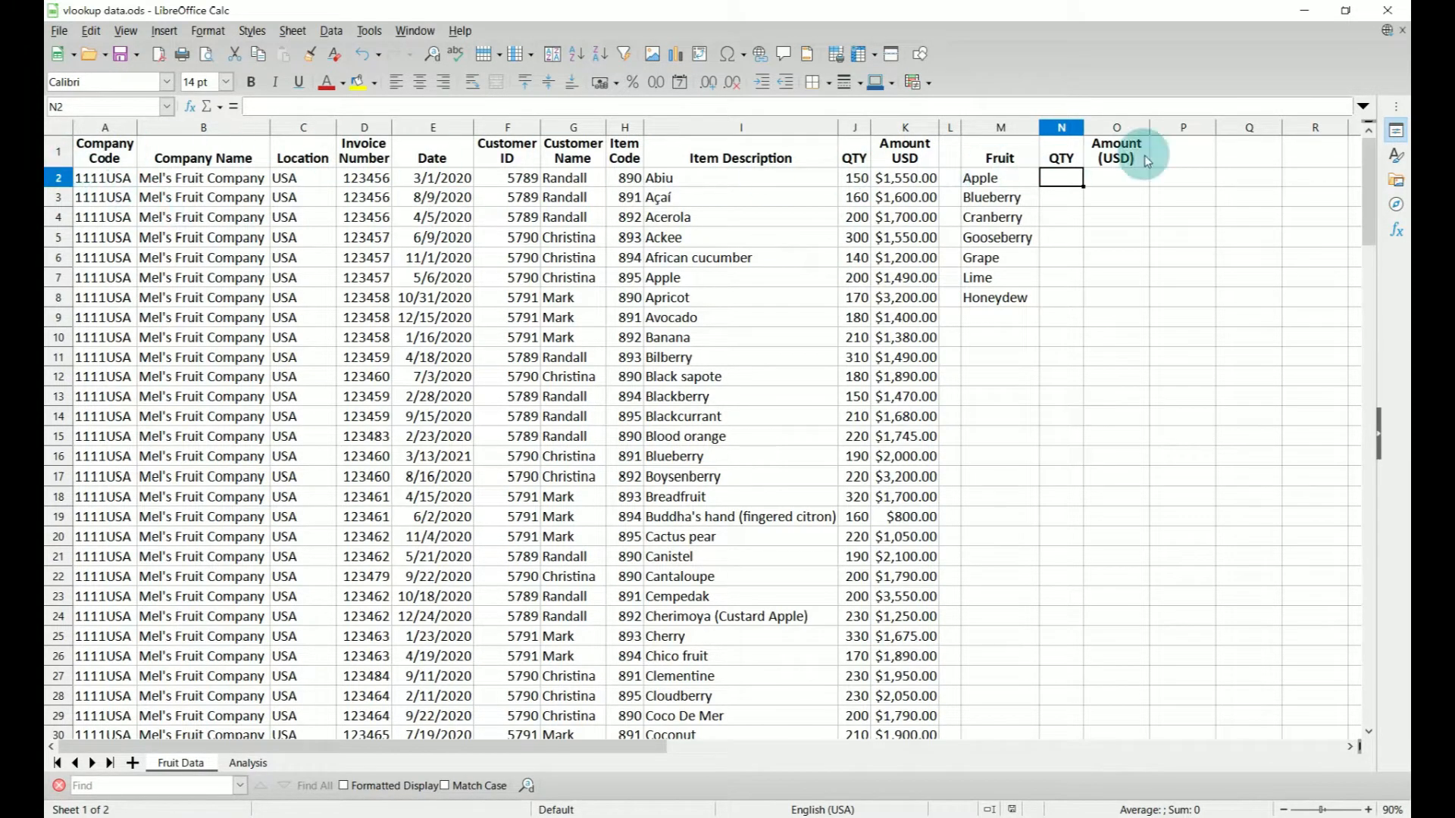
pyautogui.moveTo(747, 244)
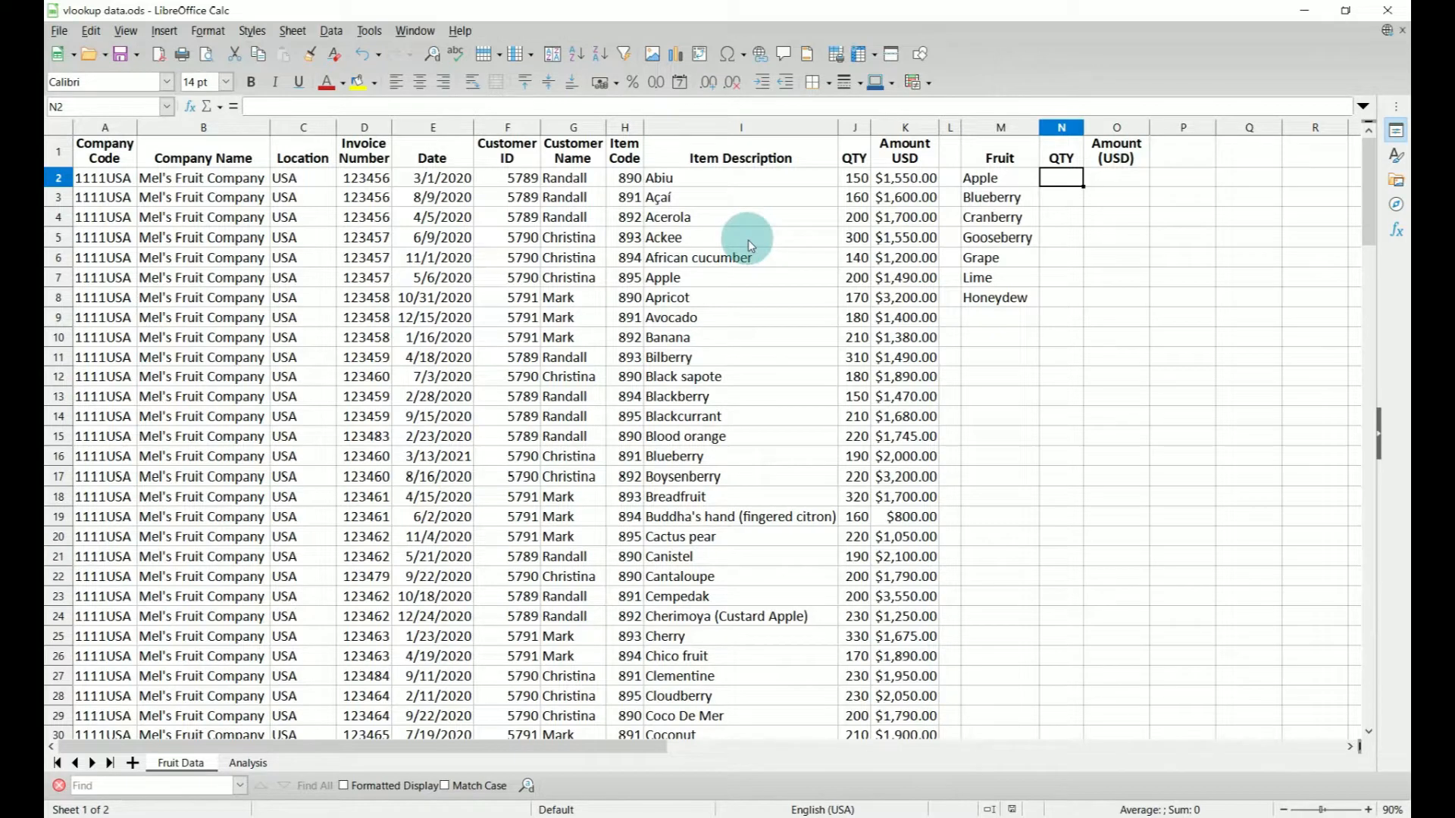
pyautogui.moveTo(612, 394)
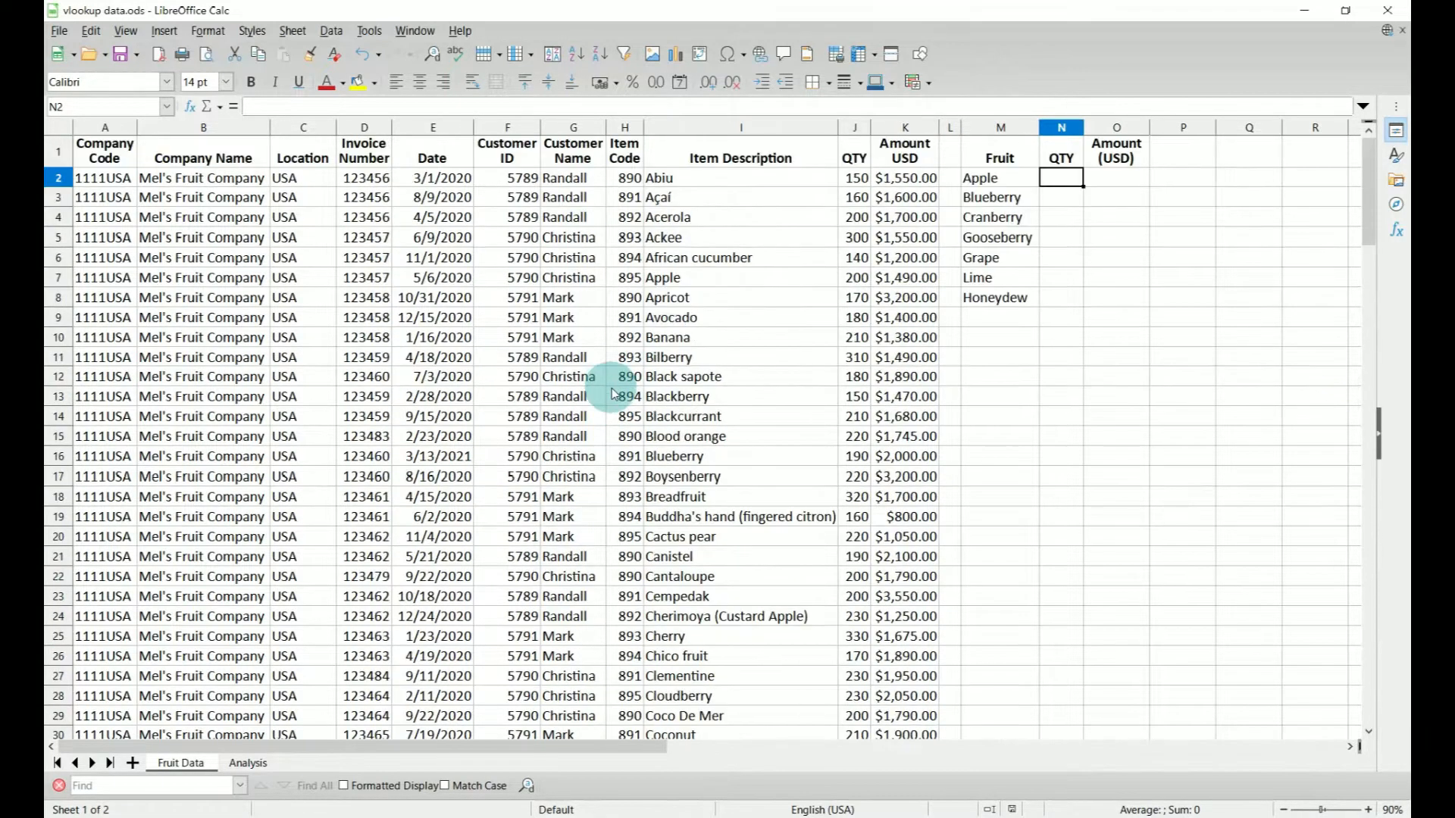
pyautogui.moveTo(617, 394)
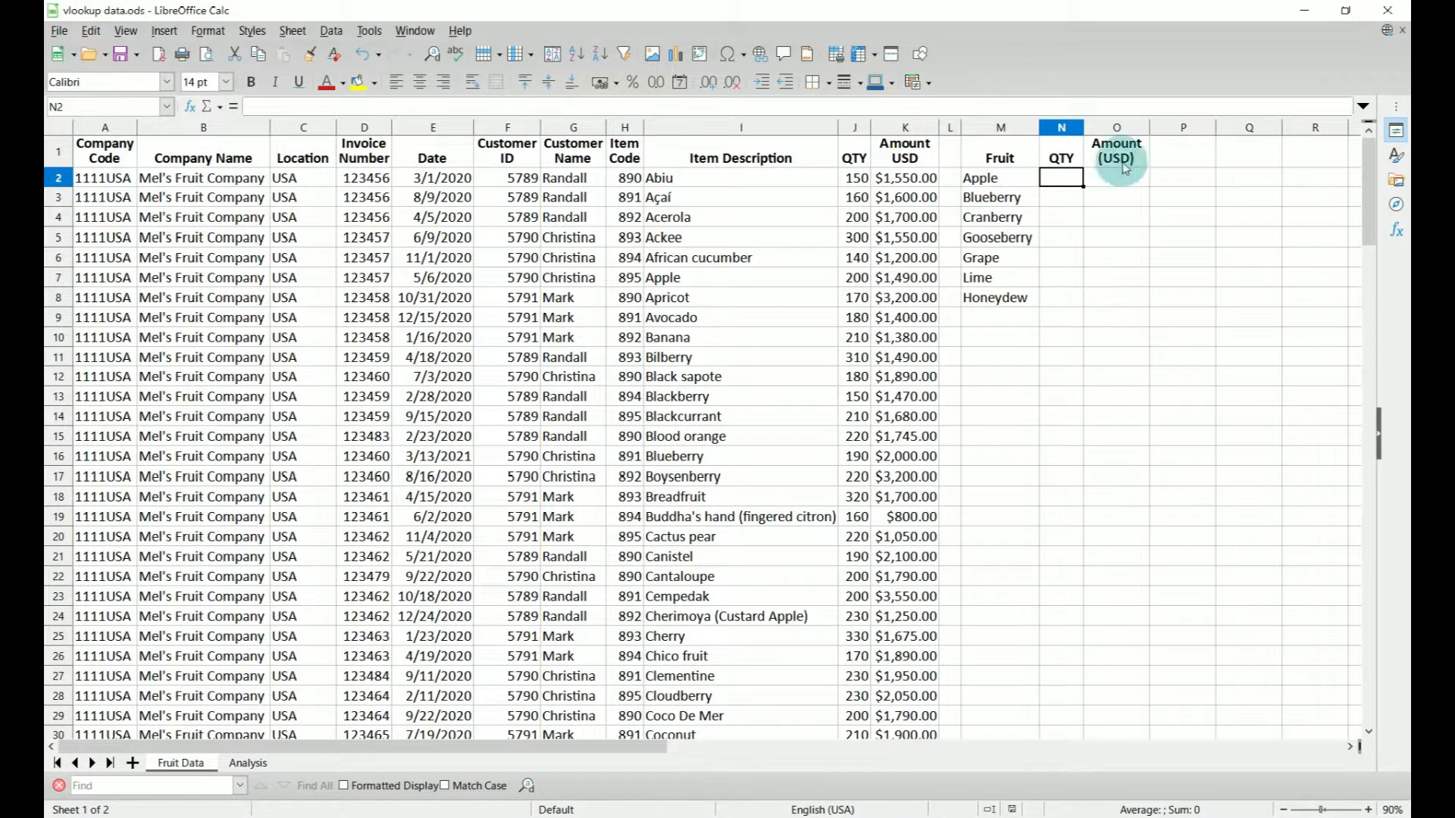
# Start a VLOOKUP in the Function Wizard using Apple's cell M2 as search criterion
pyautogui.click(1061, 177)
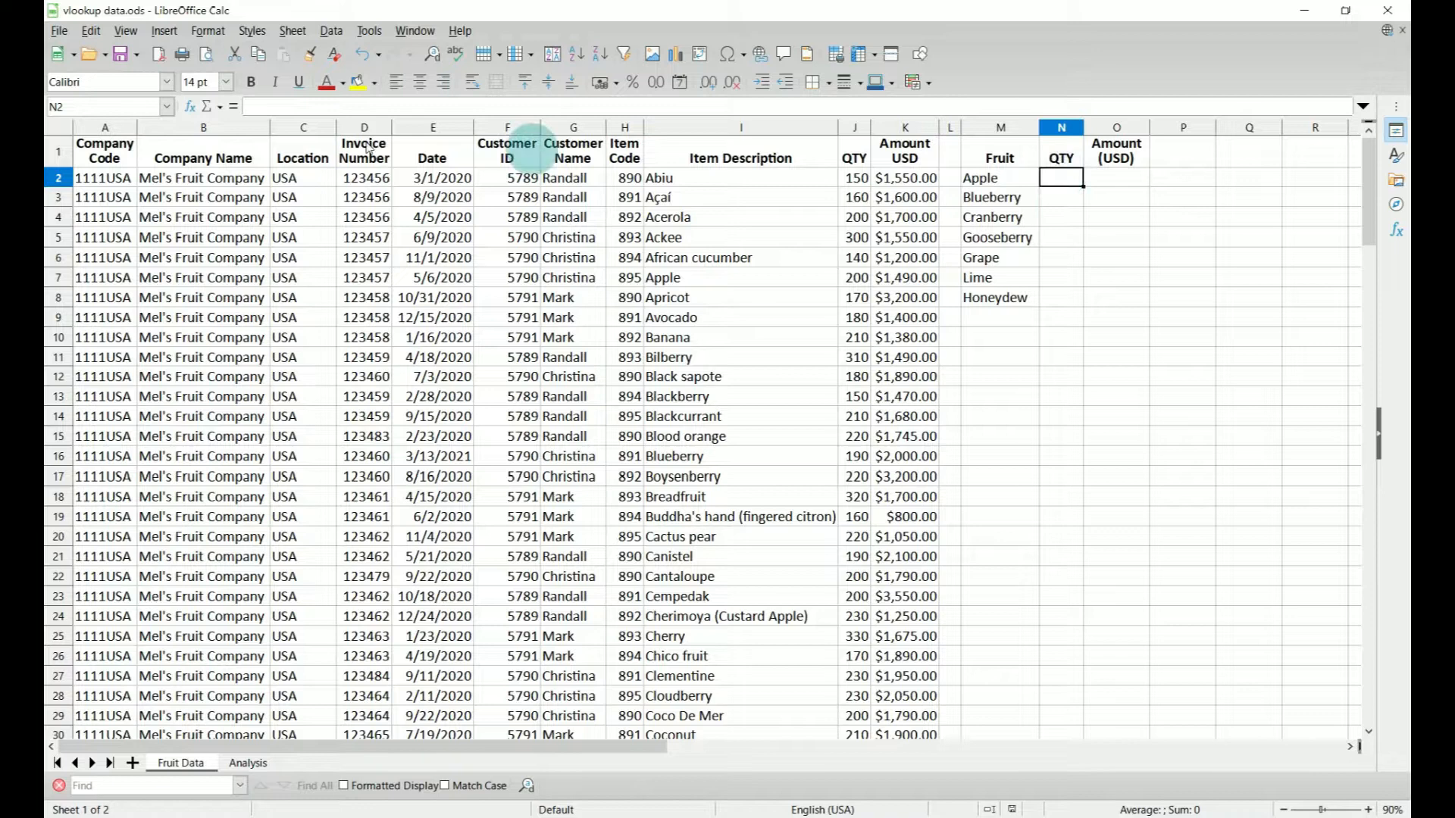
pyautogui.moveTo(183, 106)
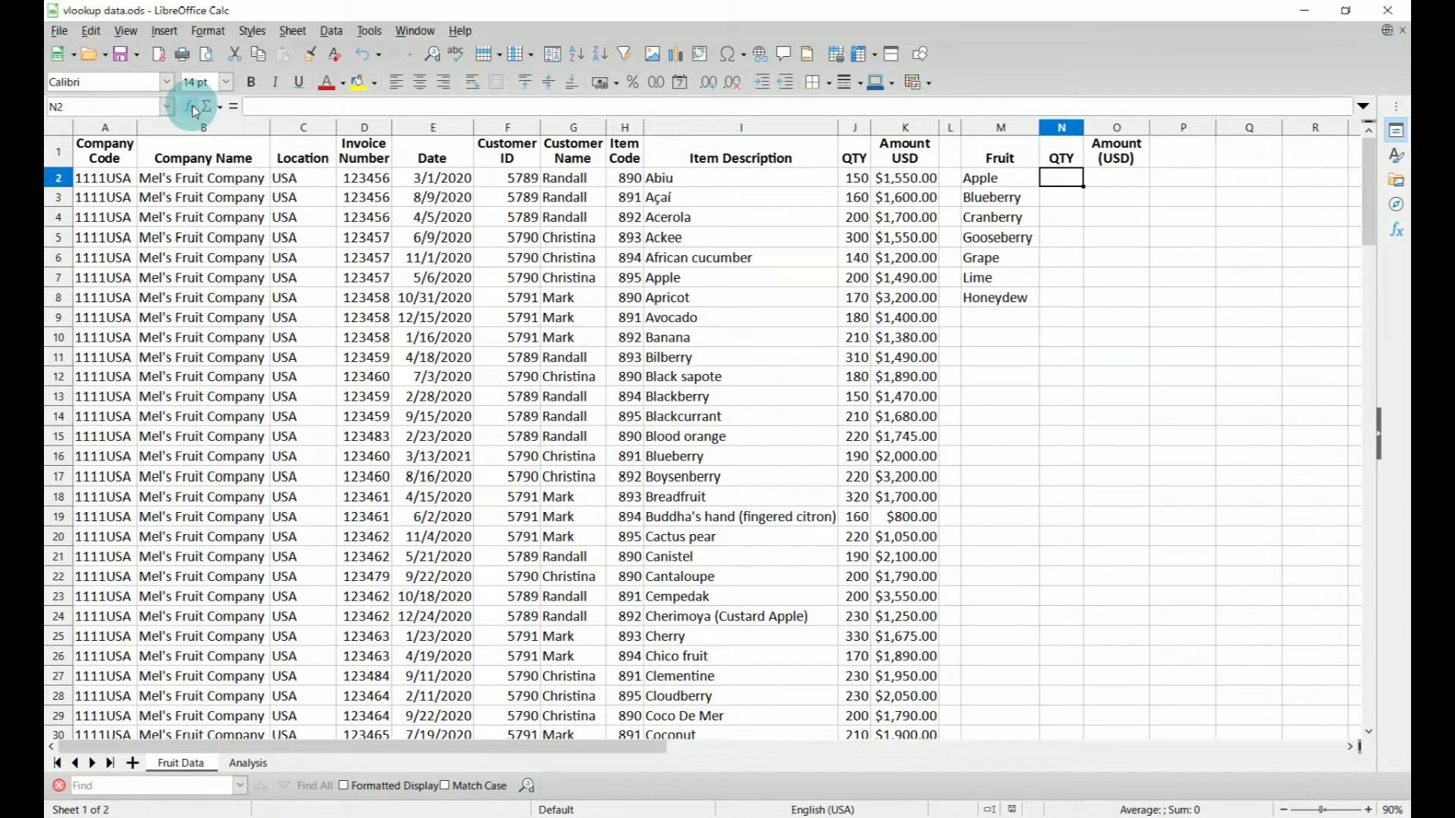
pyautogui.moveTo(190, 106)
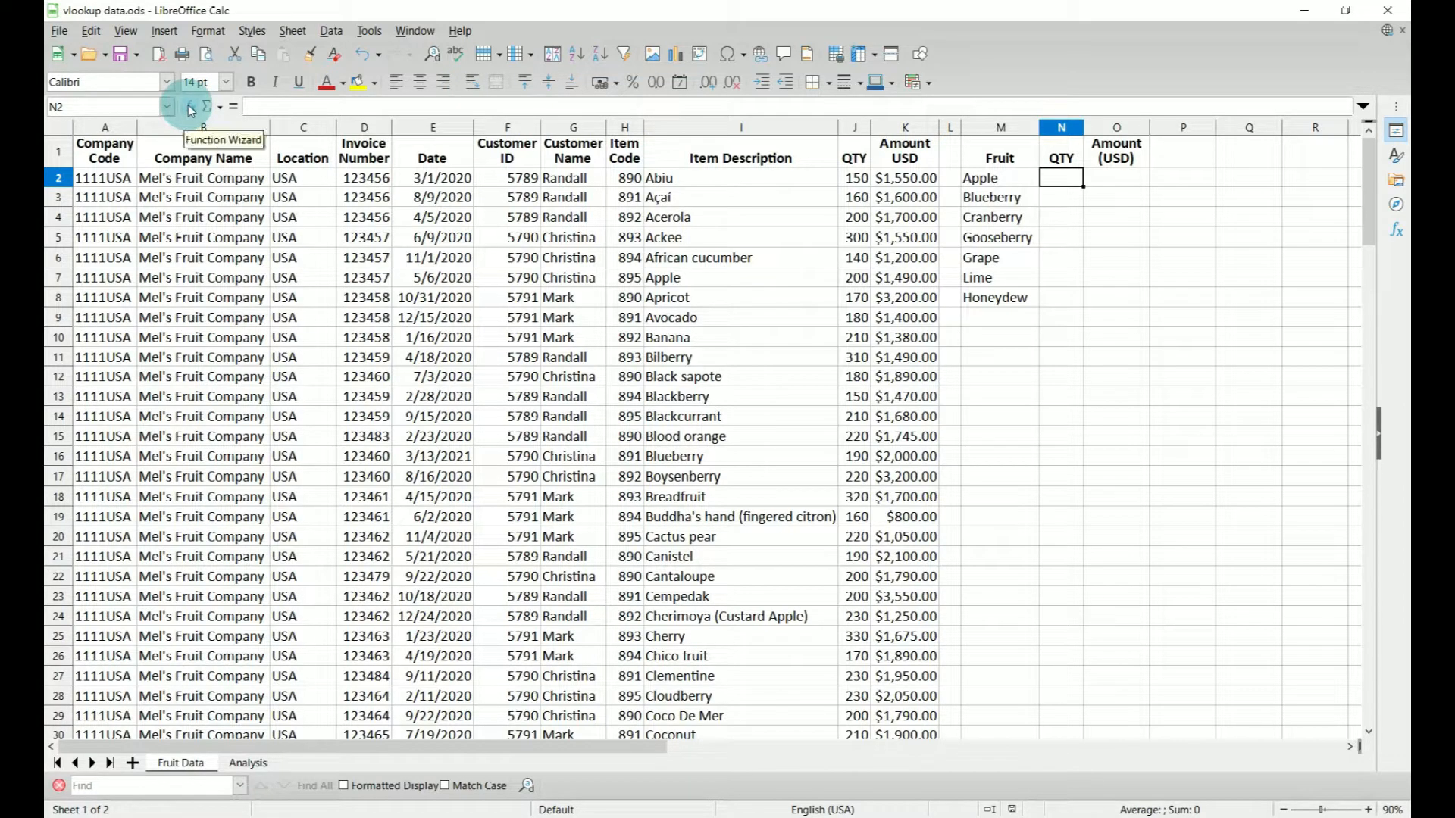
pyautogui.click(189, 106)
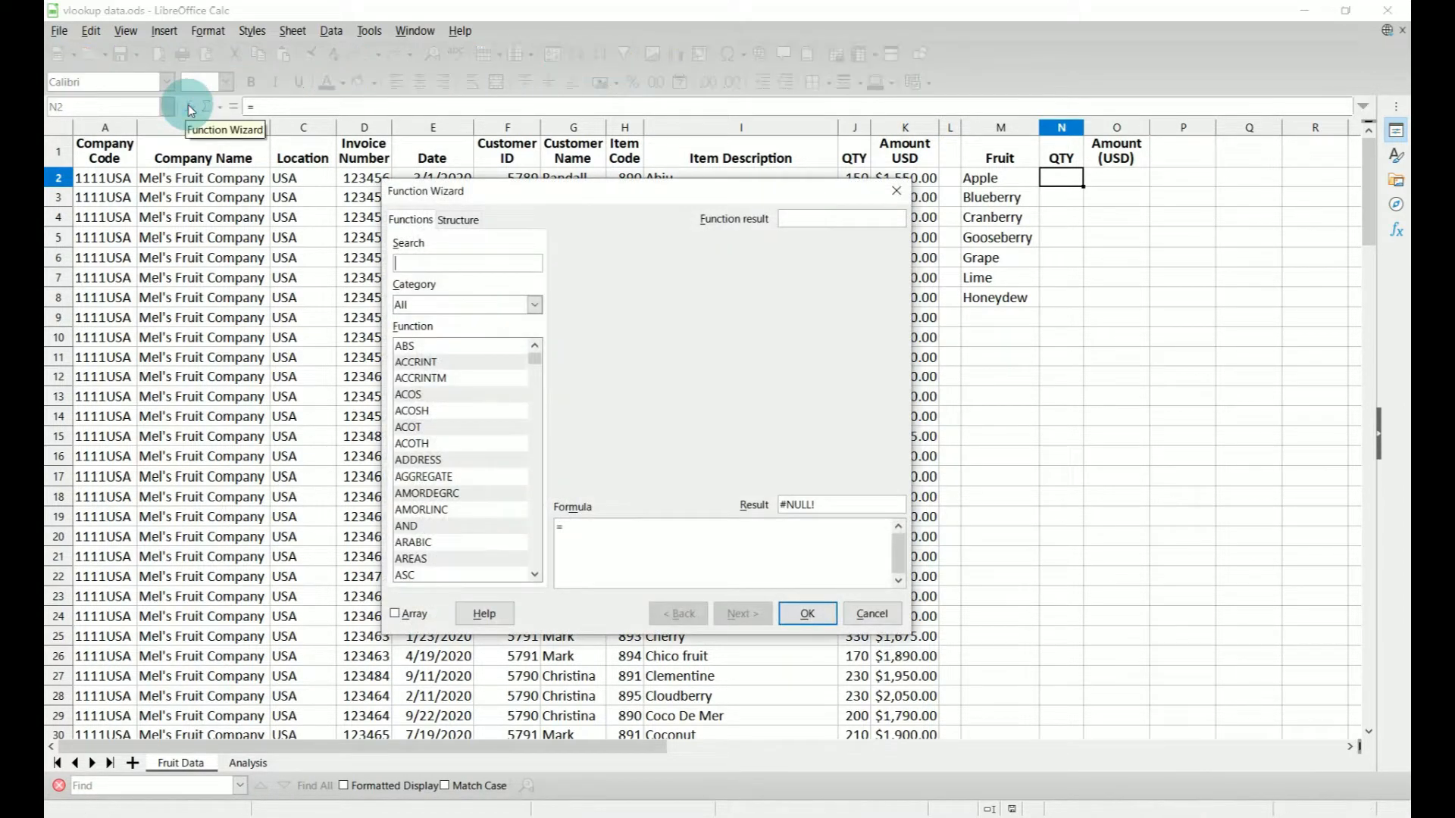
pyautogui.write('vlookup')
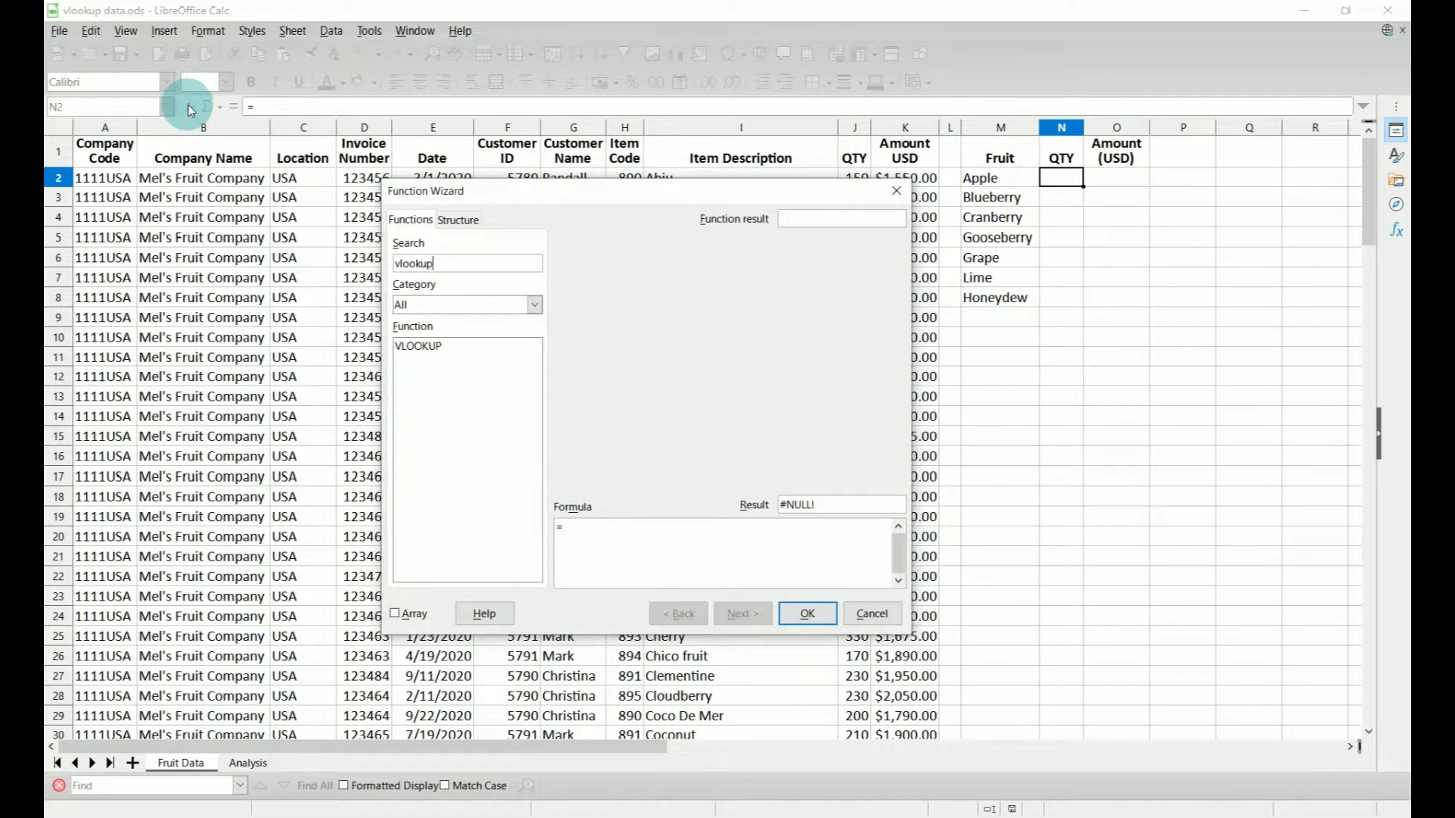
pyautogui.click(417, 345)
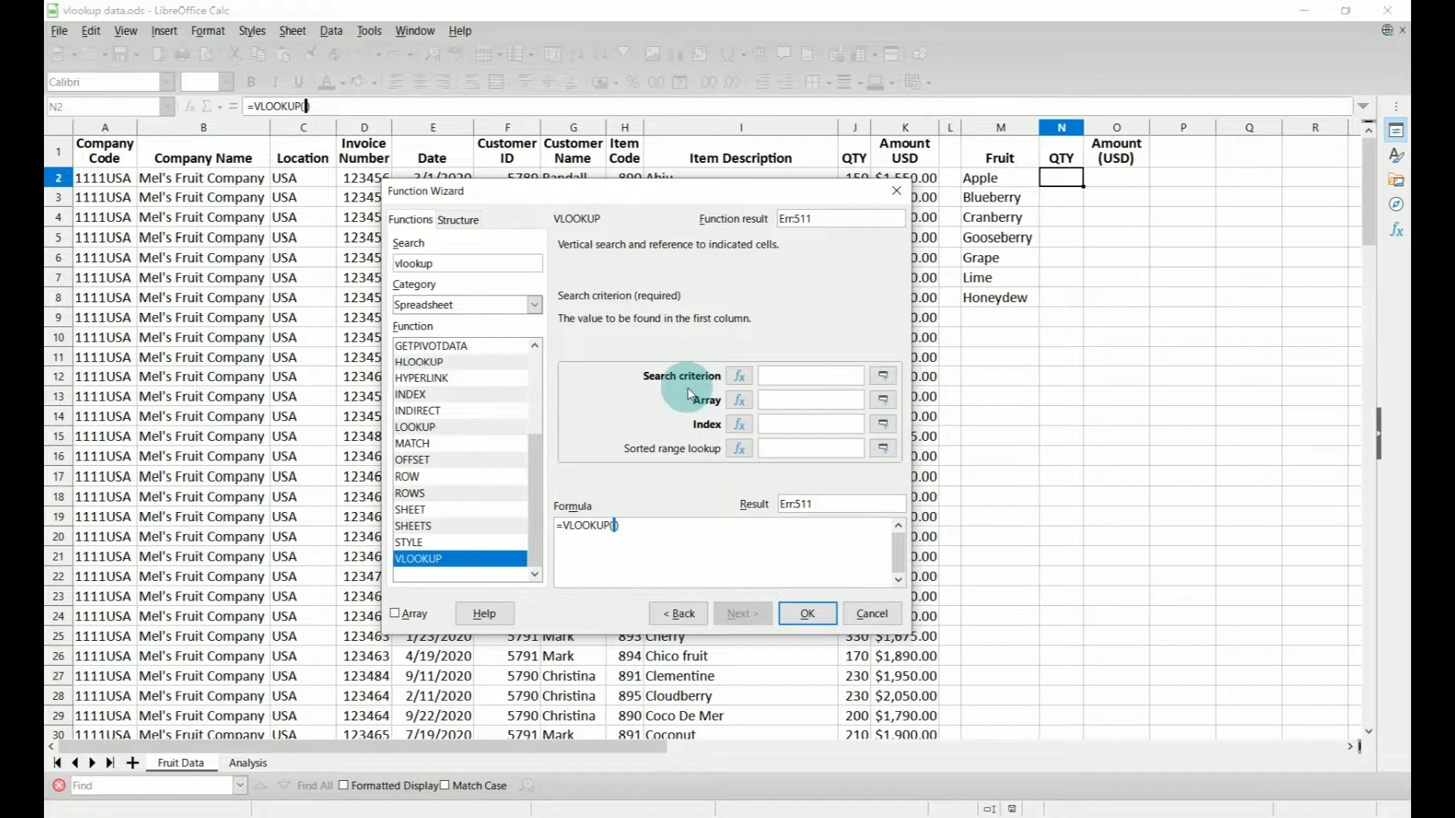
pyautogui.click(810, 375)
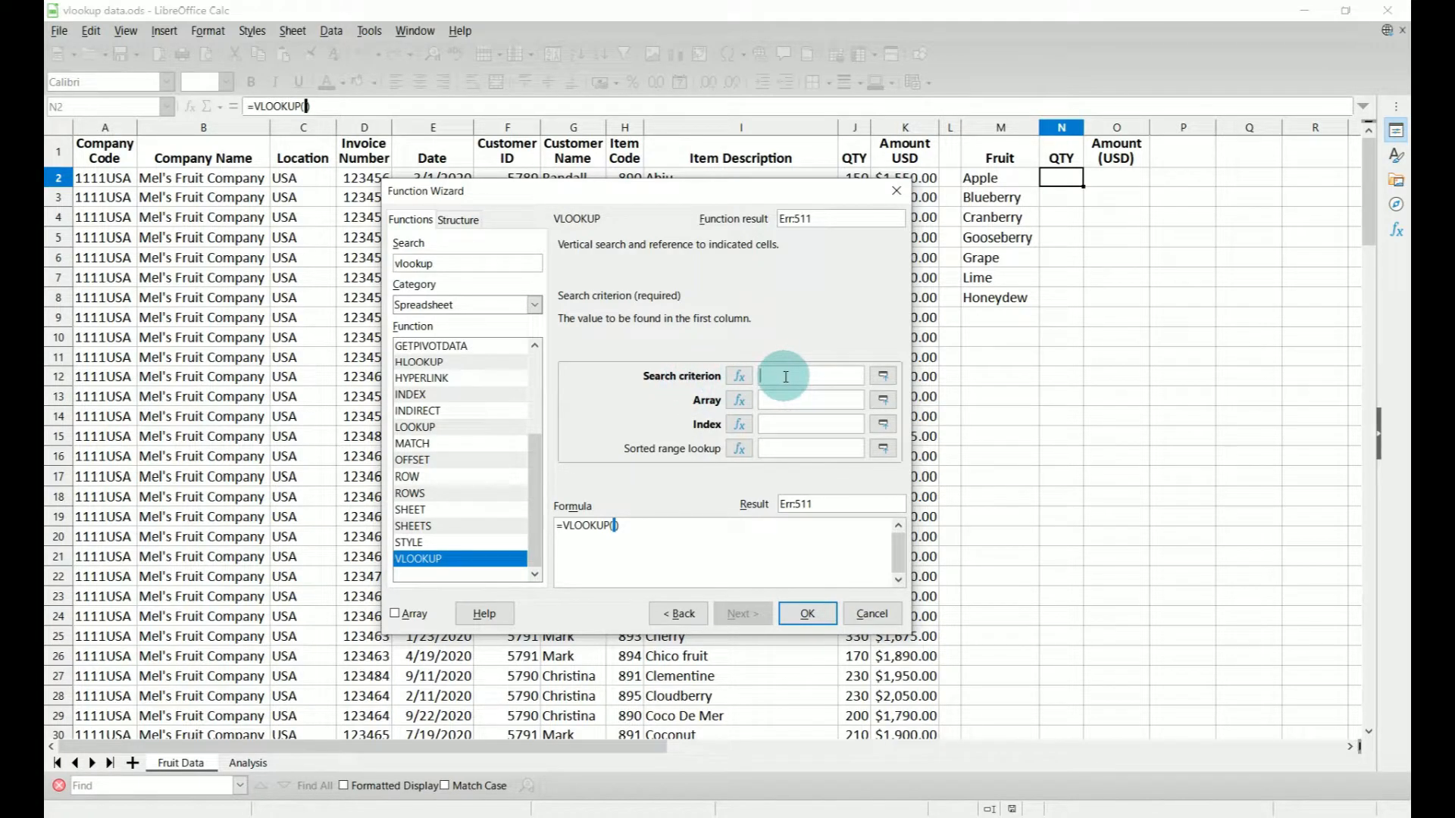
pyautogui.click(980, 178)
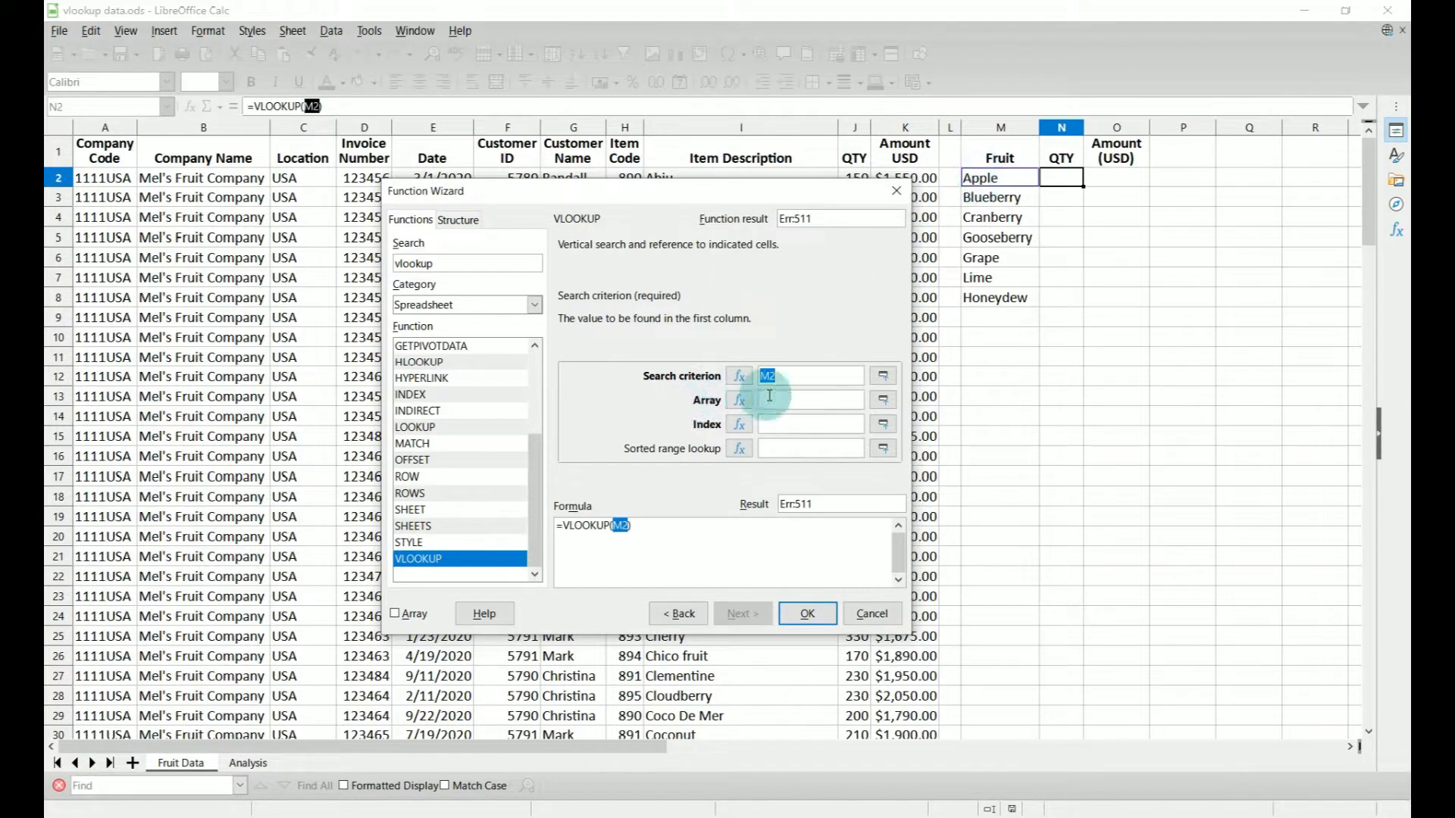
pyautogui.click(807, 400)
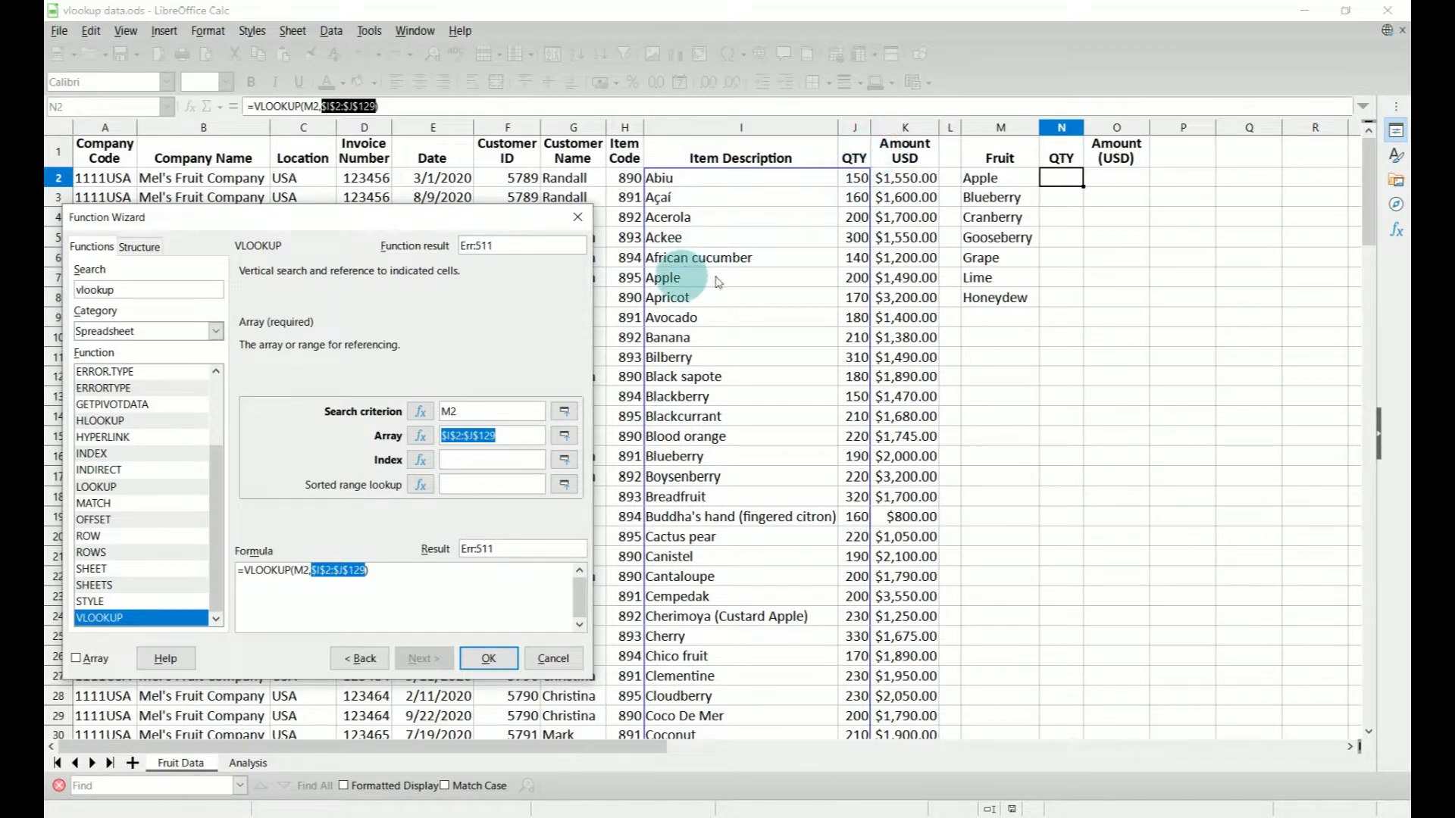
pyautogui.moveTo(436, 484)
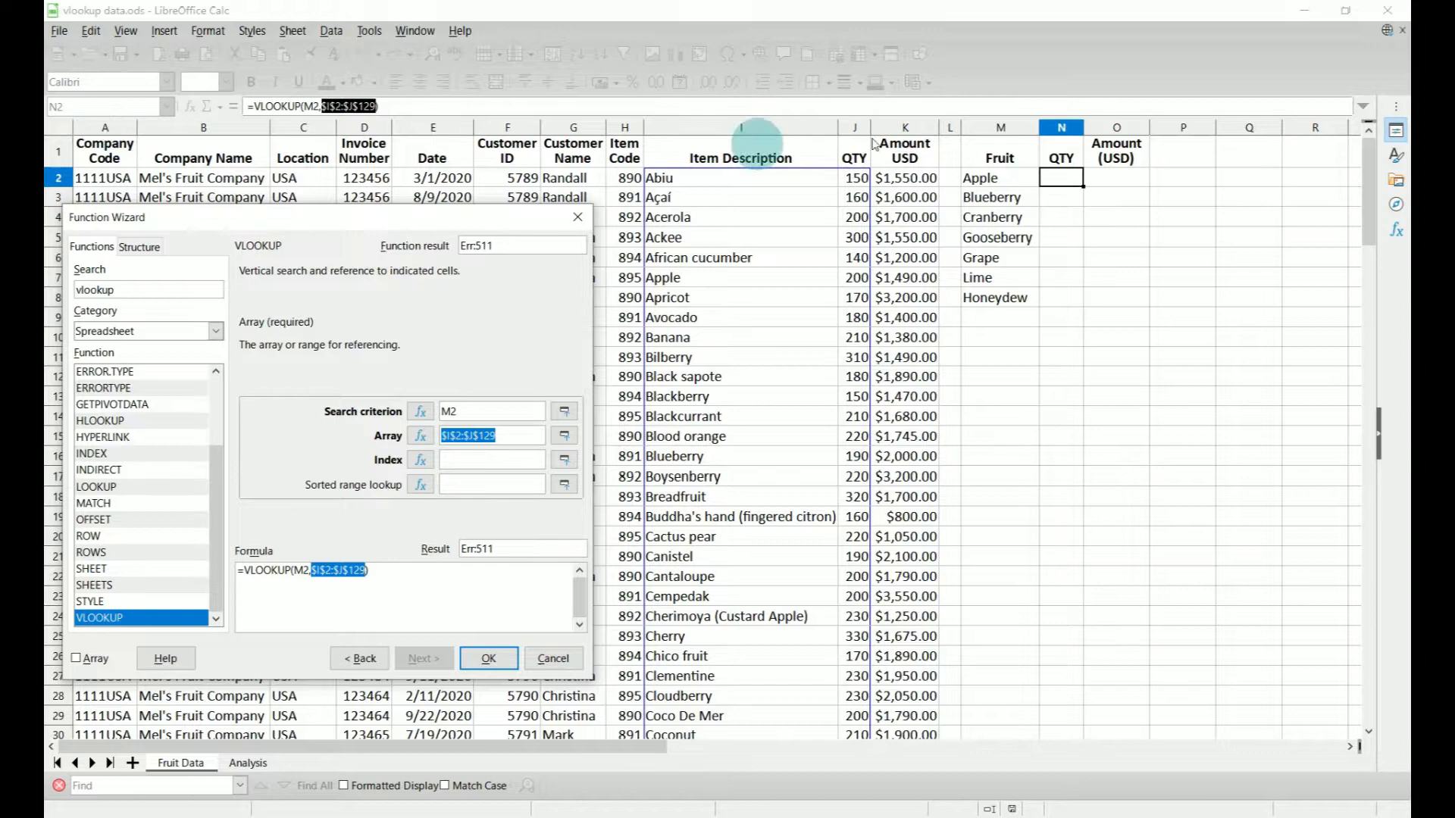
pyautogui.moveTo(881, 129)
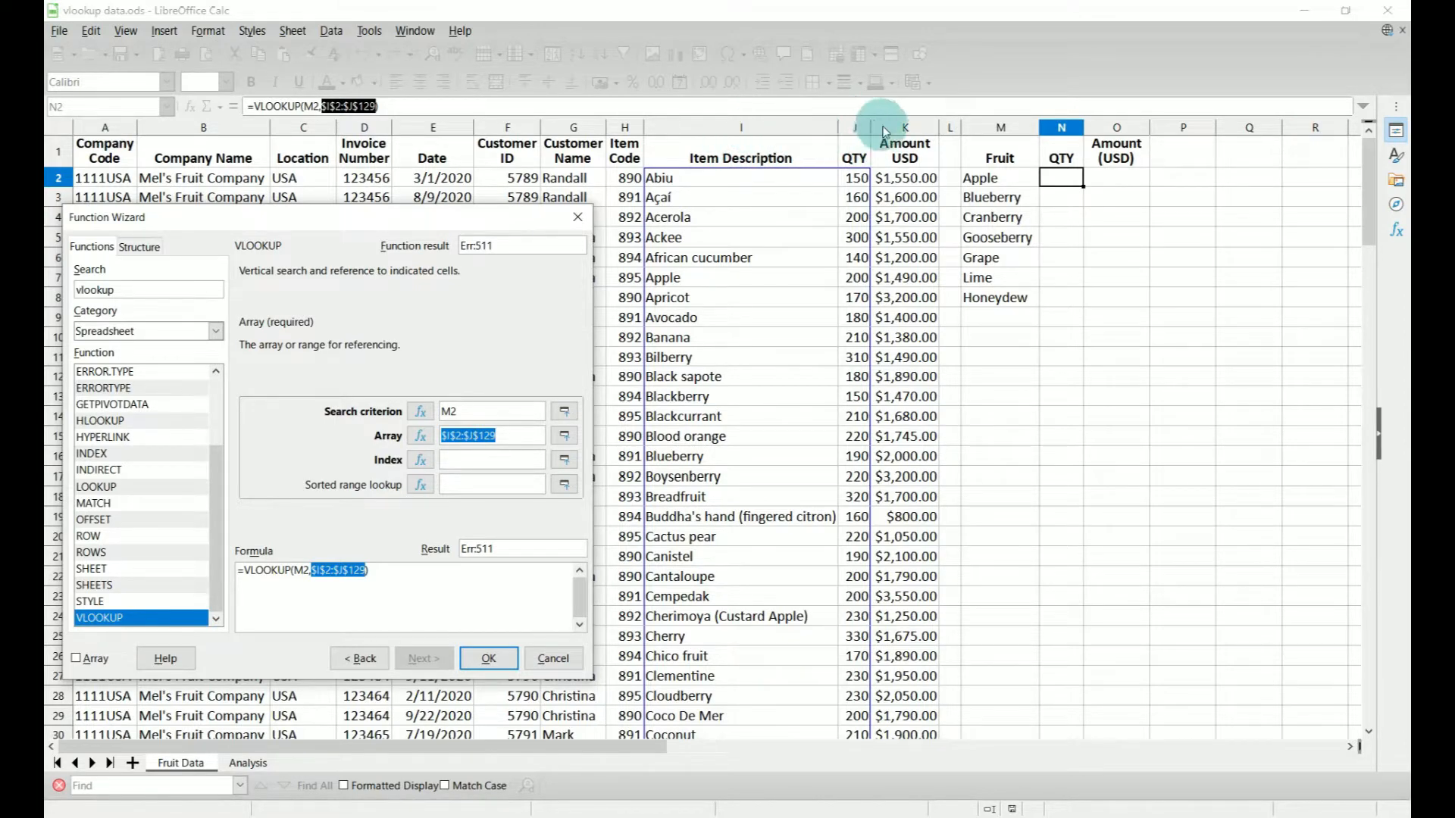
pyautogui.moveTo(852, 130)
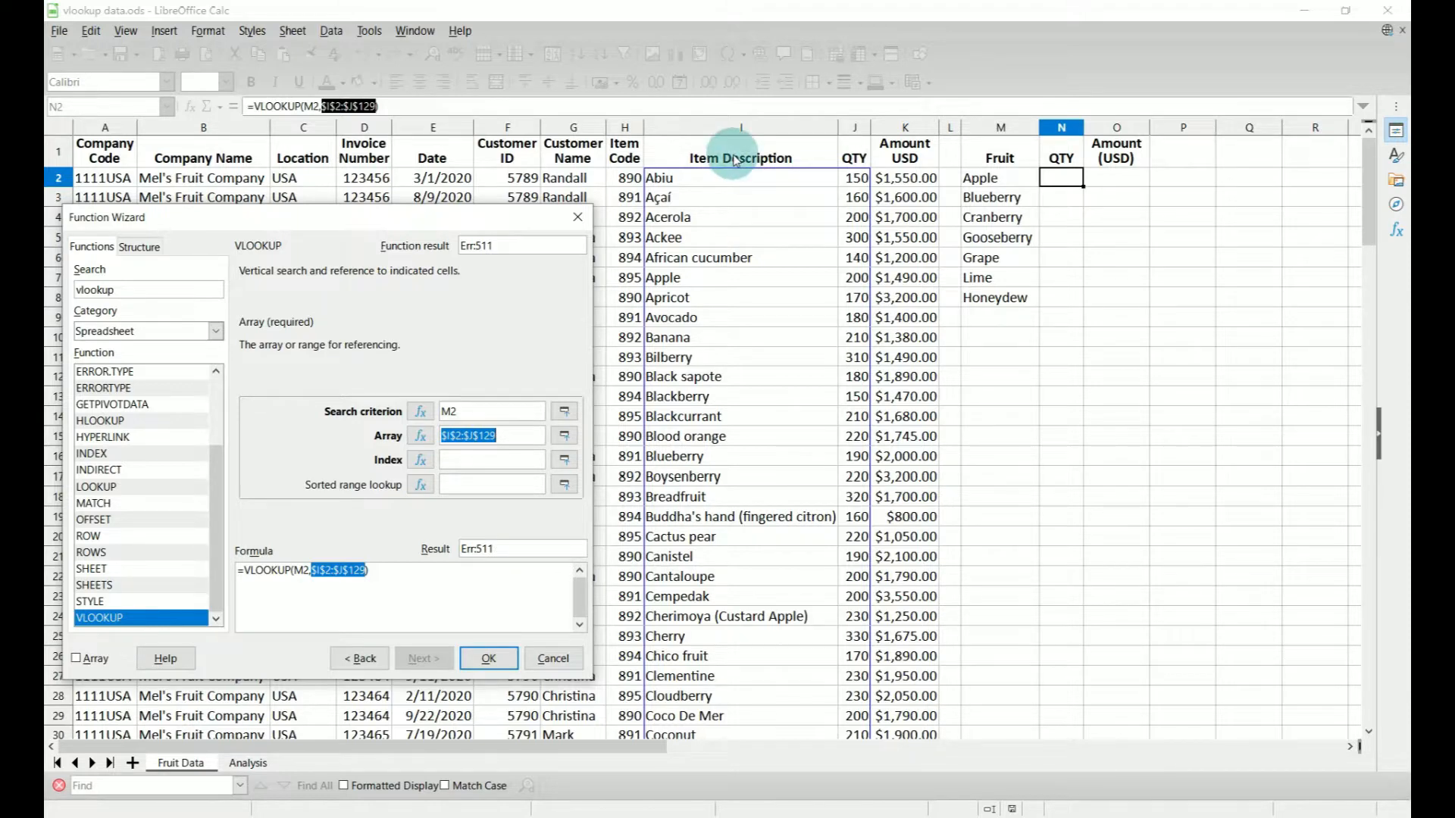
pyautogui.moveTo(854, 158)
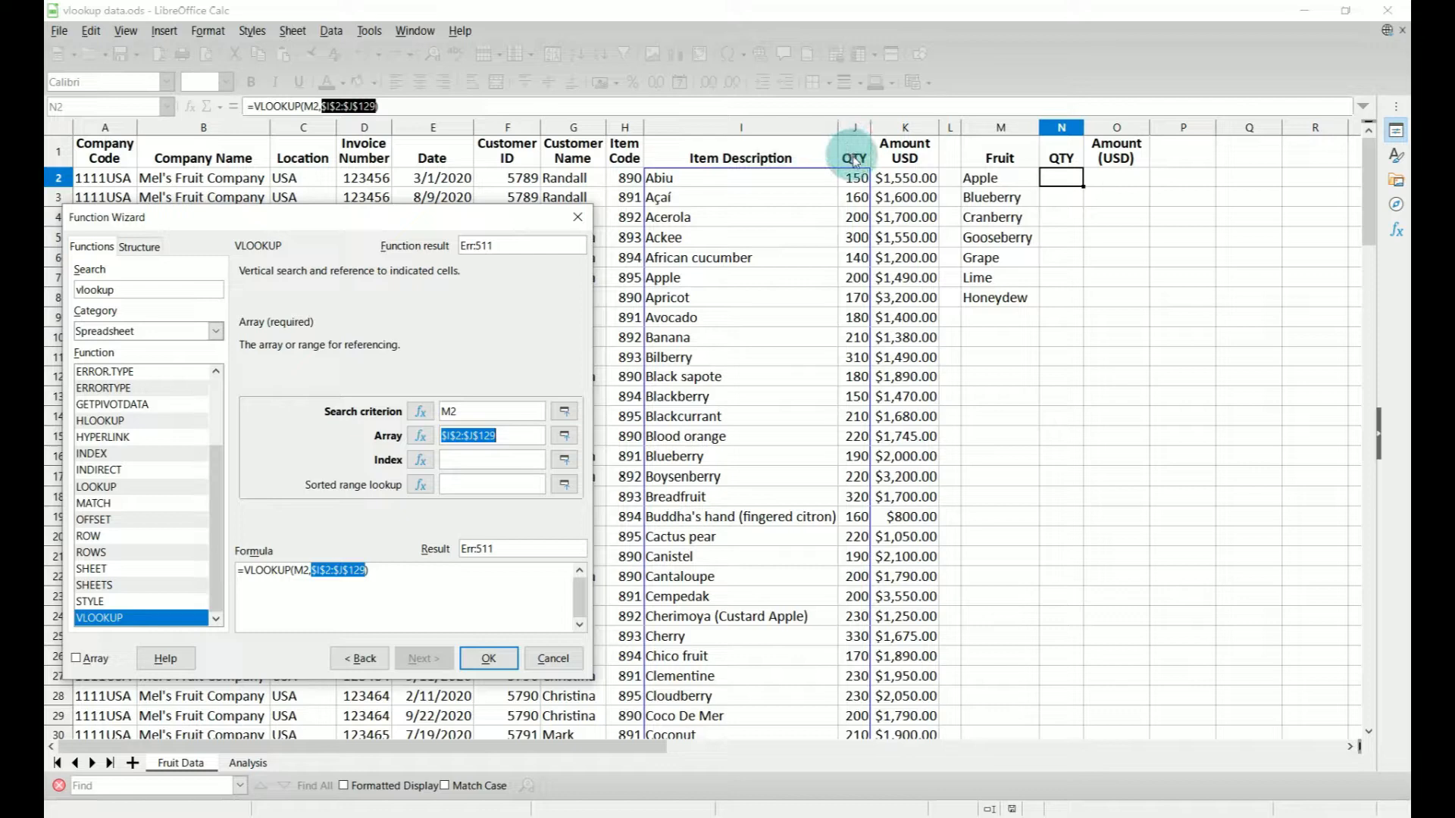
pyautogui.moveTo(854, 157)
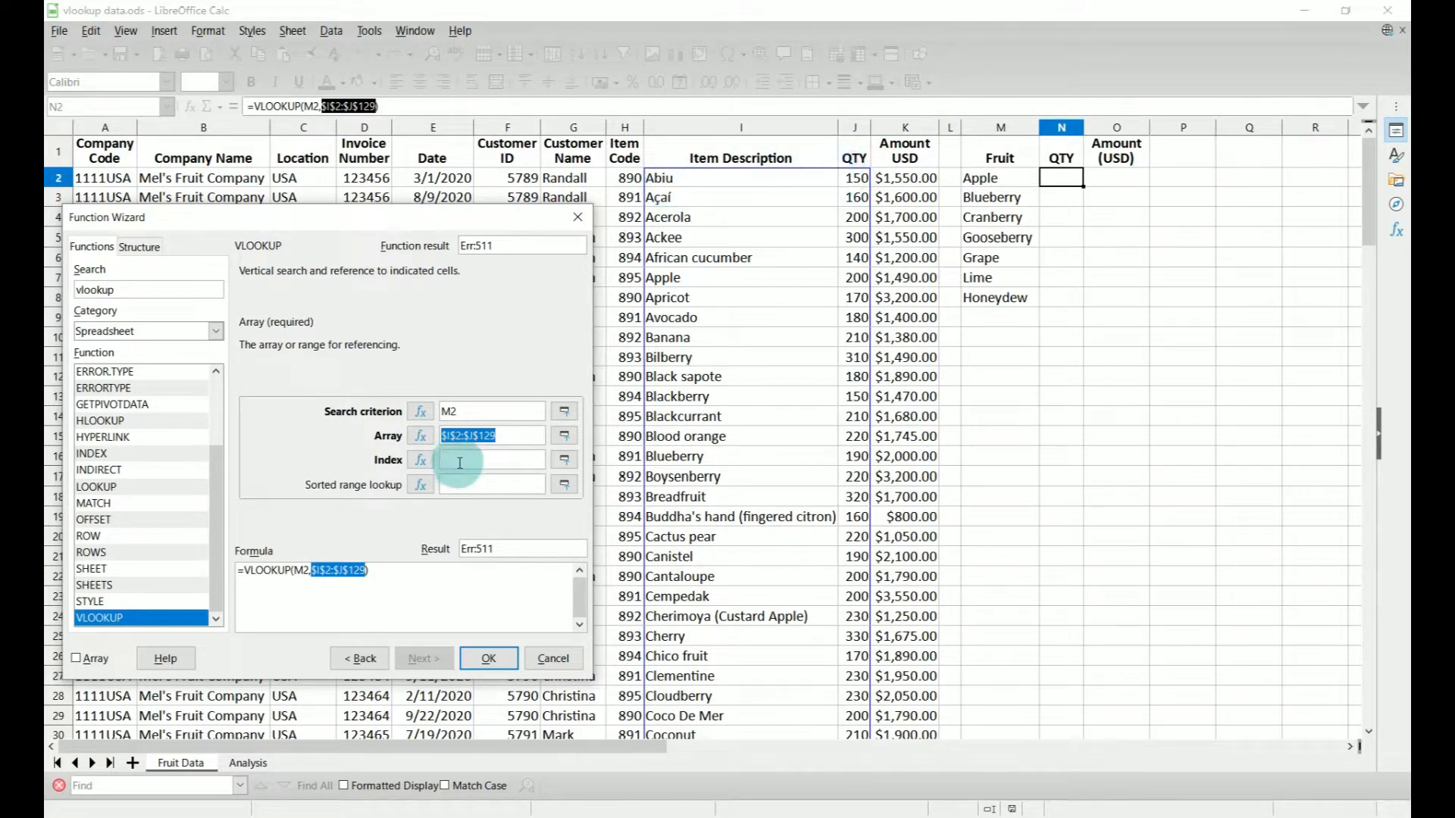
# Set the VLOOKUP column index to 2 so it returns QTY (200)
pyautogui.write('2')
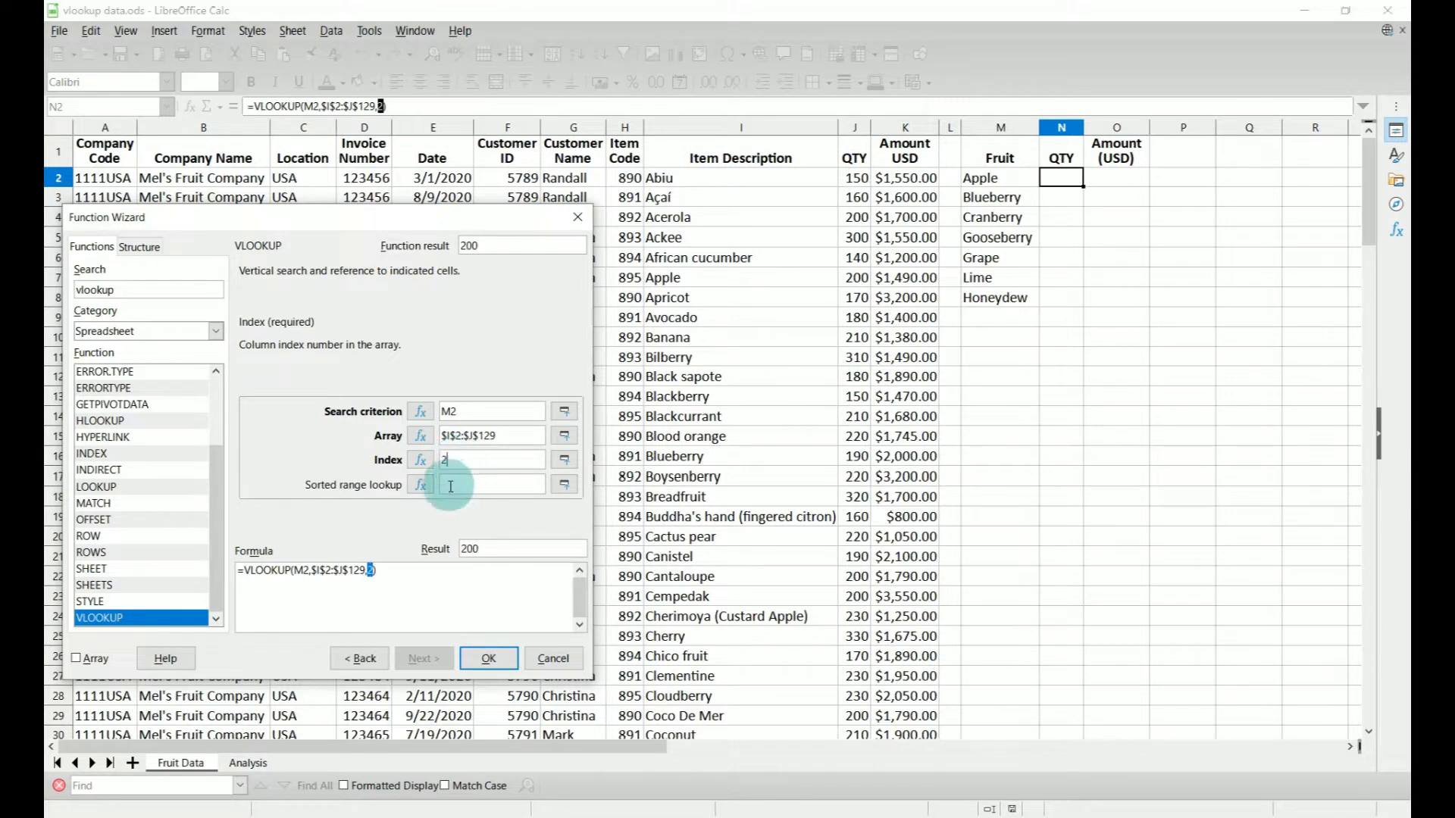
pyautogui.click(491, 485)
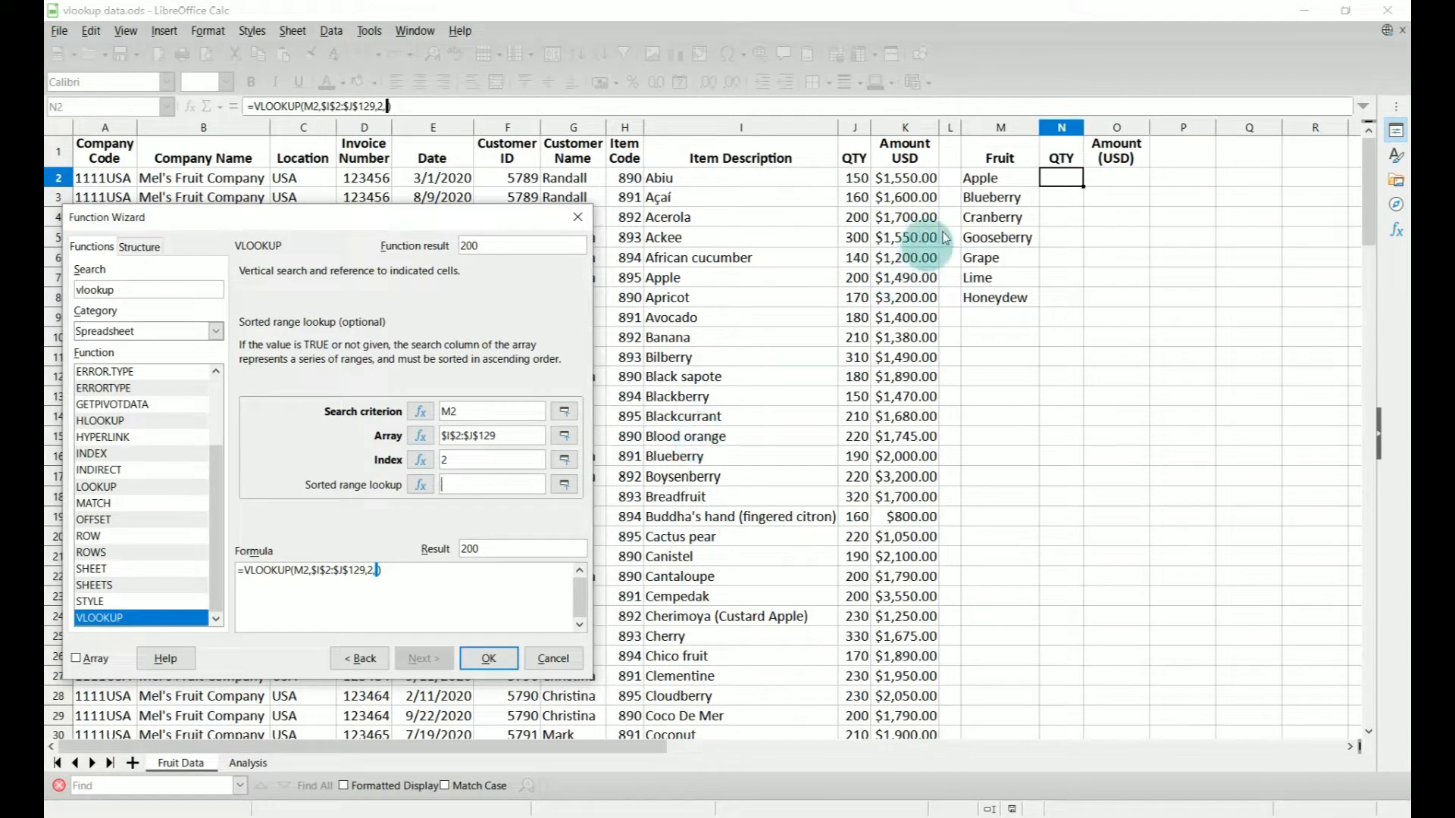
pyautogui.moveTo(779, 453)
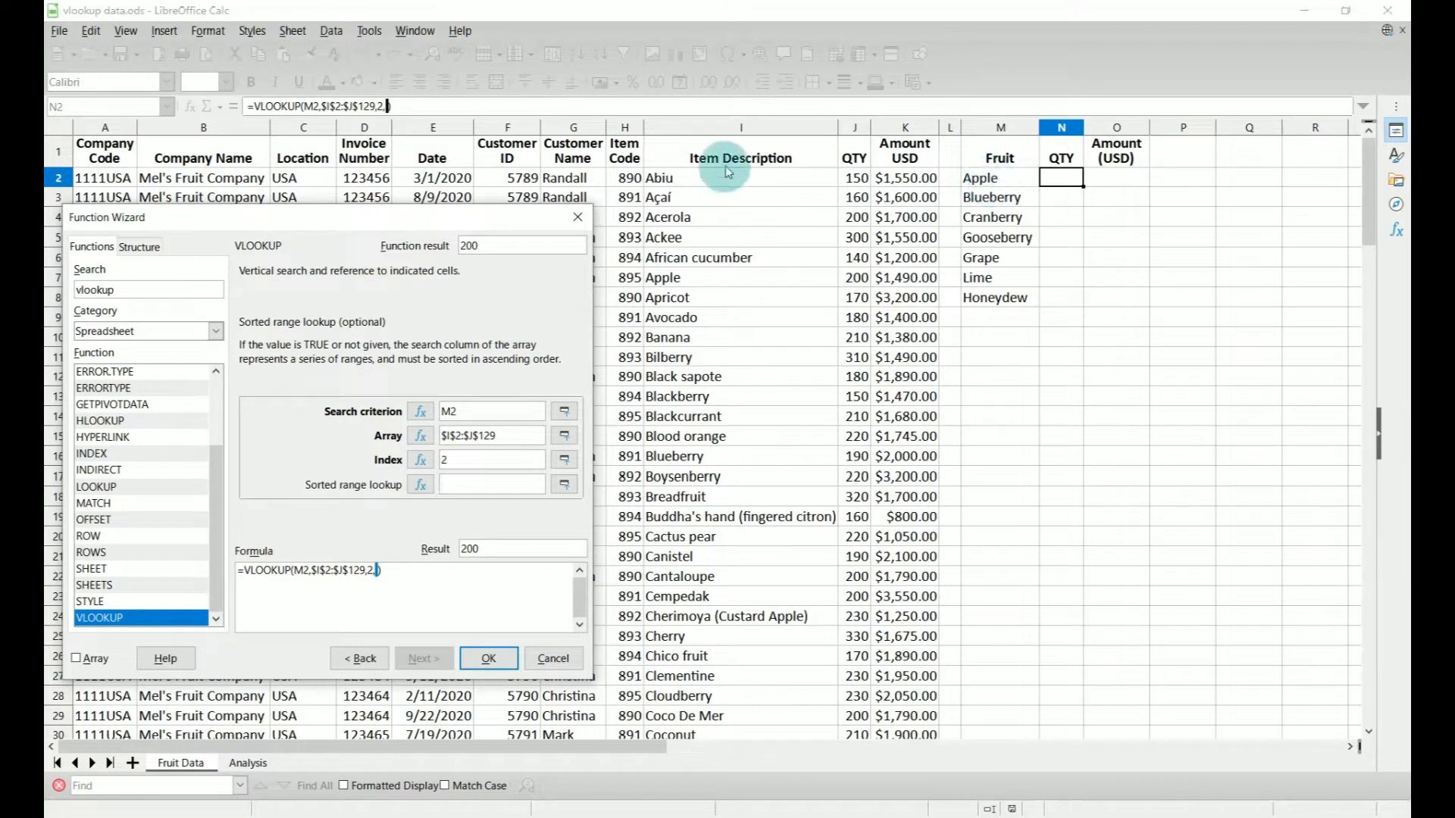
pyautogui.moveTo(1011, 181)
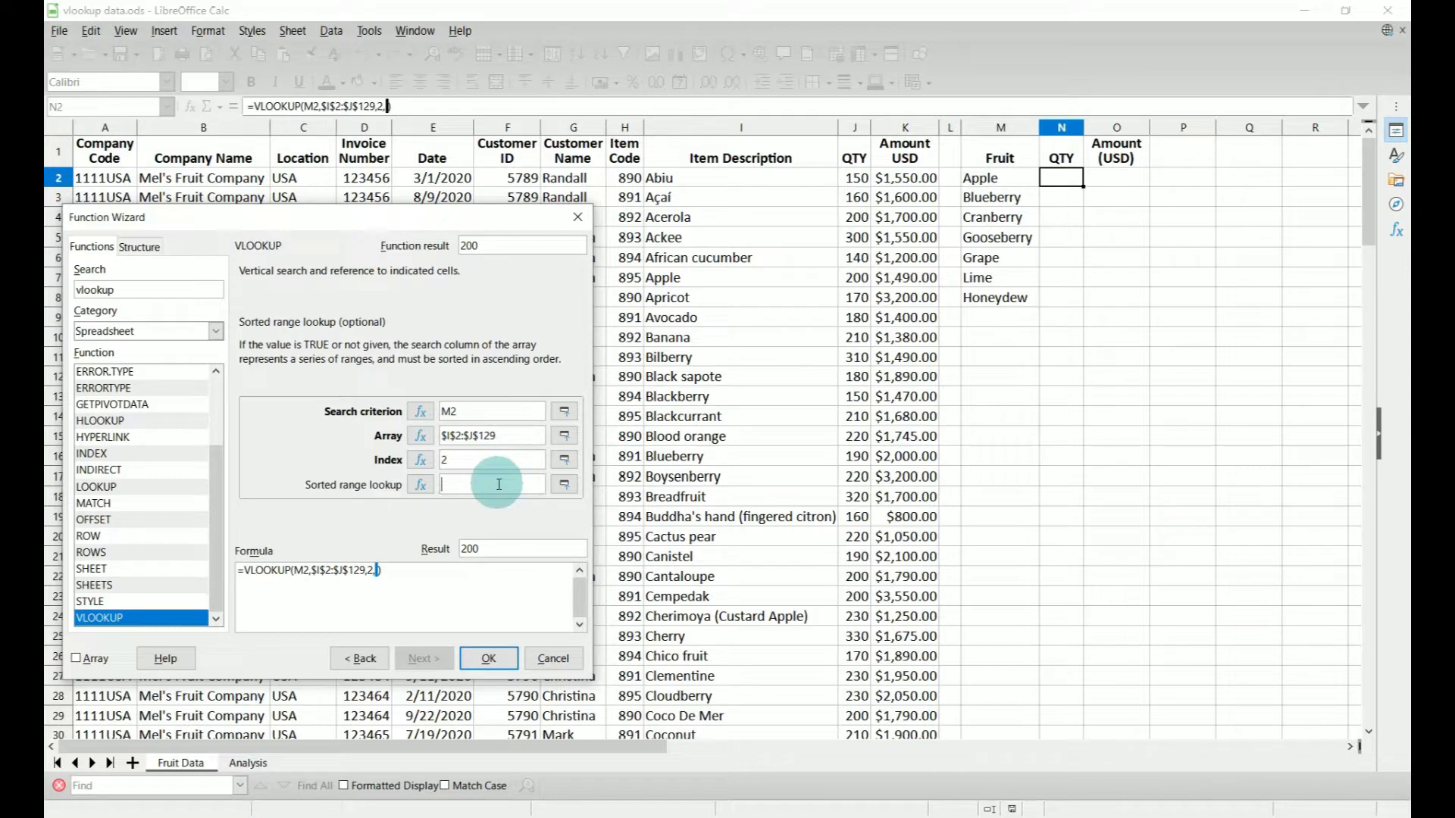
# Set the sorted range lookup argument to false for an exact match
pyautogui.write('fals')
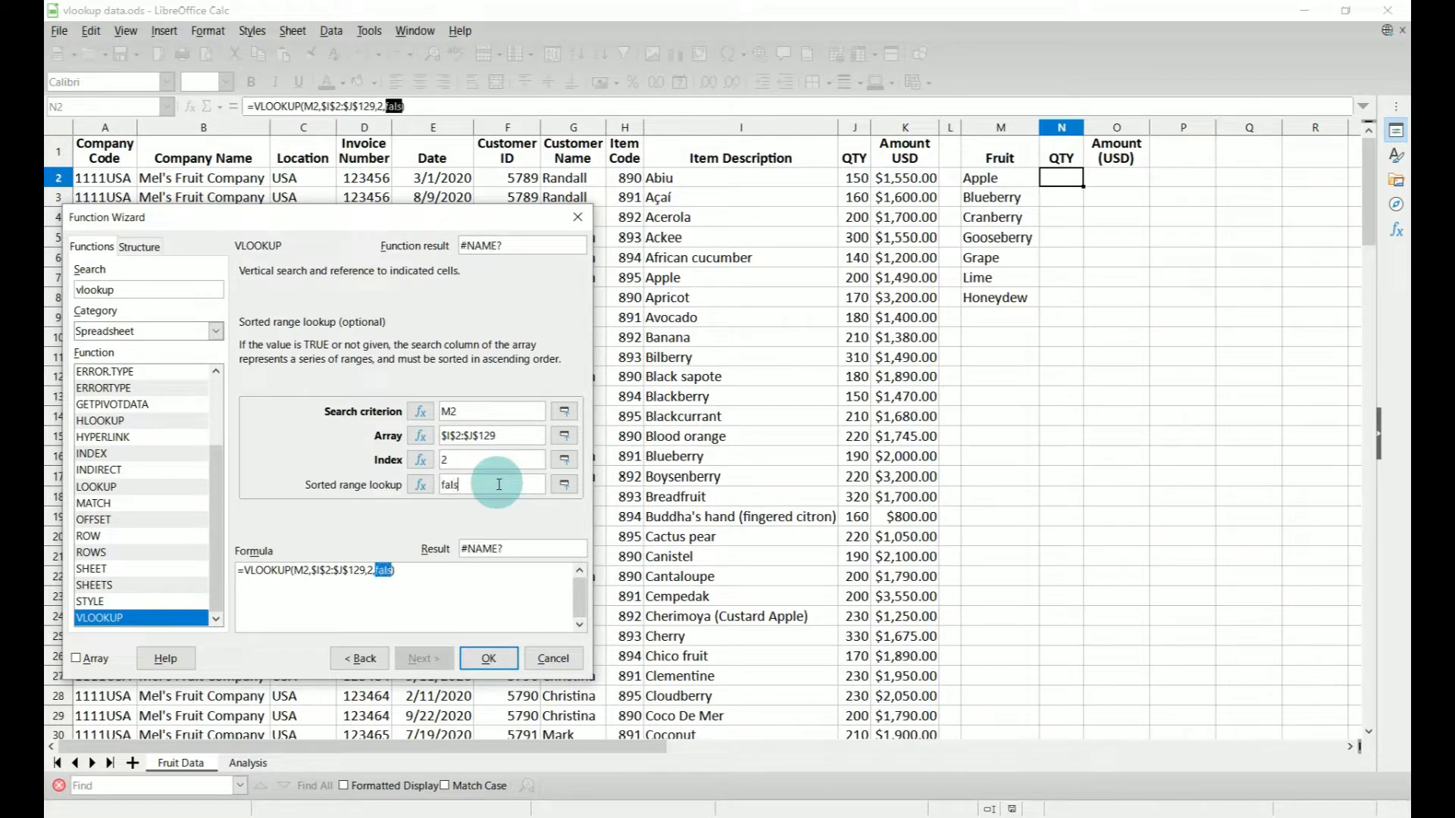
pyautogui.write('e')
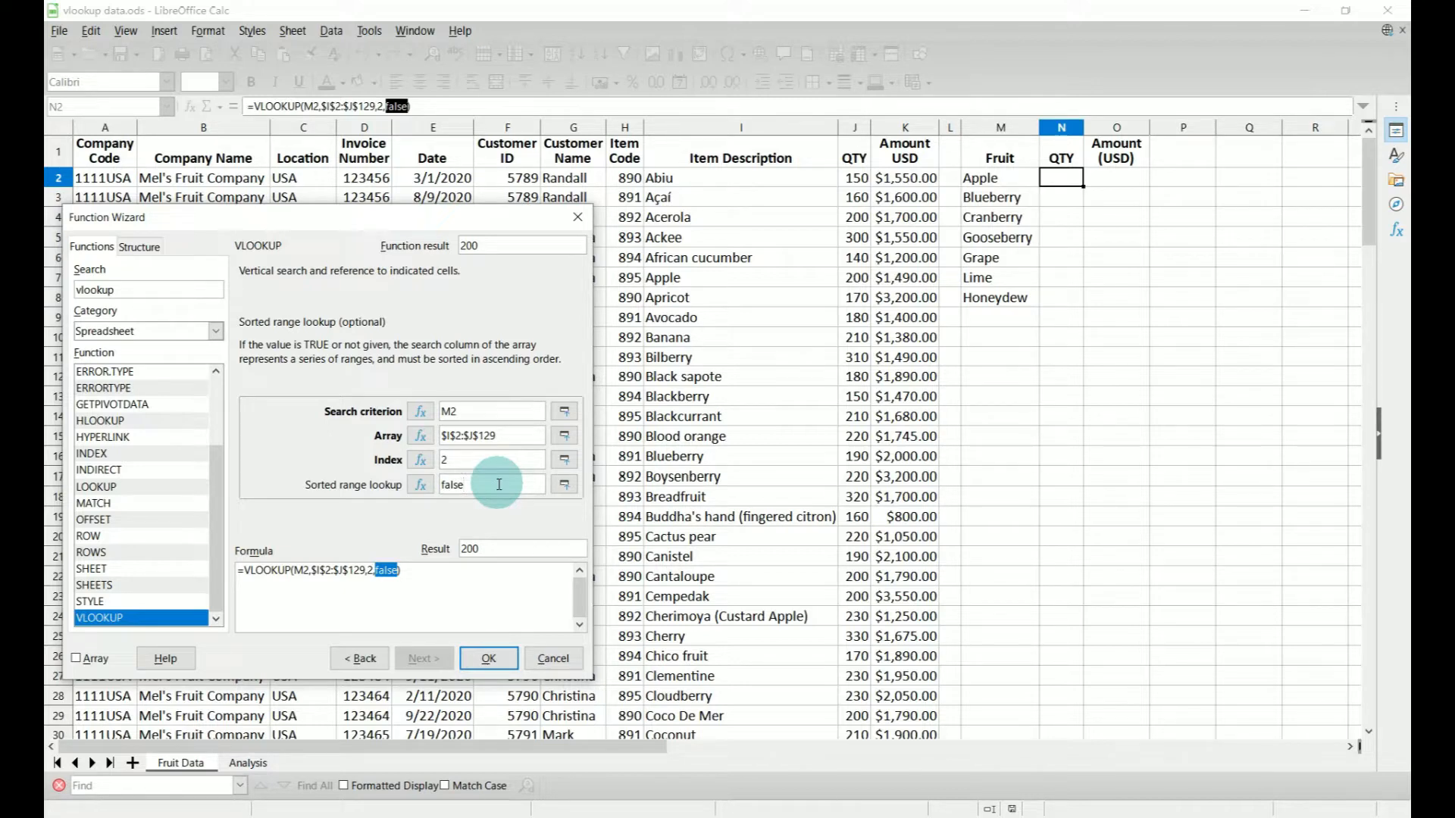
pyautogui.click(498, 485)
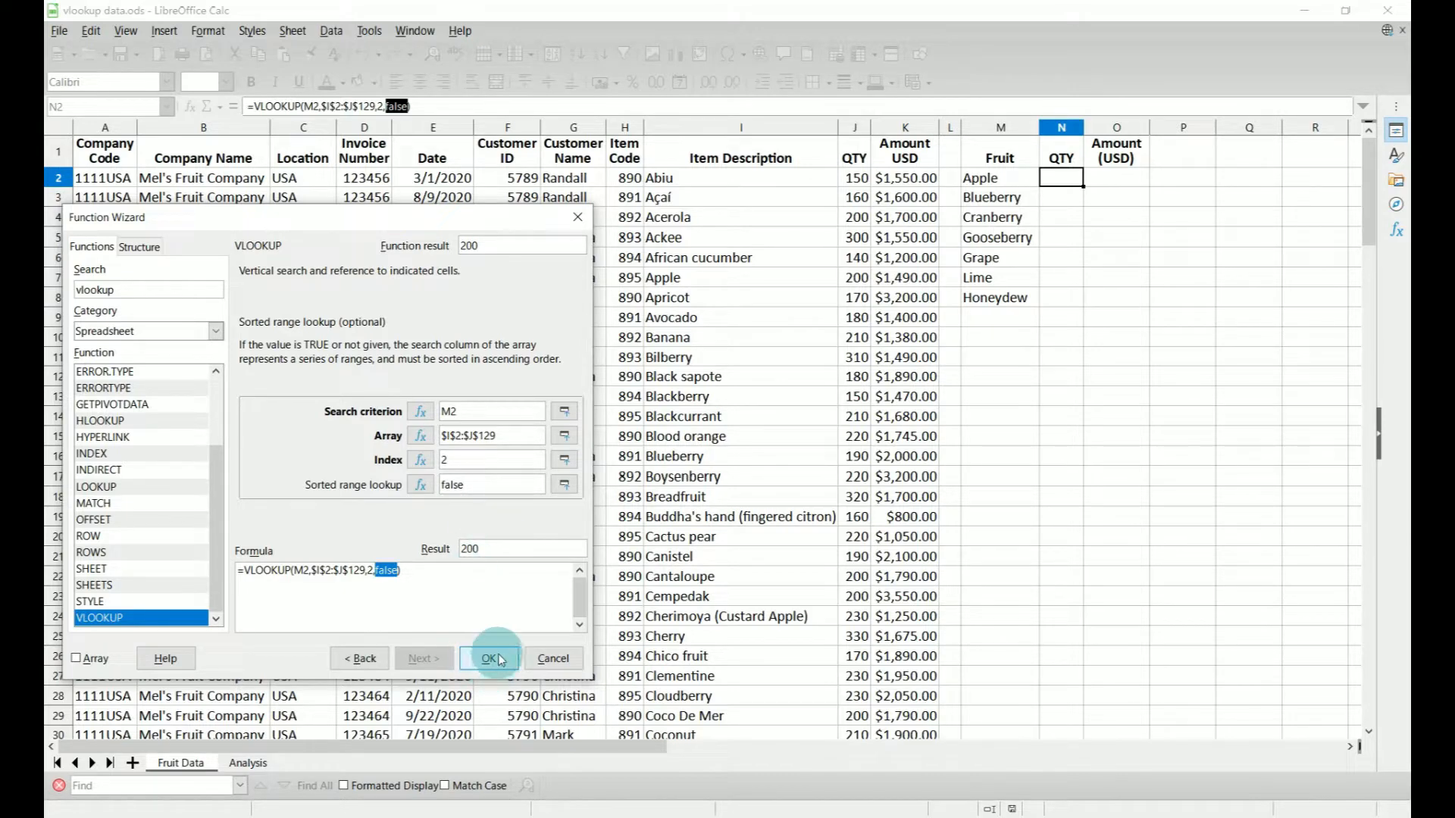
# Insert the VLOOKUP into N2 and fill it down to N8, Apple through Honeydew
pyautogui.click(489, 658)
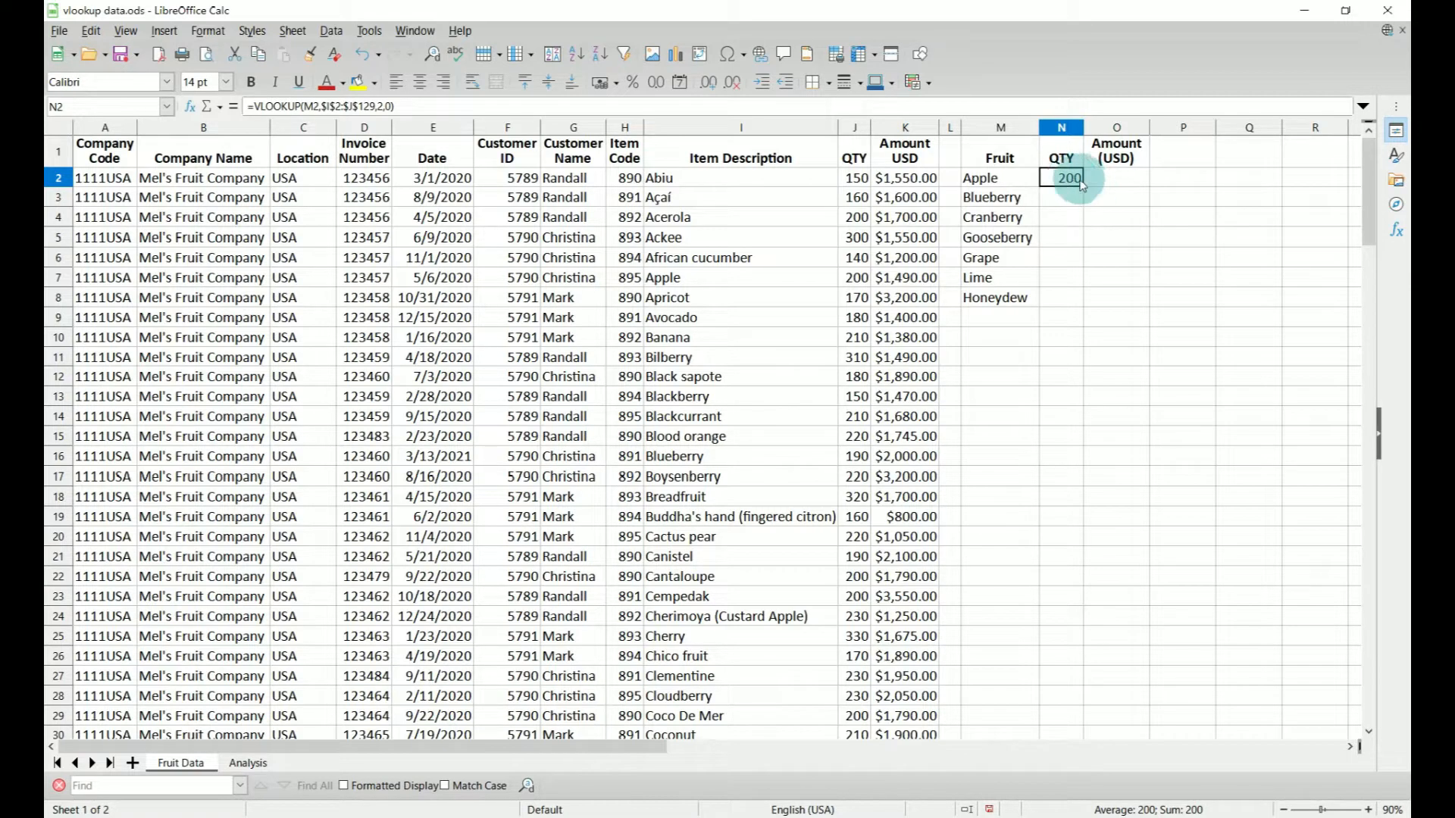
pyautogui.moveTo(1076, 184); pyautogui.dragTo(1076, 291)
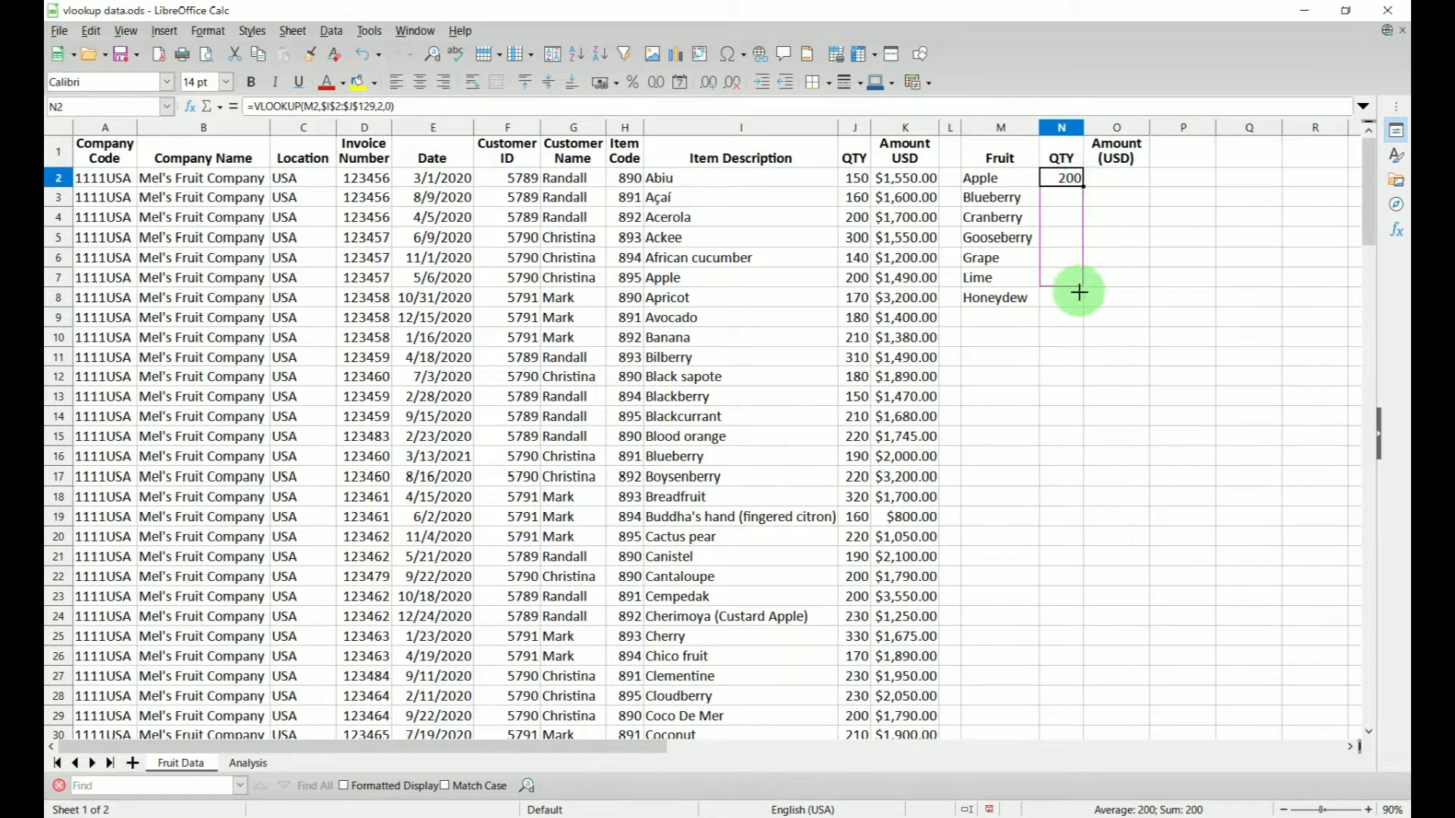
pyautogui.moveTo(1061, 178); pyautogui.dragTo(1060, 297)
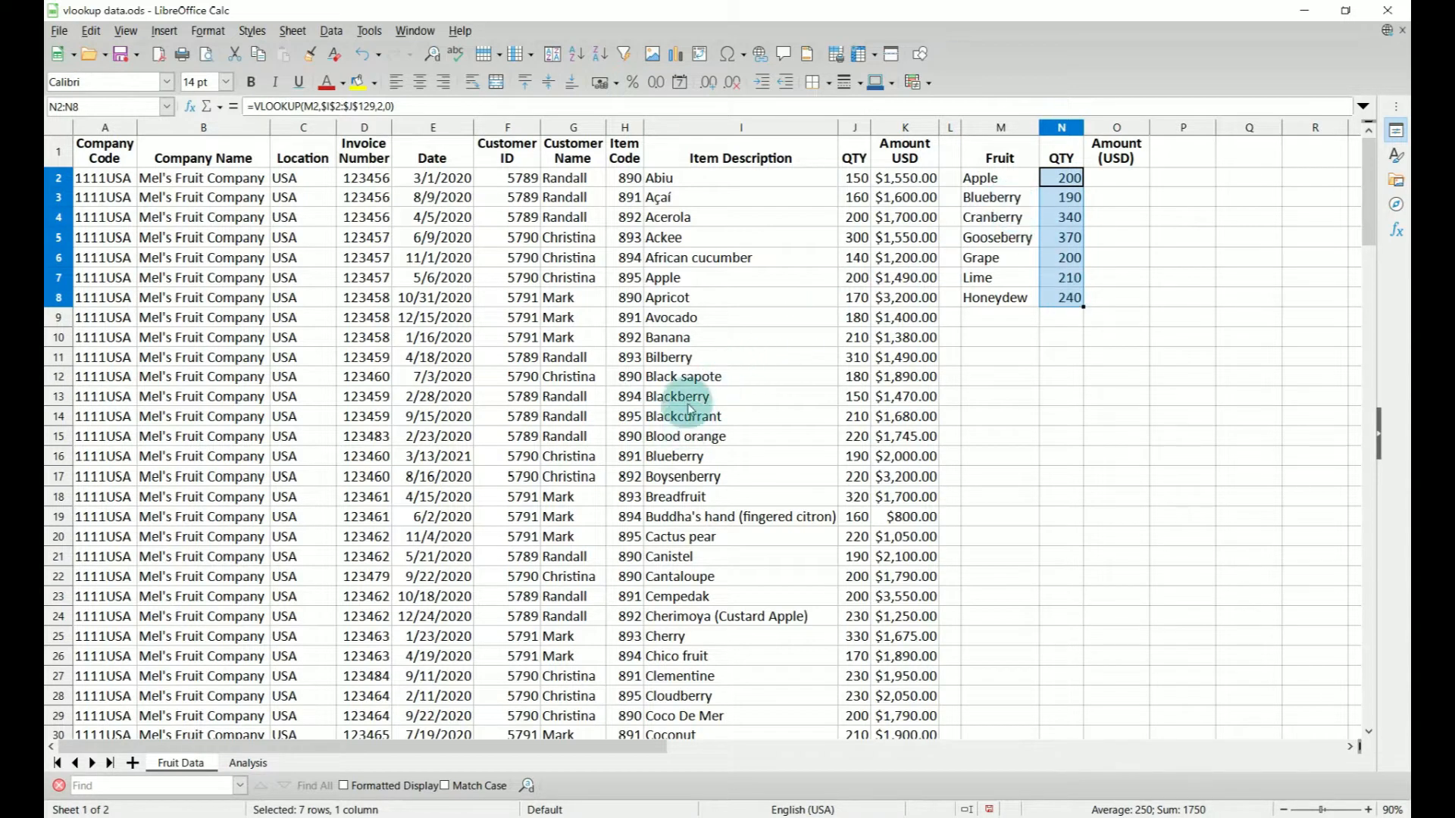
pyautogui.moveTo(1021, 230)
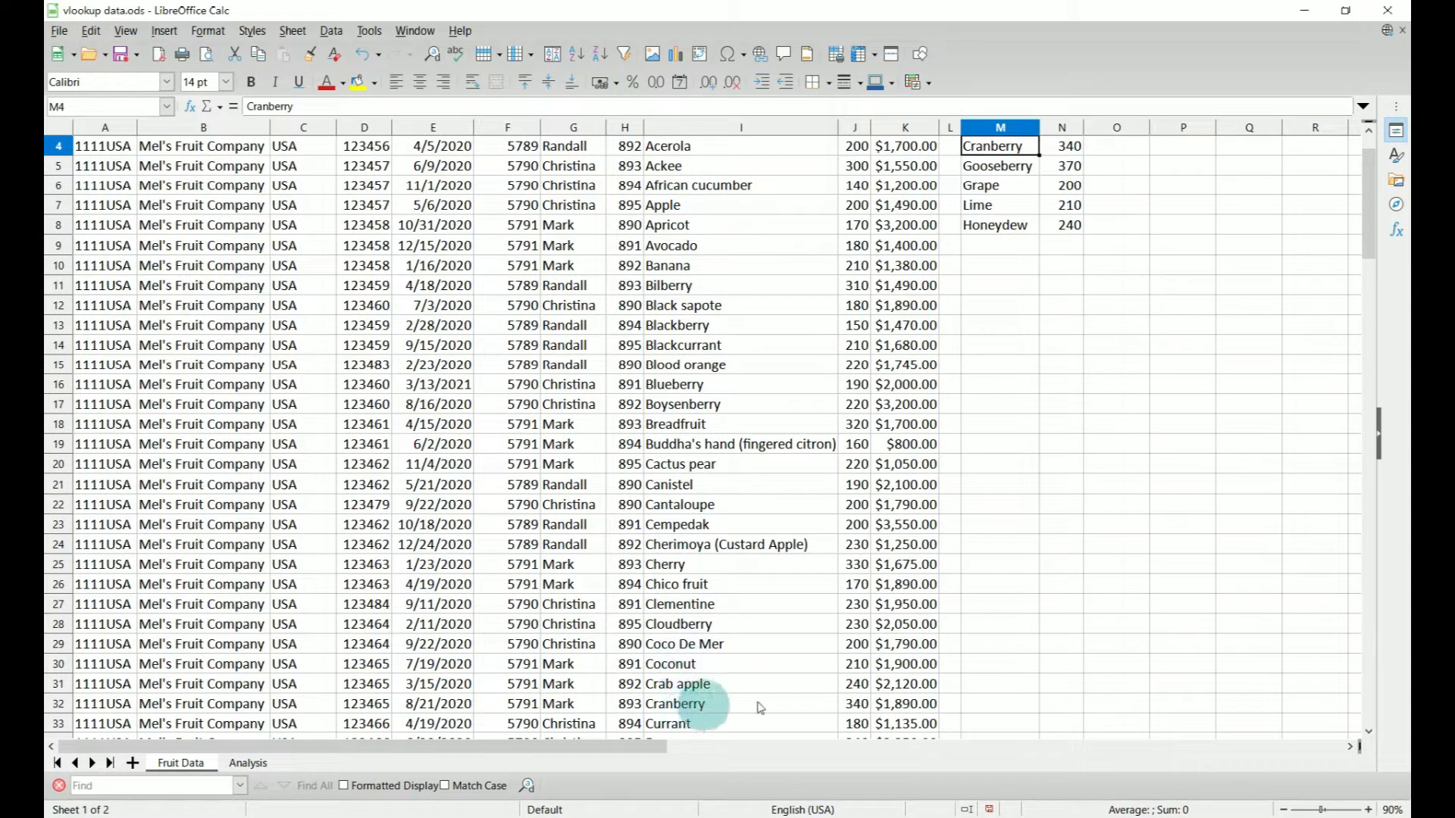
pyautogui.scroll(-3)
pyautogui.write('=')
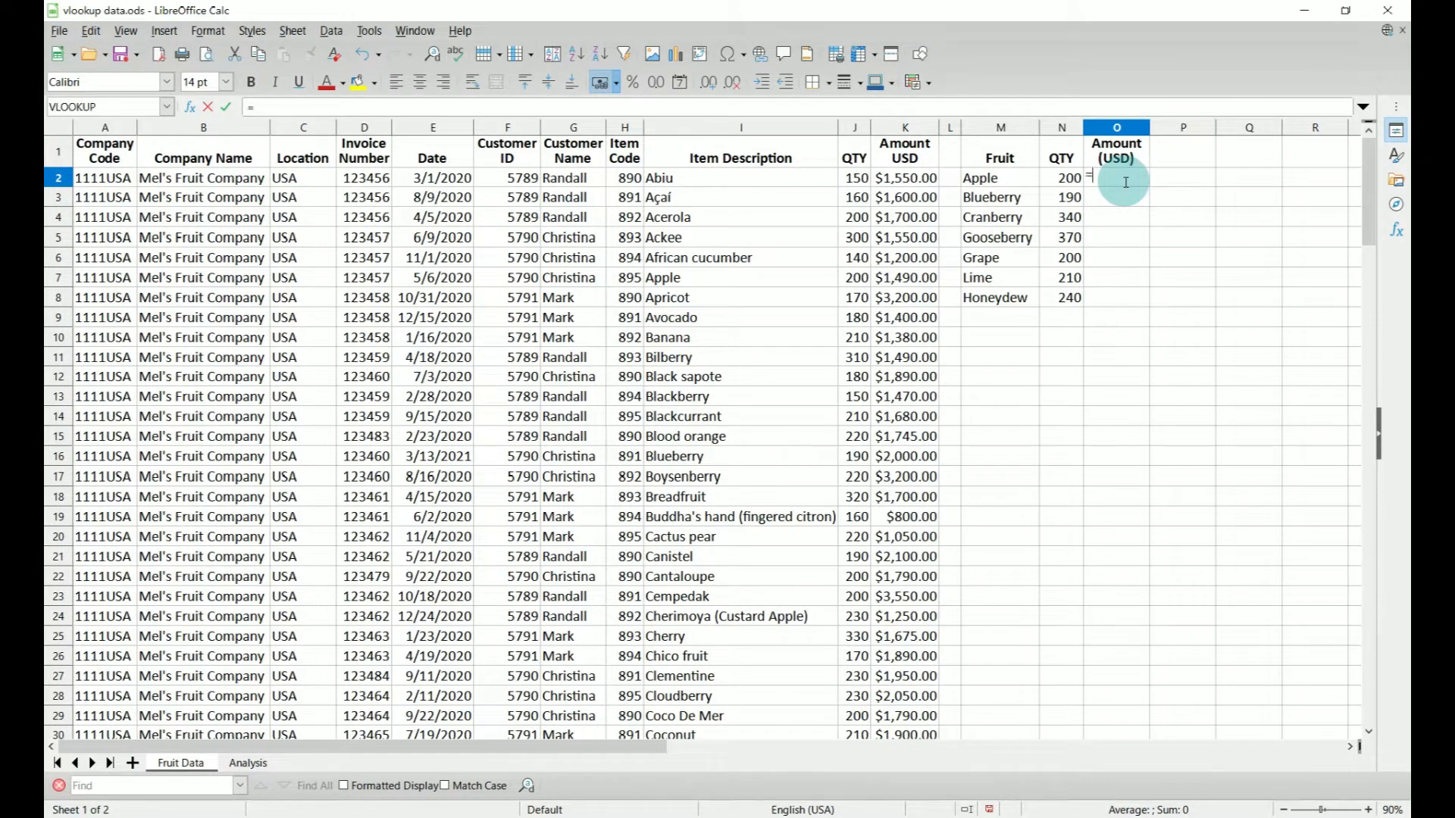
# Enter =VLOOKUP(M2,$I$2:$K$129,3,false) in O2, returning $1,490.00
pyautogui.write('vlookup(')
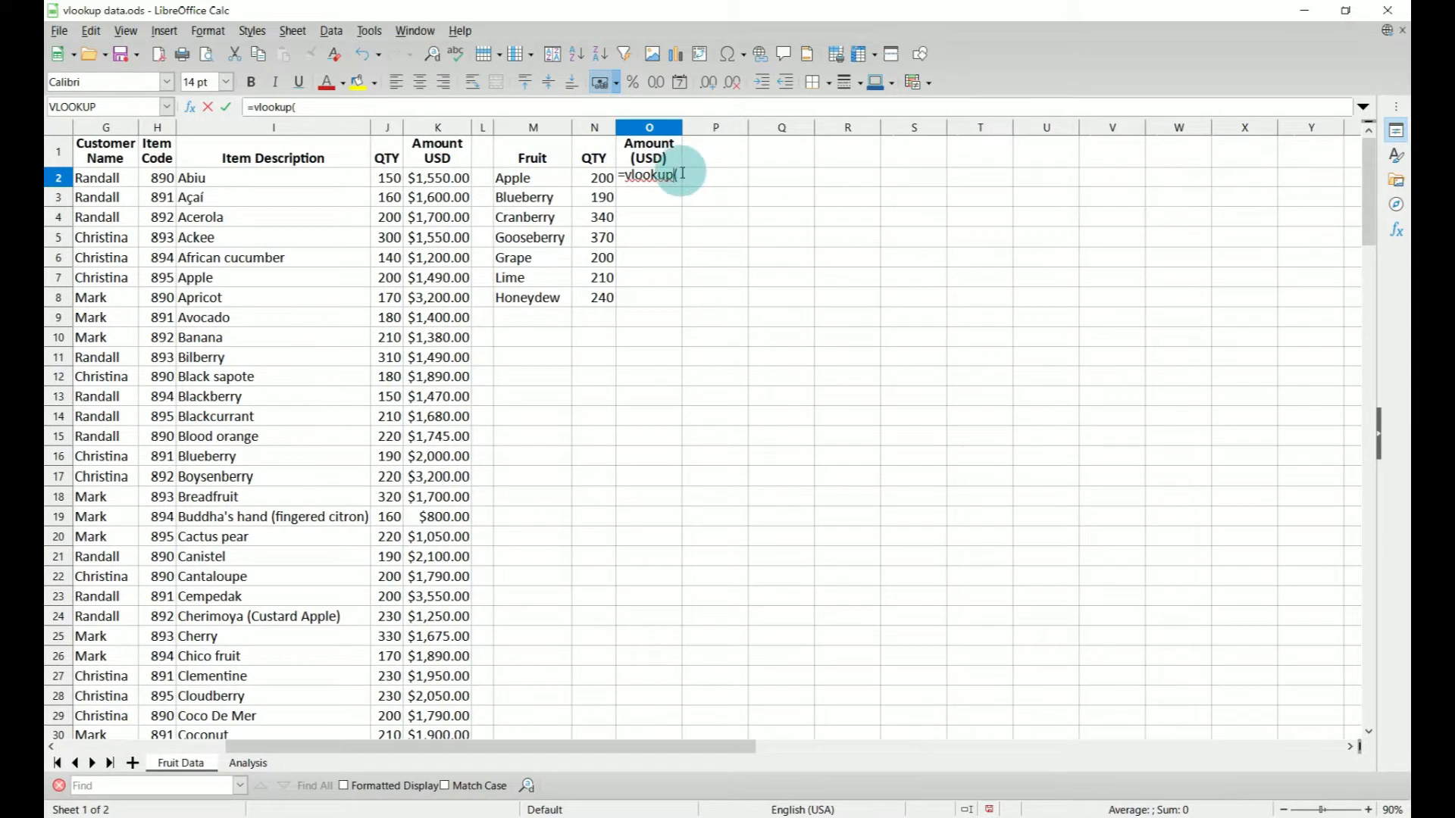
pyautogui.moveTo(756, 162)
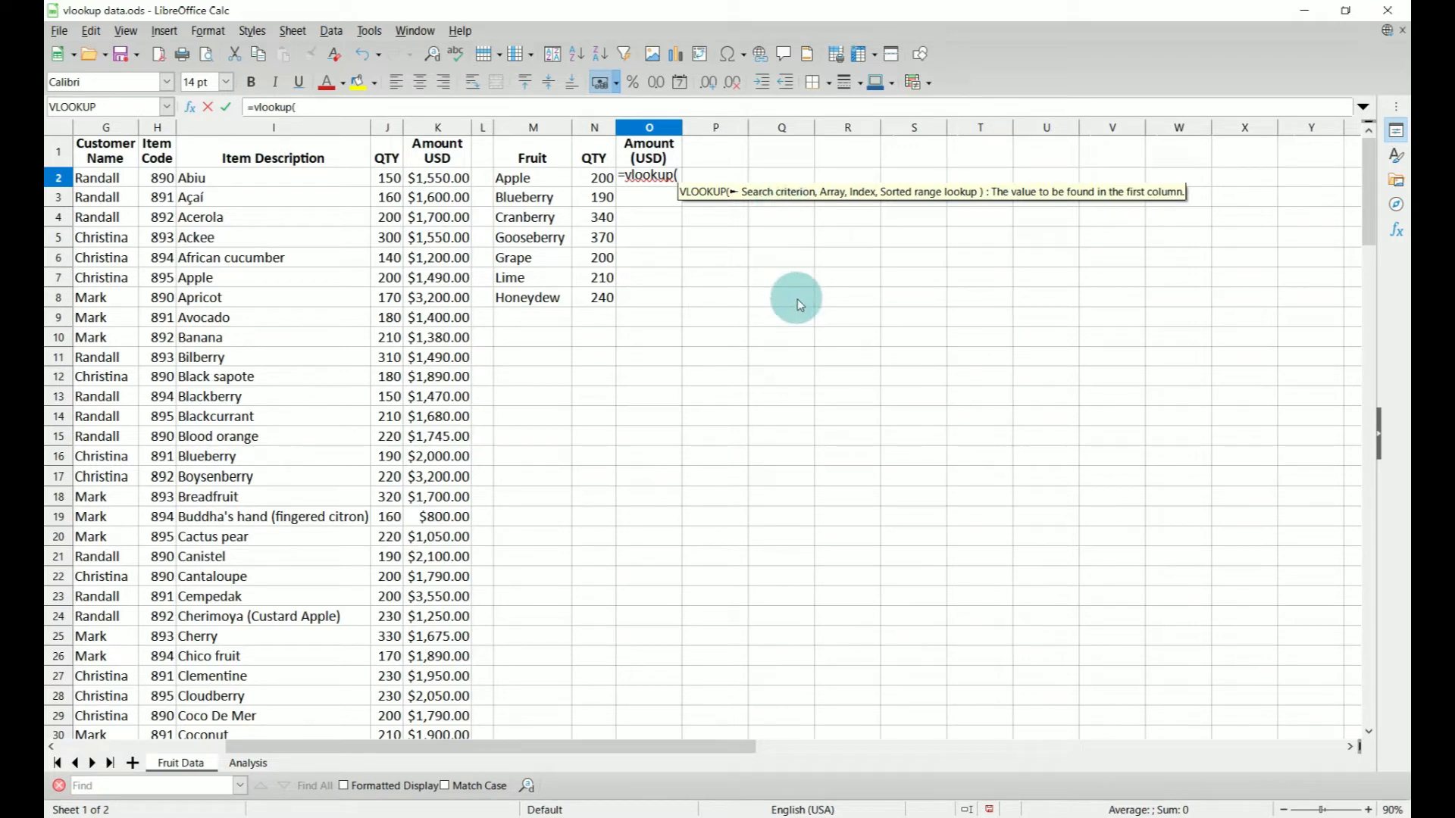
pyautogui.click(532, 177)
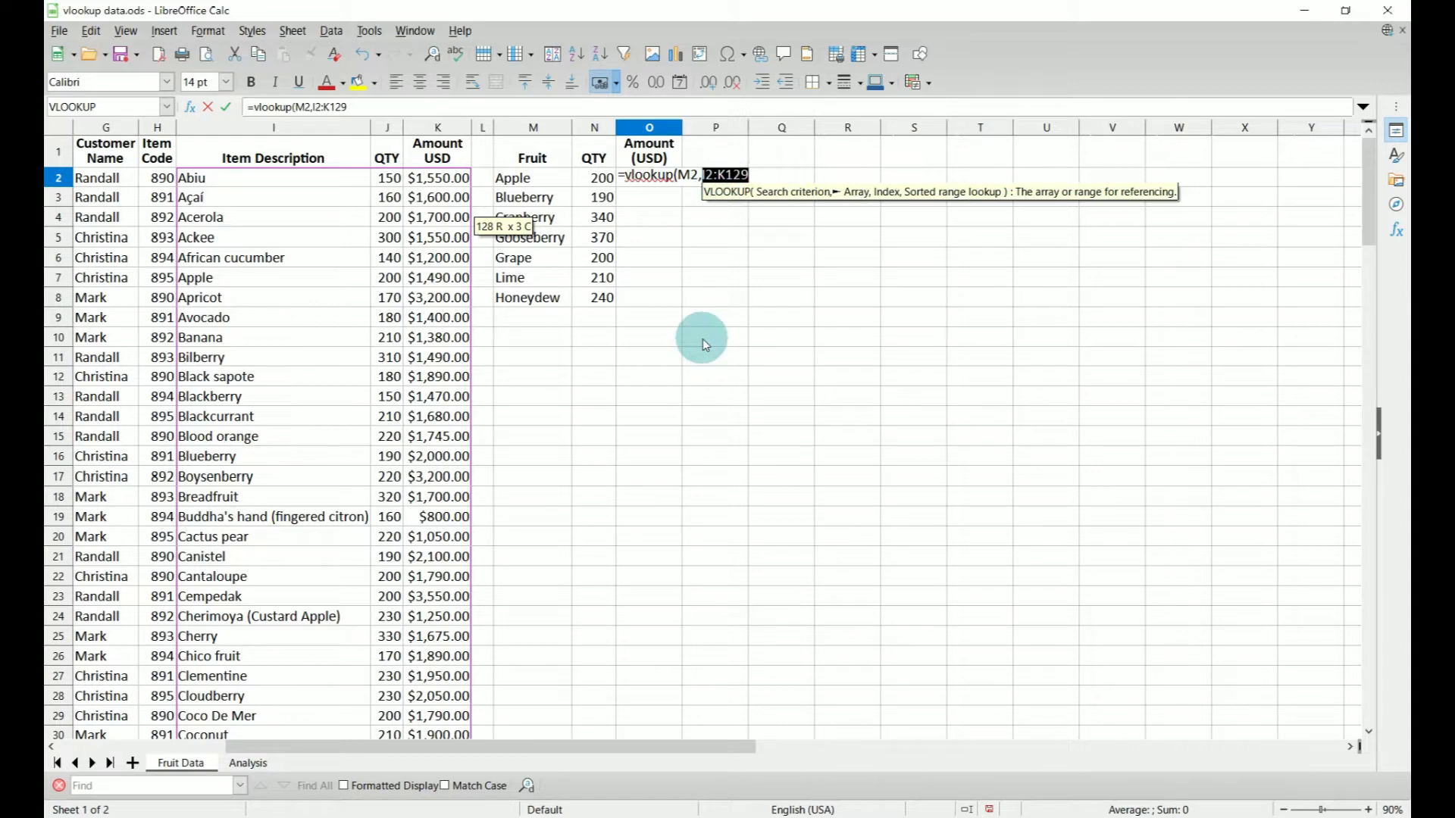
pyautogui.press('F4')
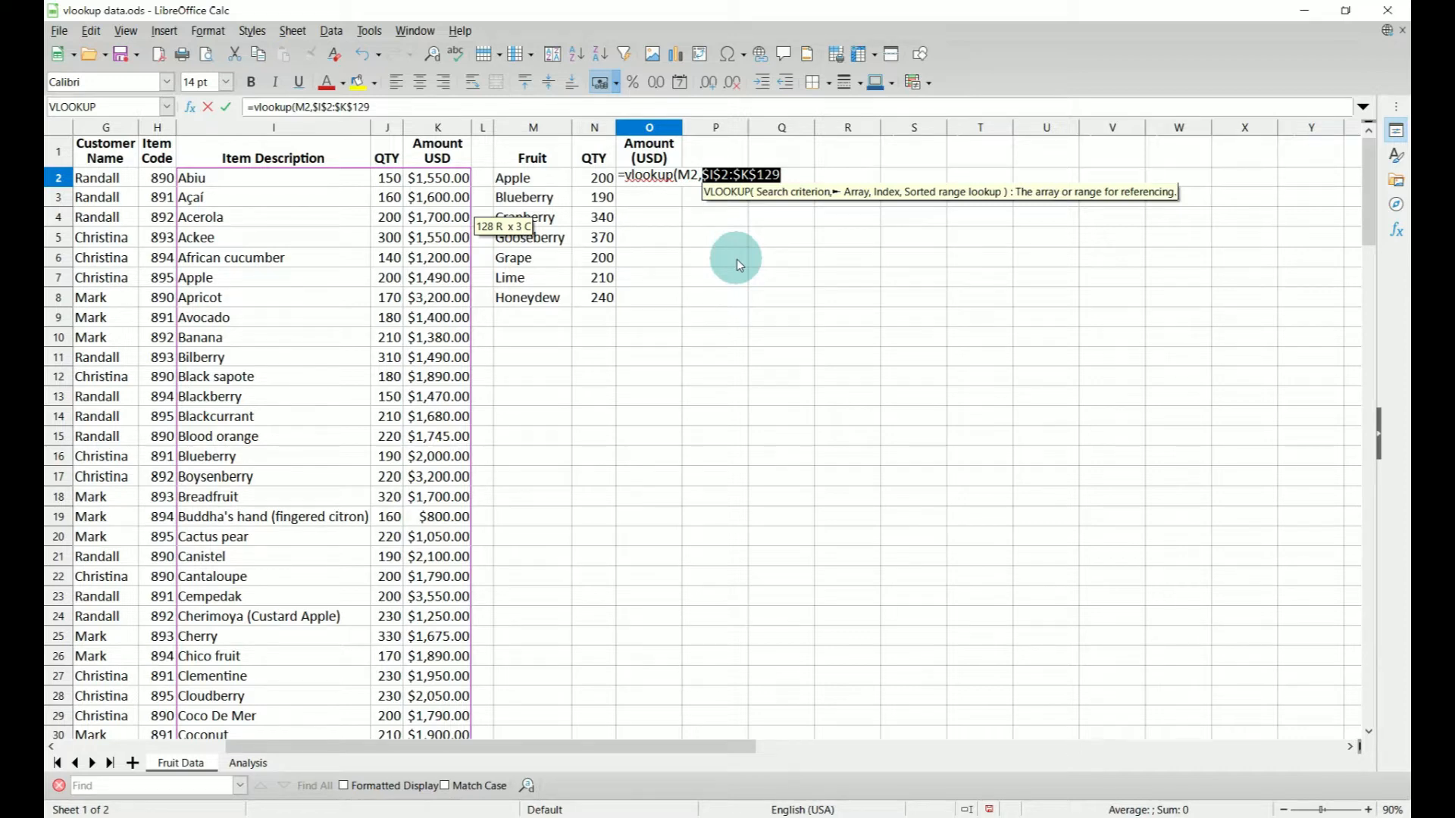
pyautogui.write(',')
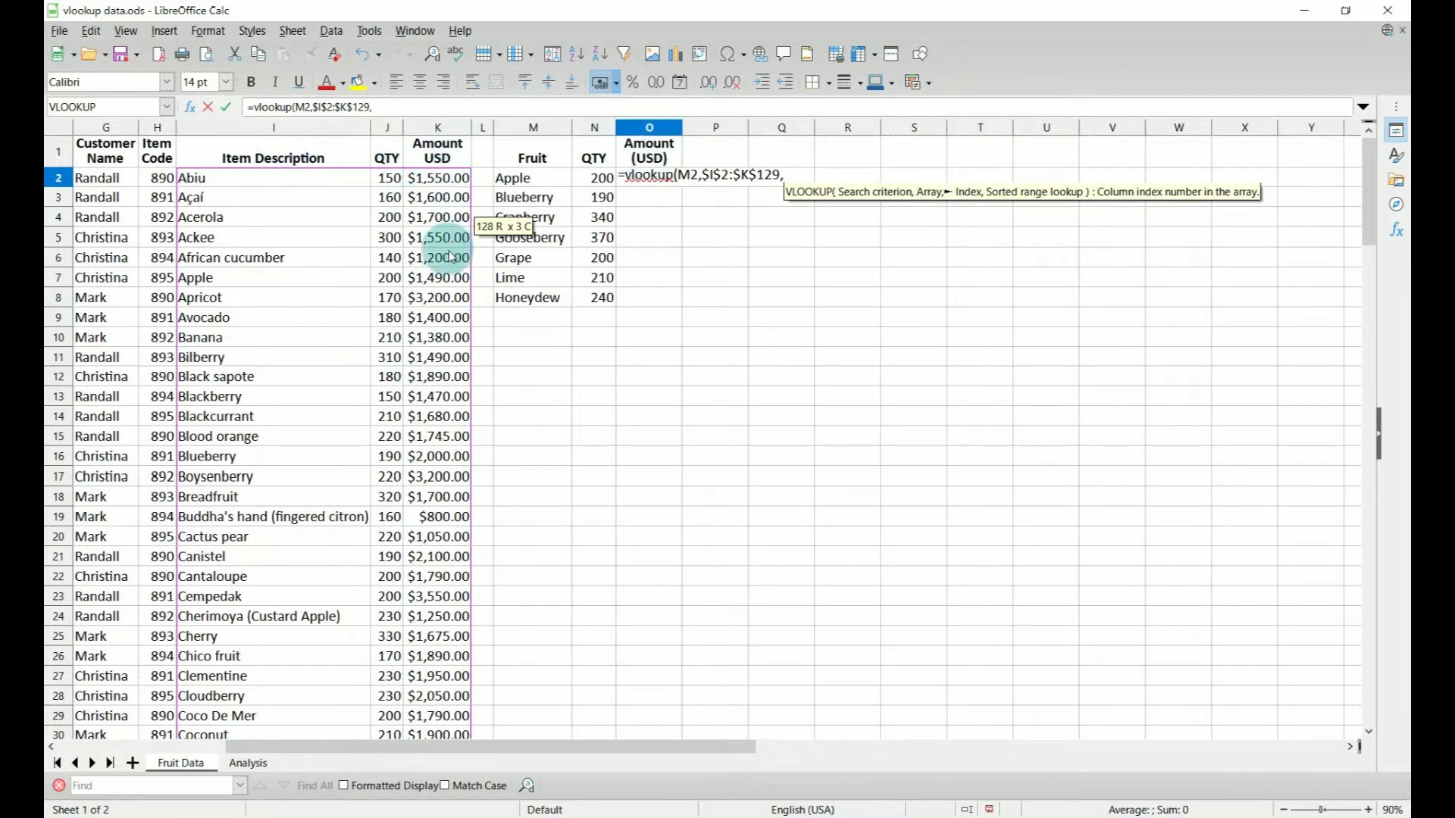
pyautogui.write('3')
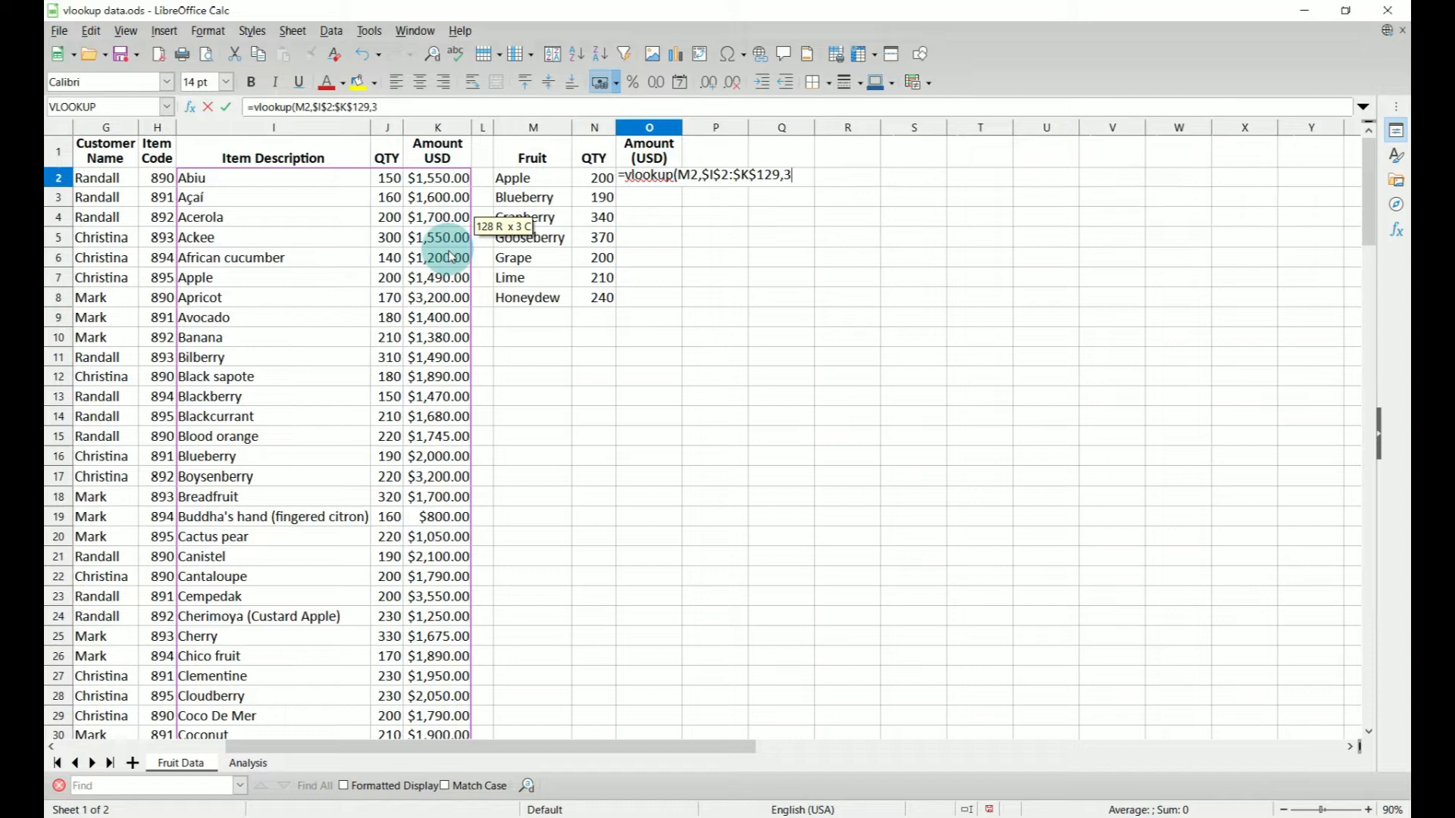
pyautogui.write(',')
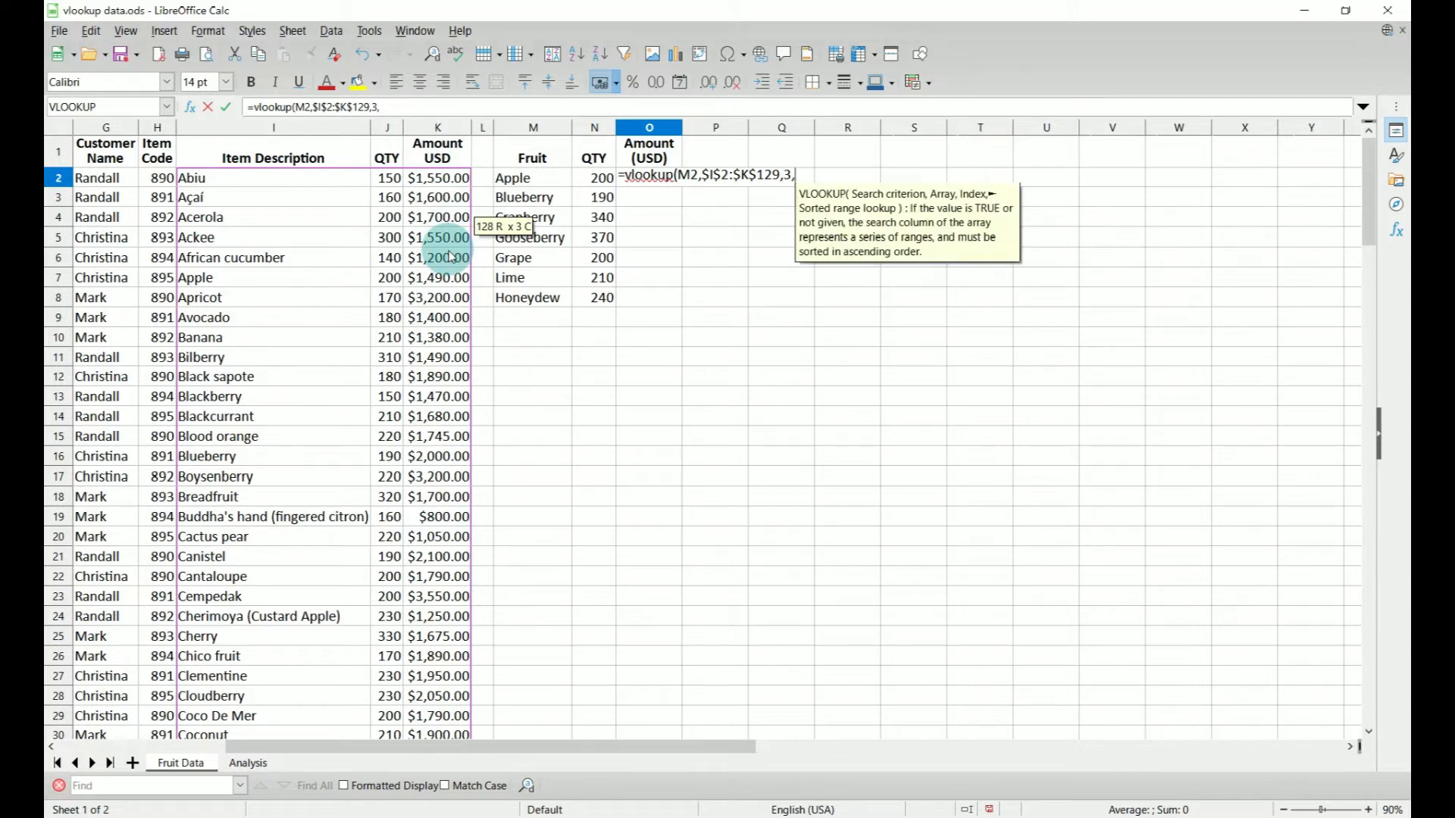
pyautogui.write('falsoe')
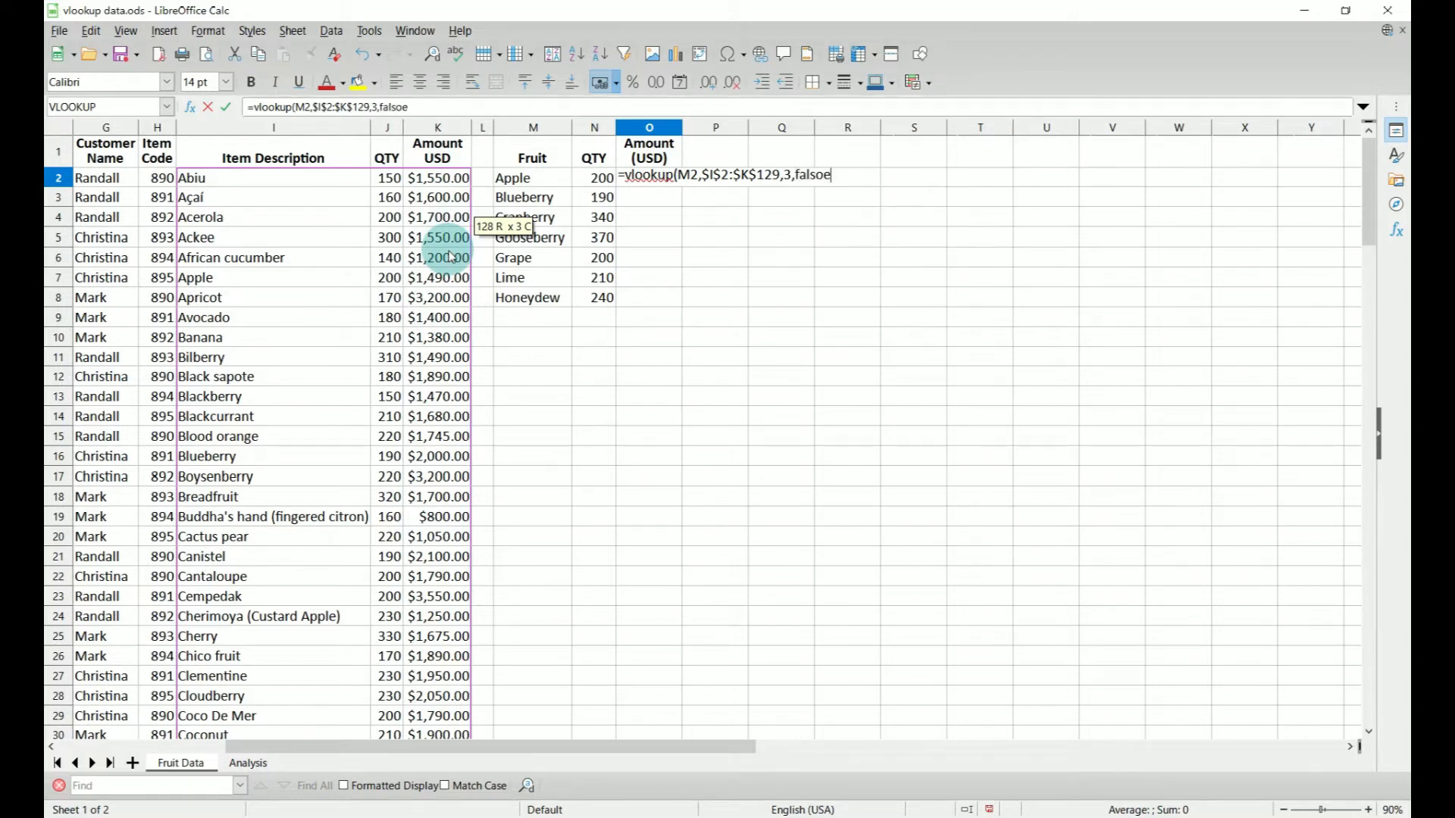
pyautogui.press('BackSpace')
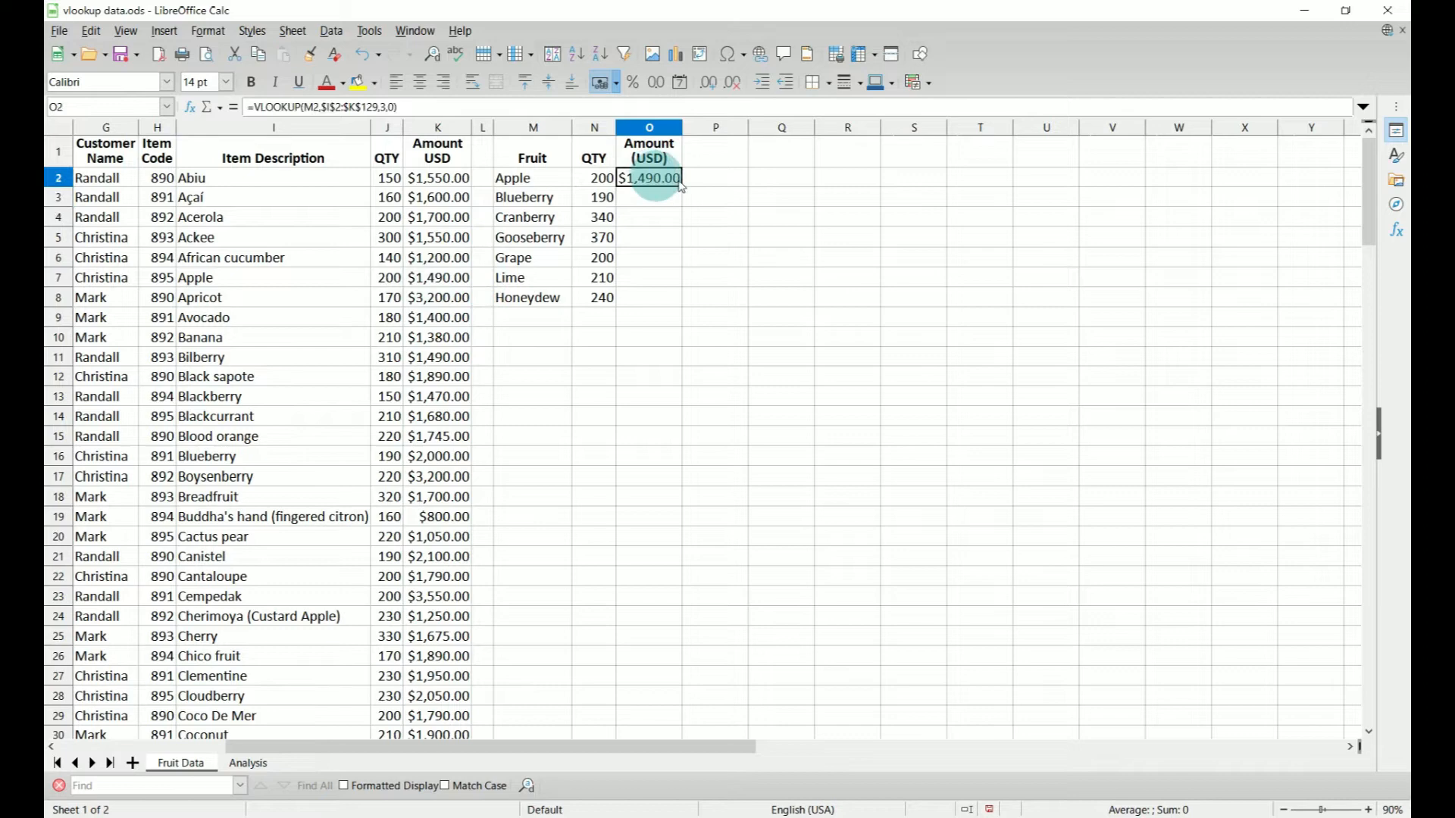
# Fill the Amount lookup from O2 down to O8, ending at Honeydew's $2,120.00
pyautogui.moveTo(648, 178); pyautogui.dragTo(648, 297)
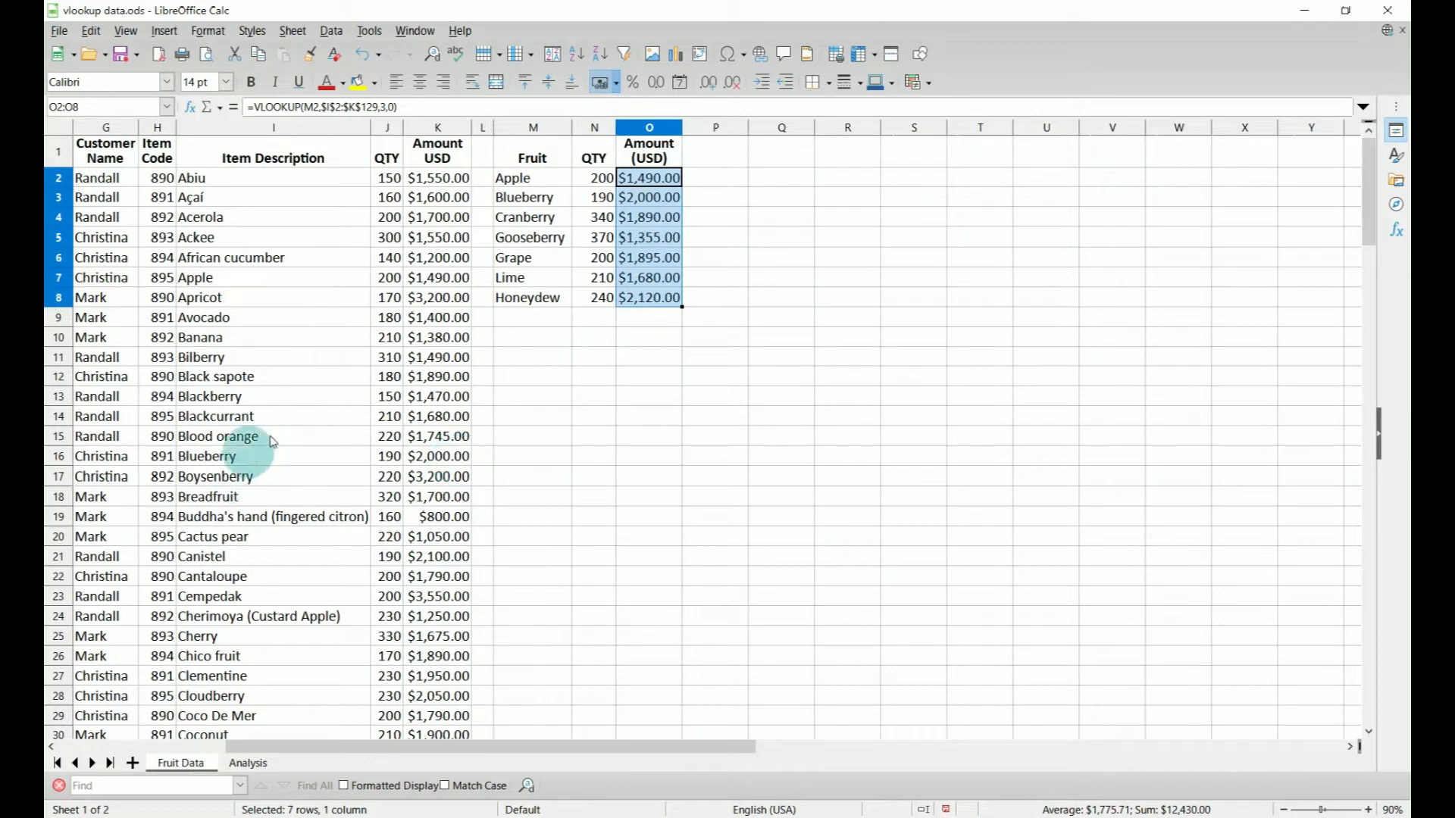
pyautogui.moveTo(483, 243)
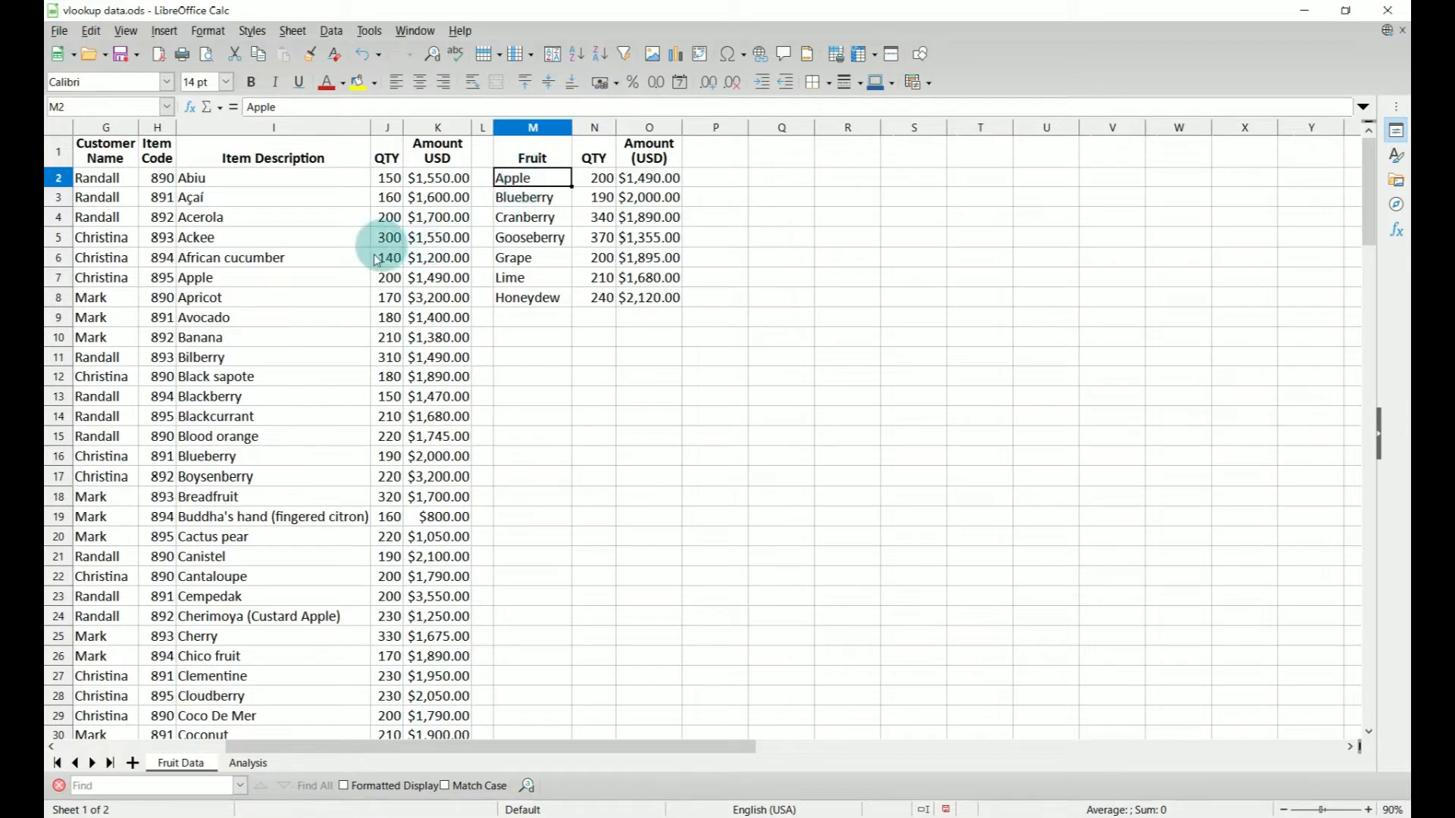
pyautogui.moveTo(258, 345)
pyautogui.write('Banana')
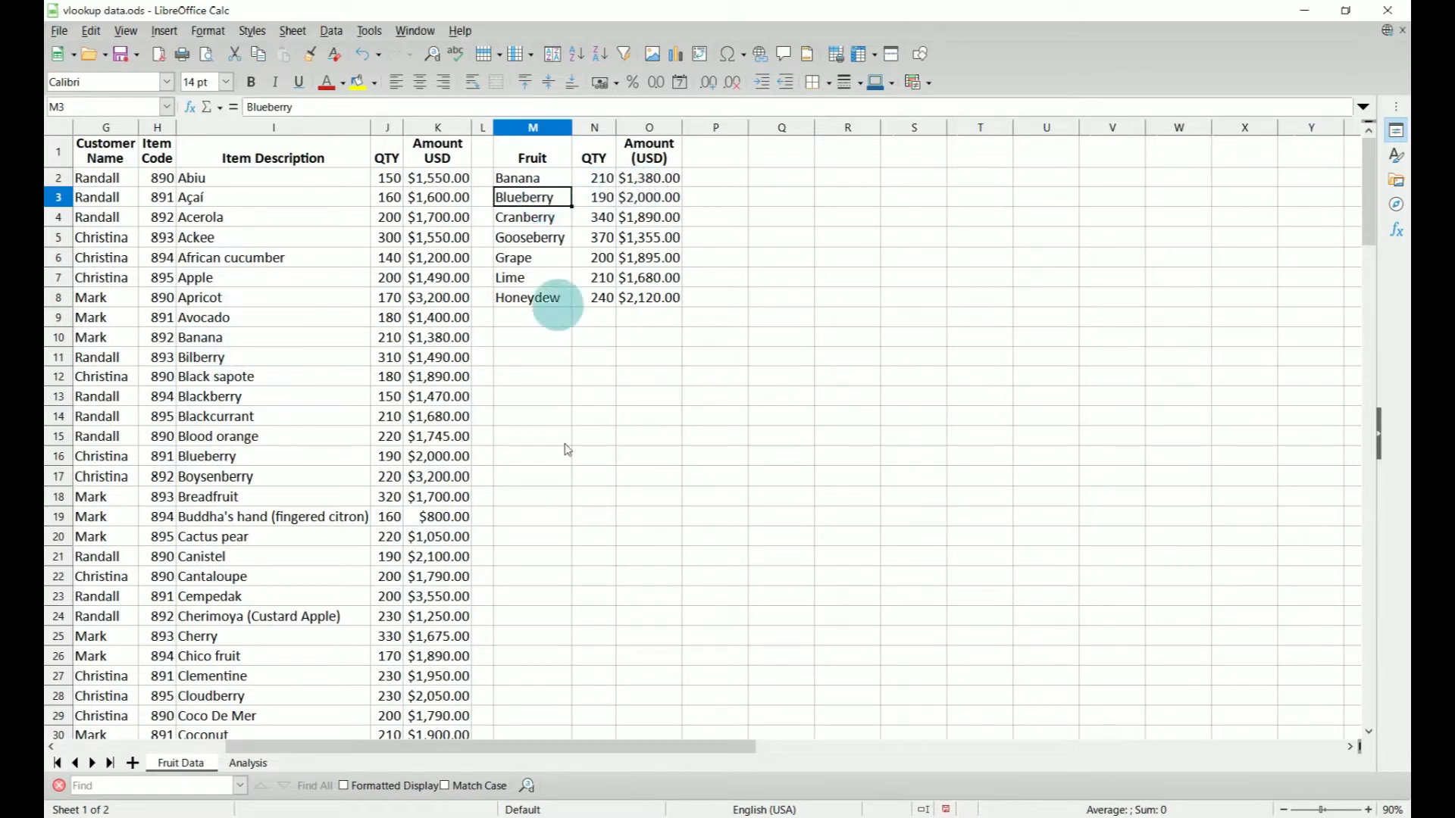
# Restore Apple in M2 and switch to the Analysis sheet
pyautogui.write('Br')
pyautogui.click(532, 178)
pyautogui.write('Apple')
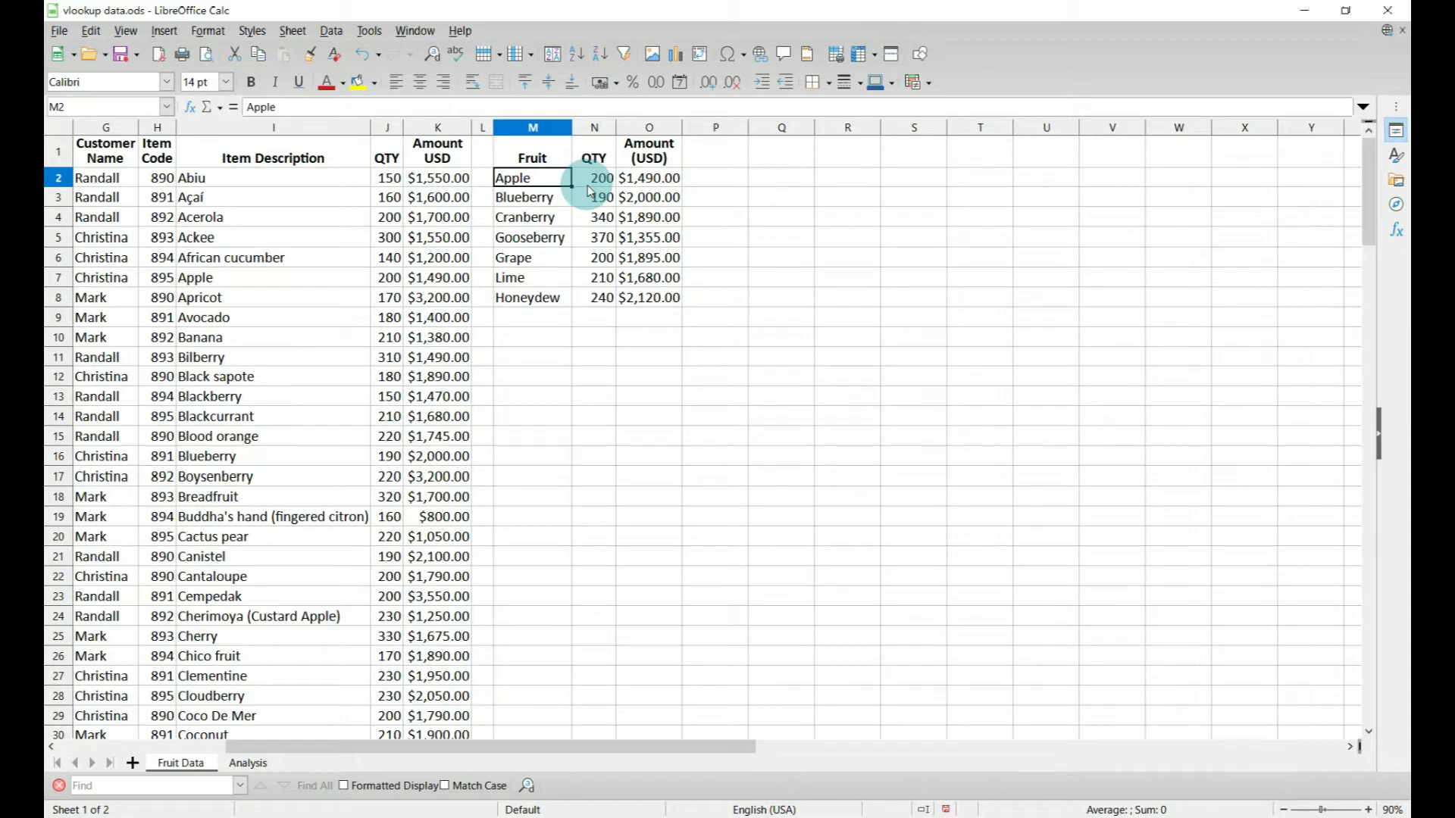
pyautogui.click(247, 763)
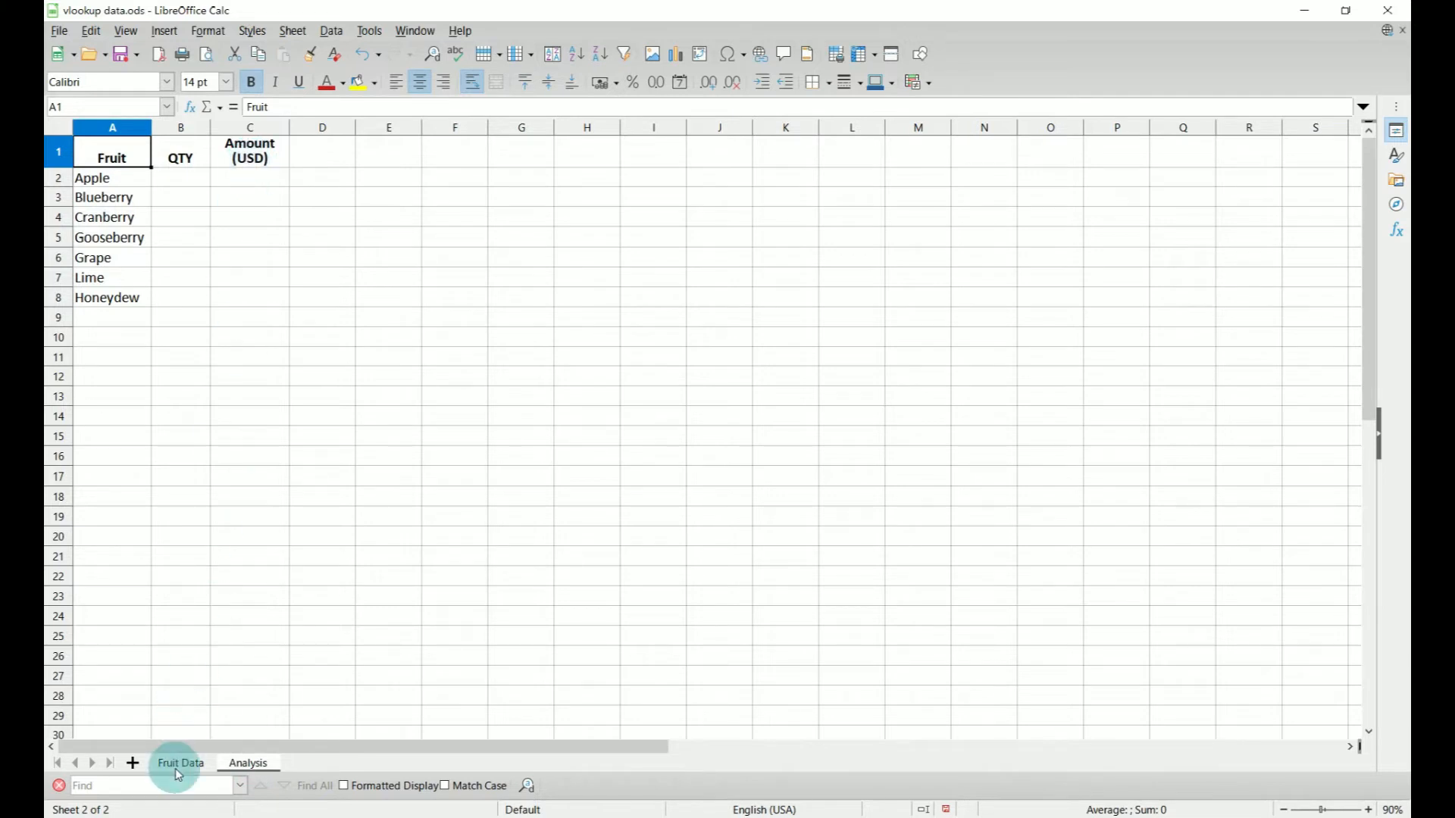
# Select Apple's QTY cell B2 on Analysis and open the Function Wizard
pyautogui.click(180, 763)
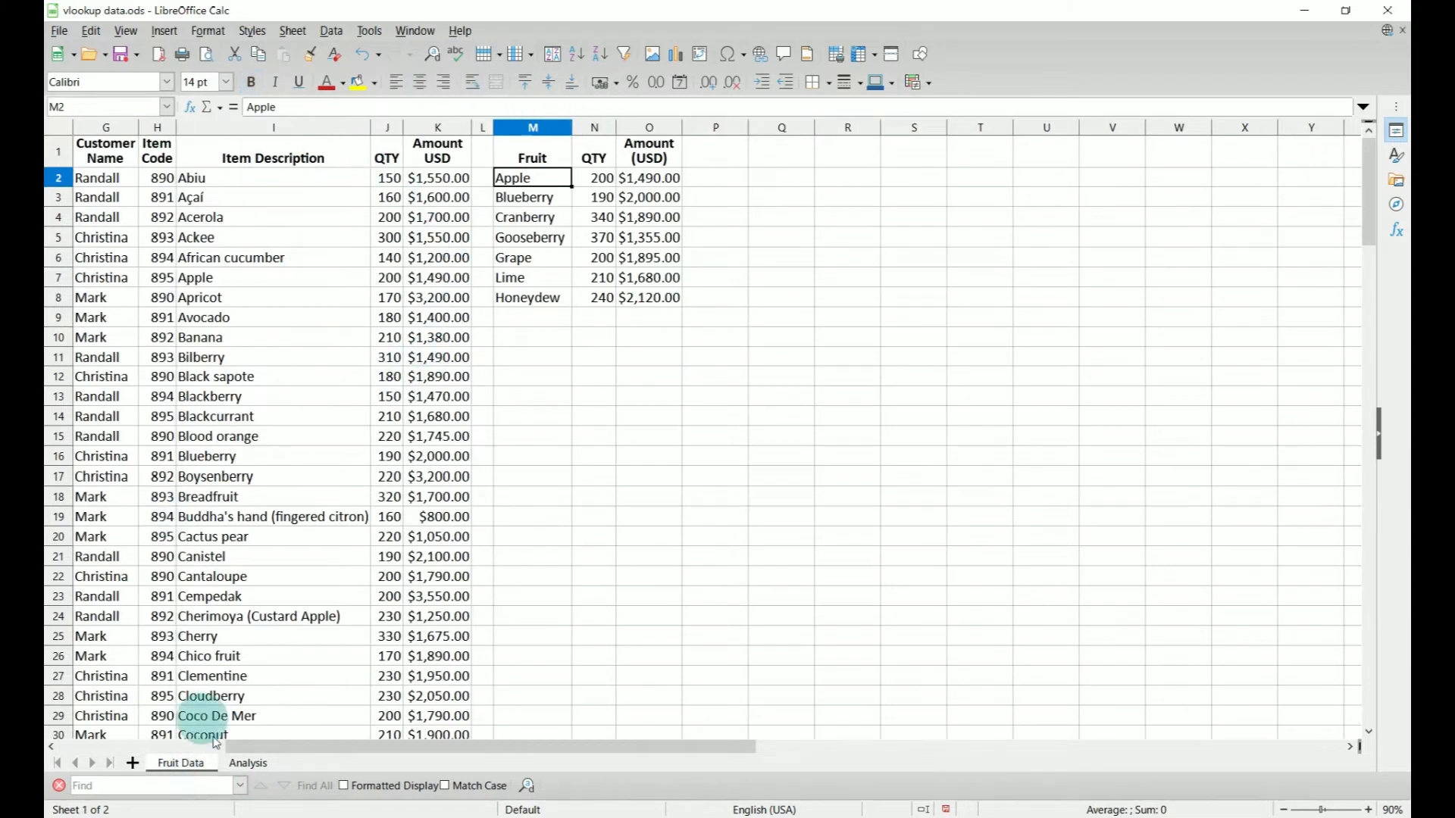
pyautogui.click(247, 763)
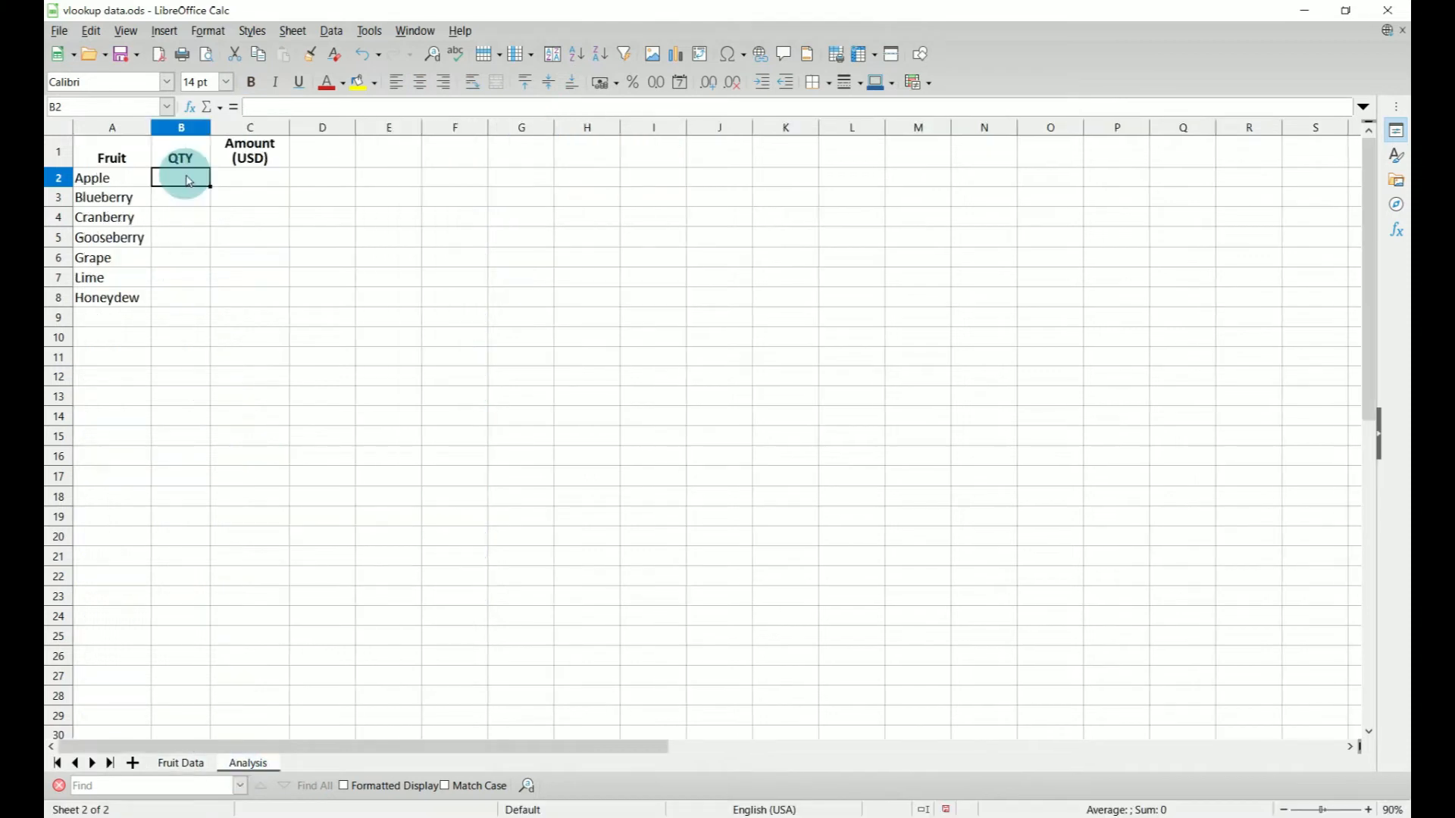
pyautogui.moveTo(189, 107)
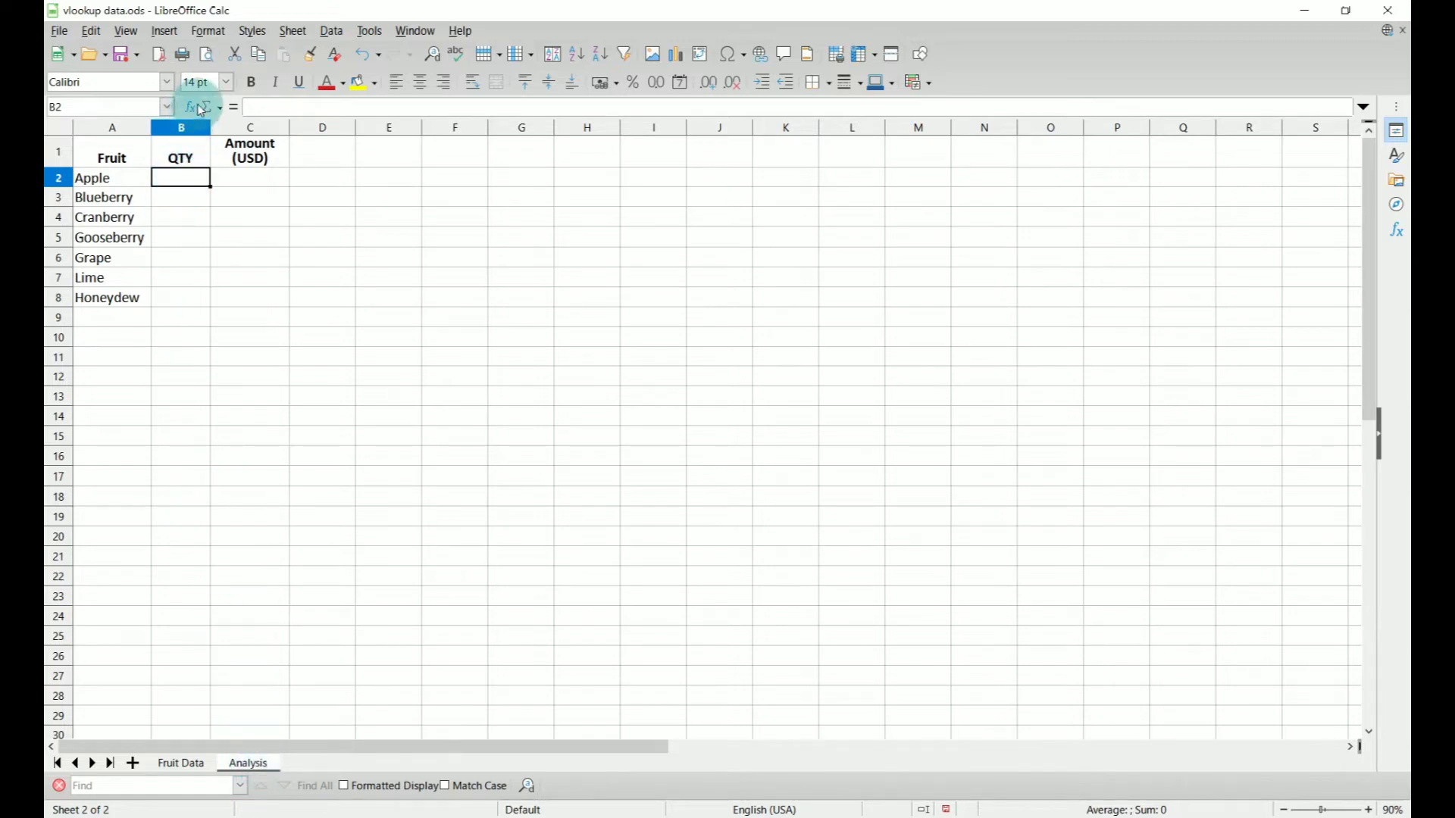
pyautogui.click(190, 107)
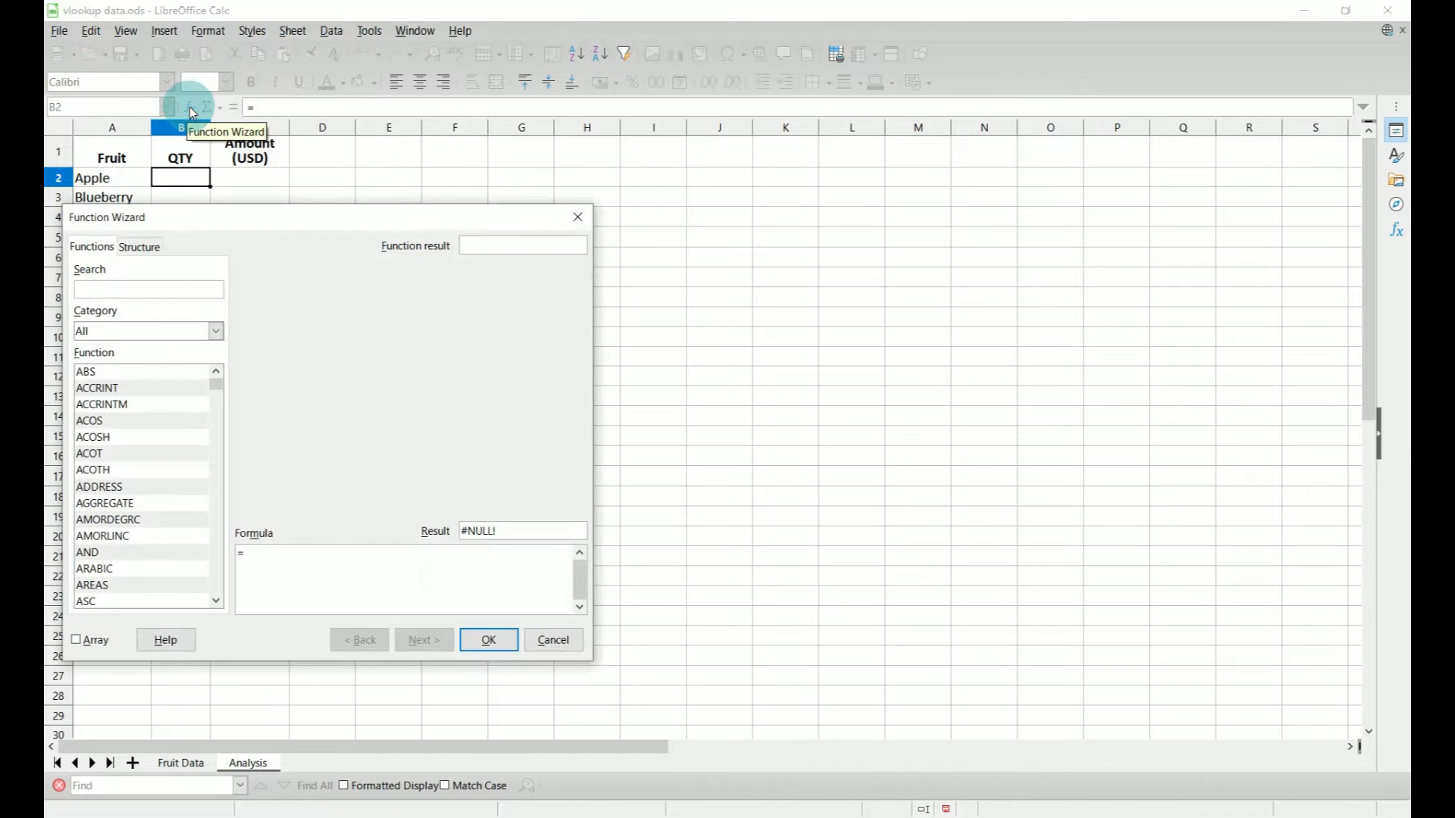
# Build =VLOOKUP(A2,'Fruit Data'.$I$2:$J$129,2,false) in B2, returning 200
pyautogui.write('vlookup')
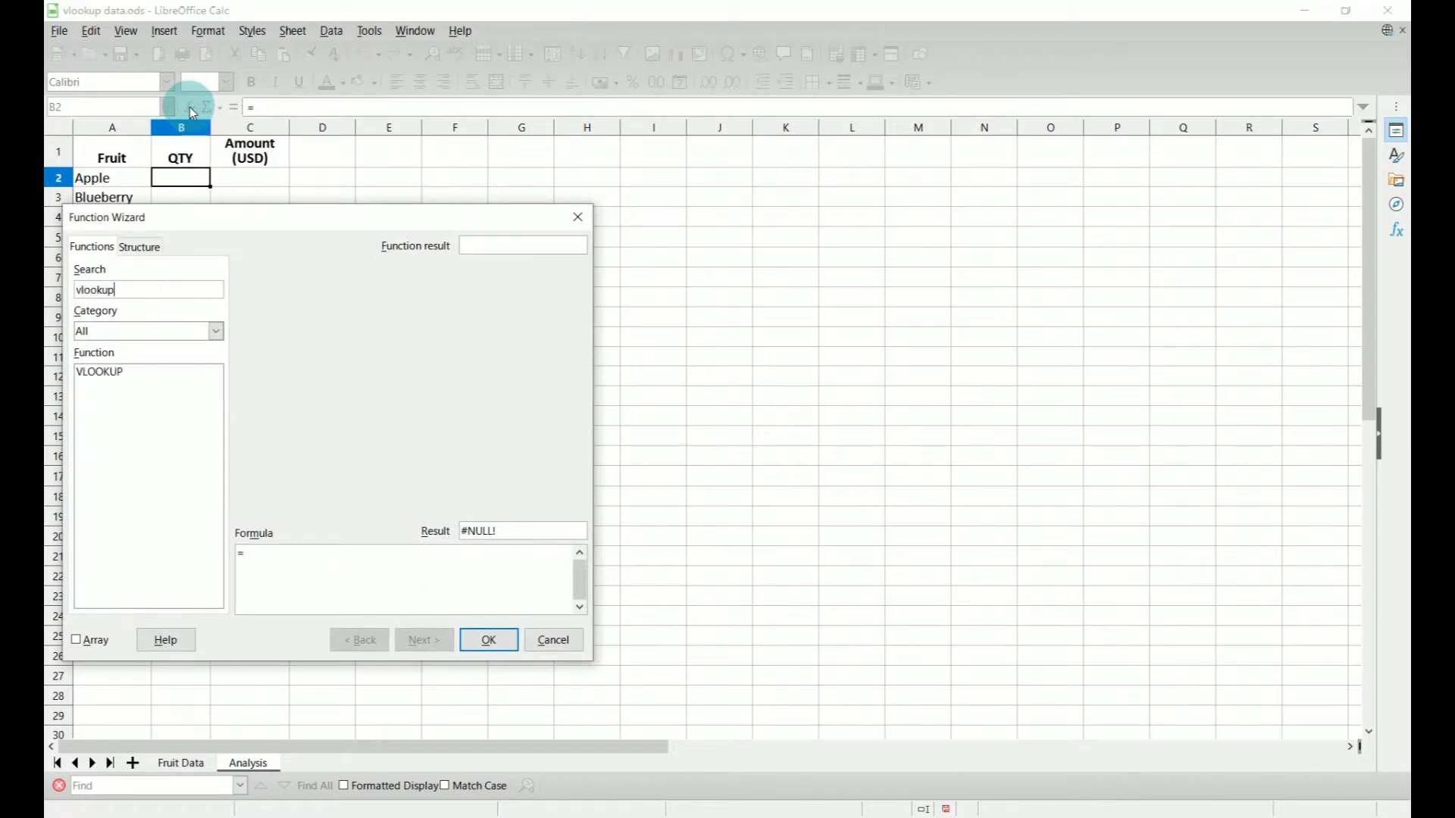
pyautogui.click(99, 371)
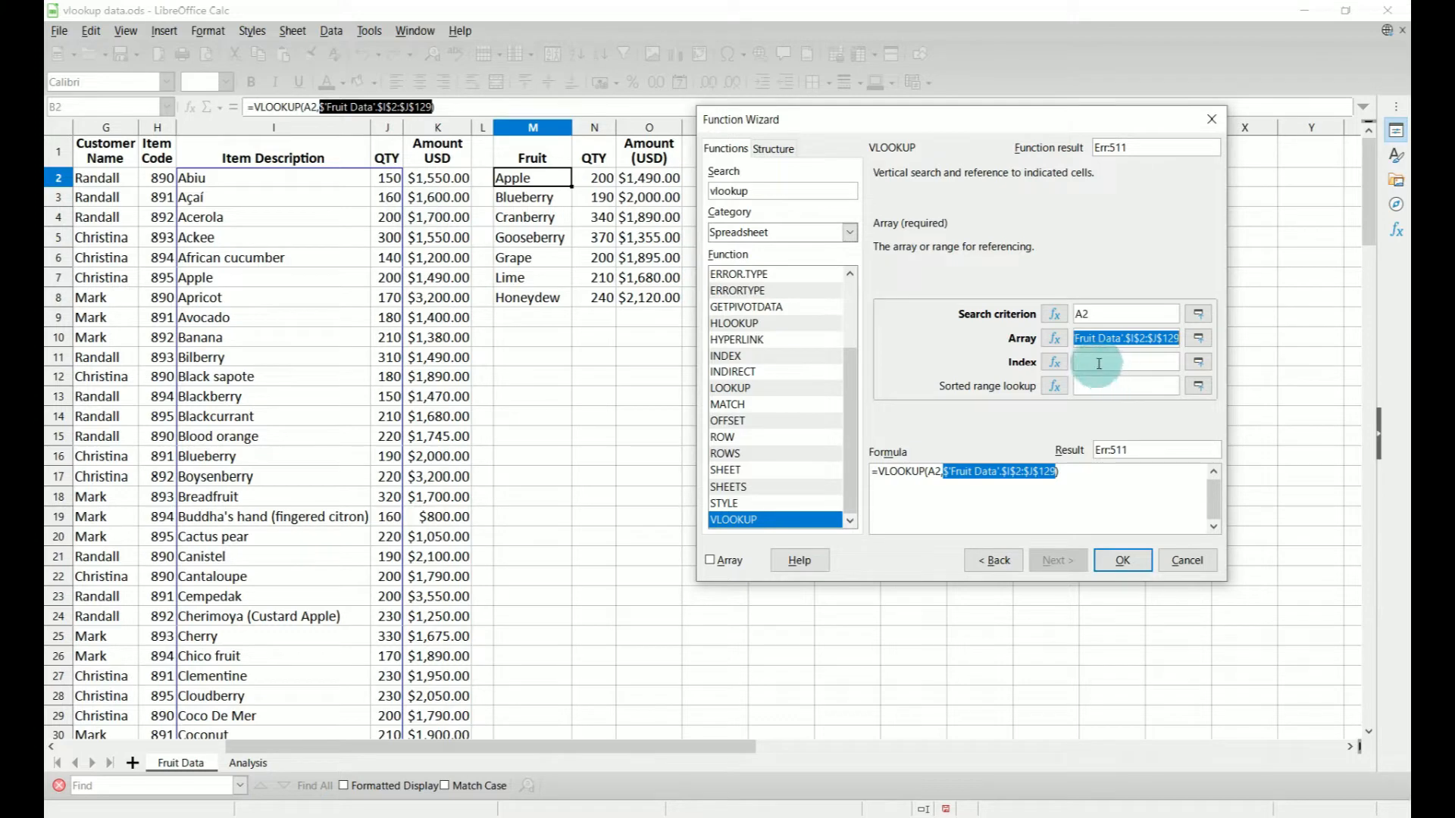
pyautogui.click(1125, 362)
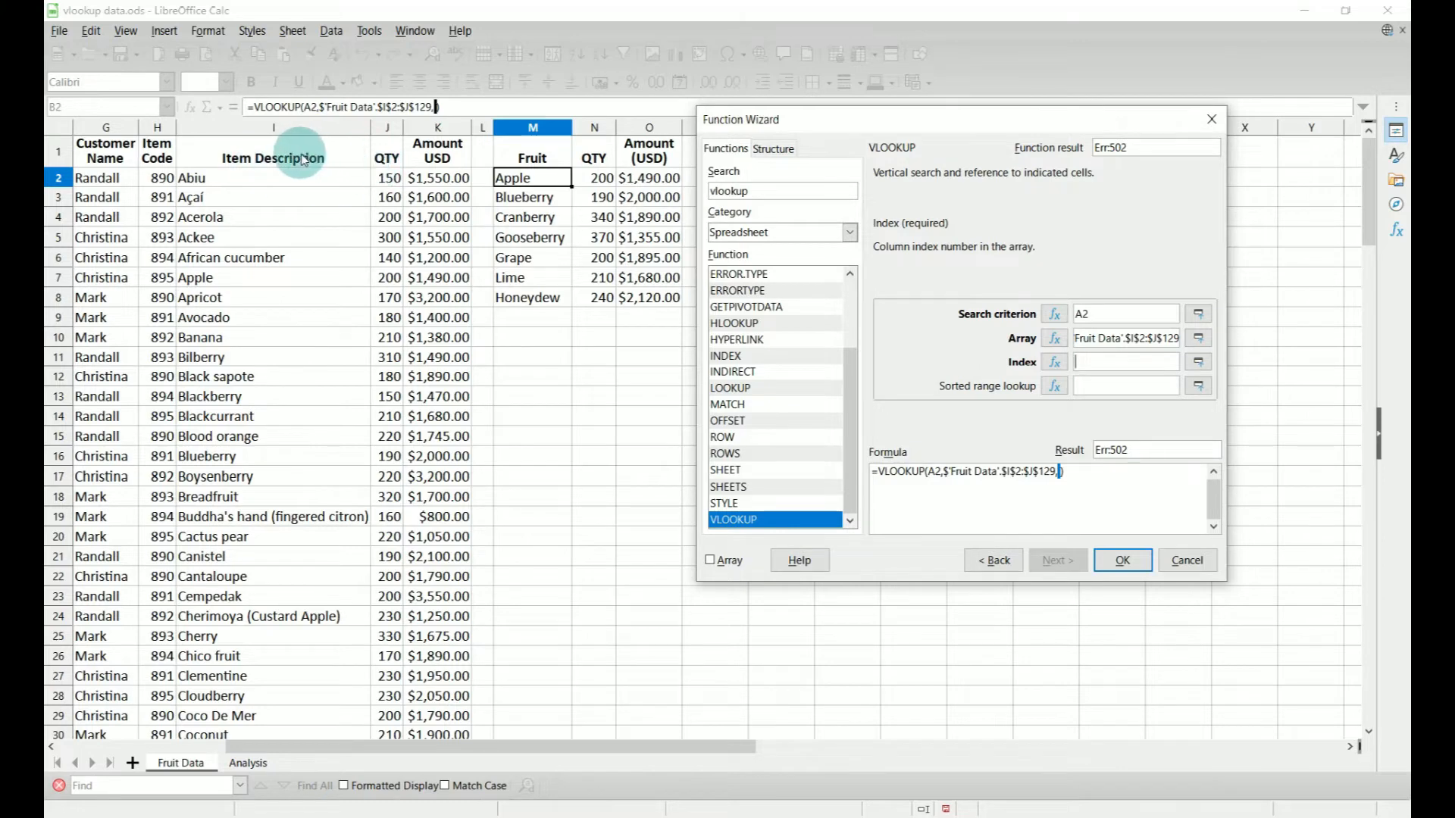
pyautogui.moveTo(387, 153)
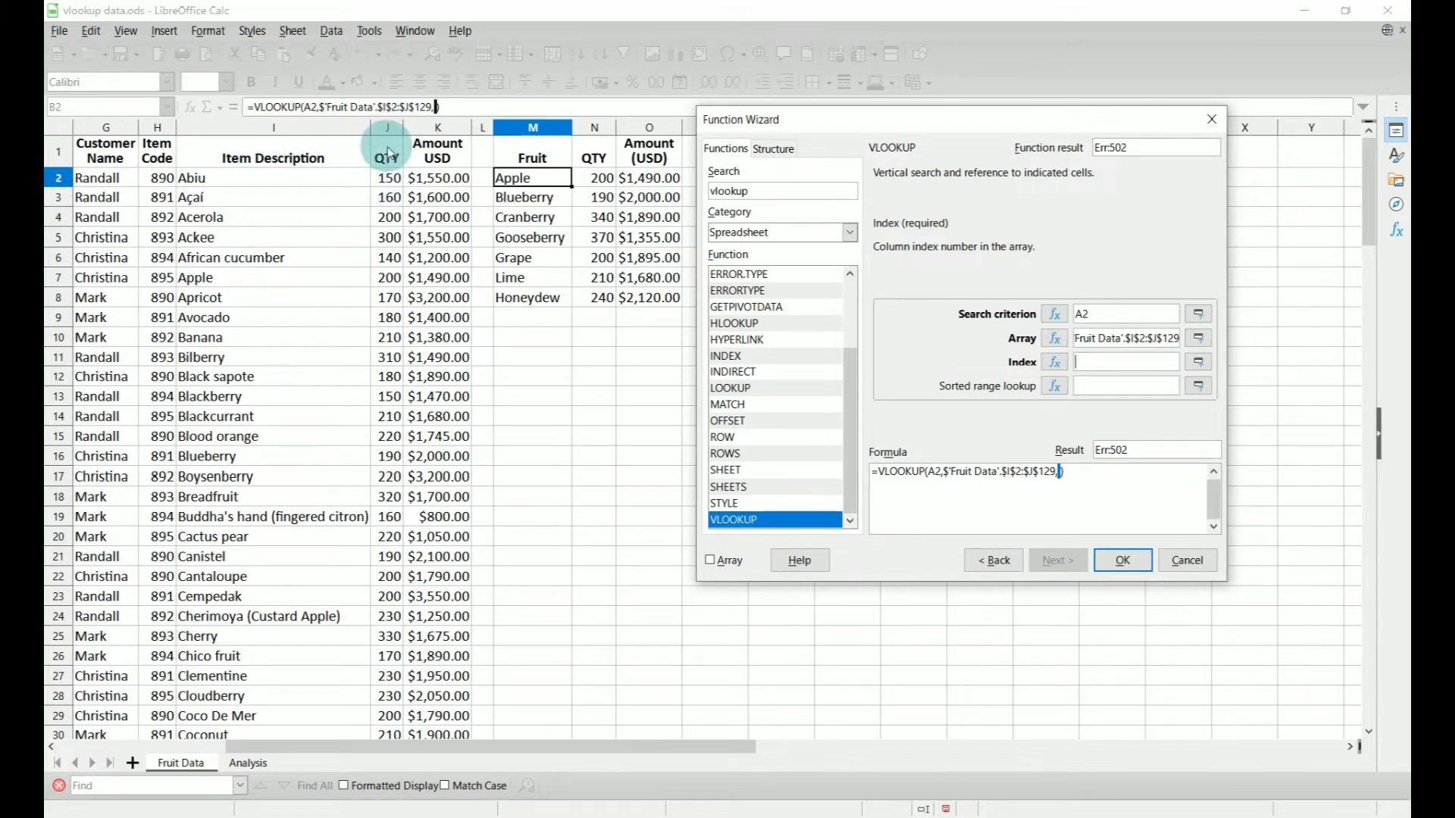
pyautogui.write('2')
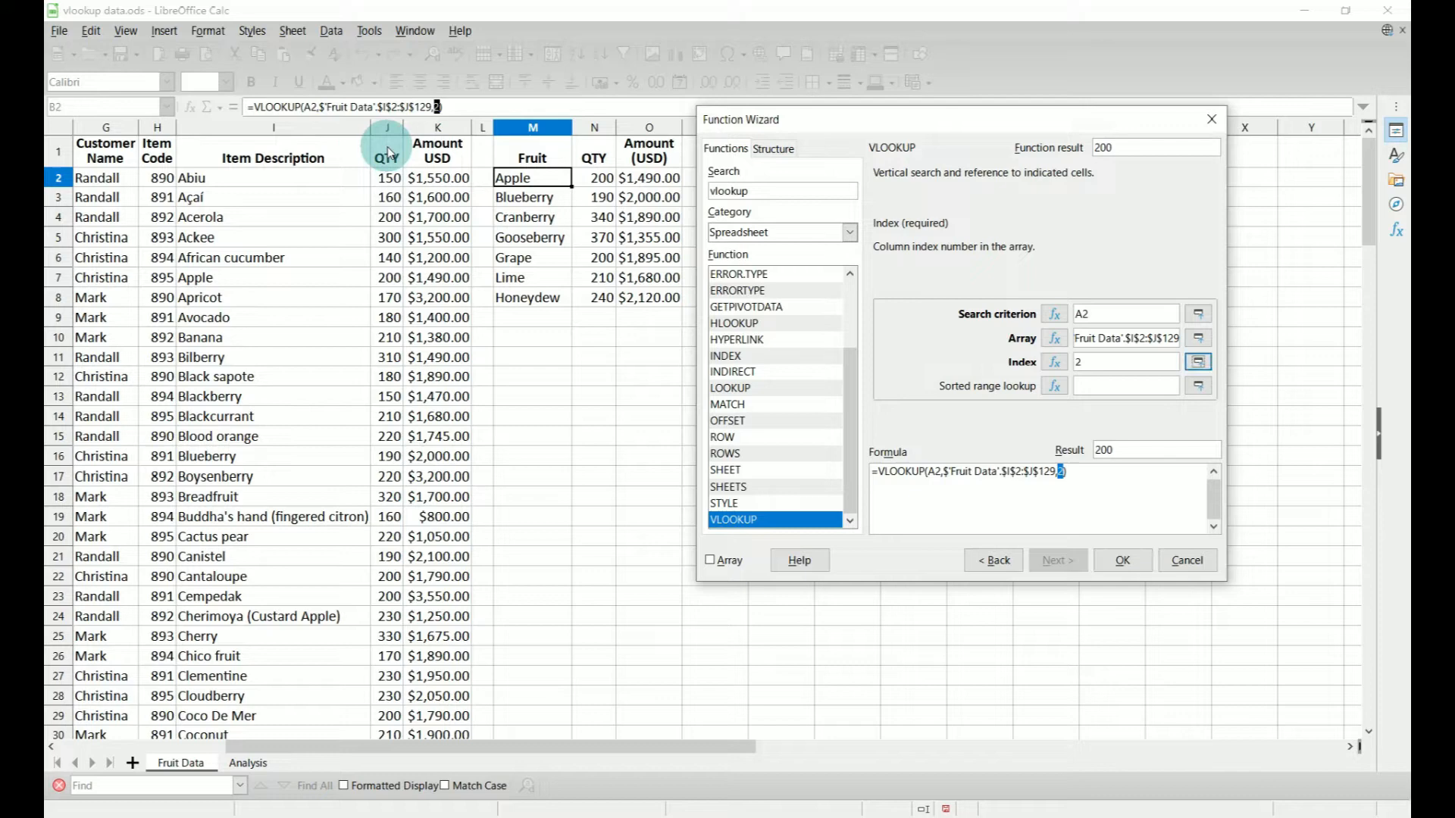
pyautogui.click(1125, 385)
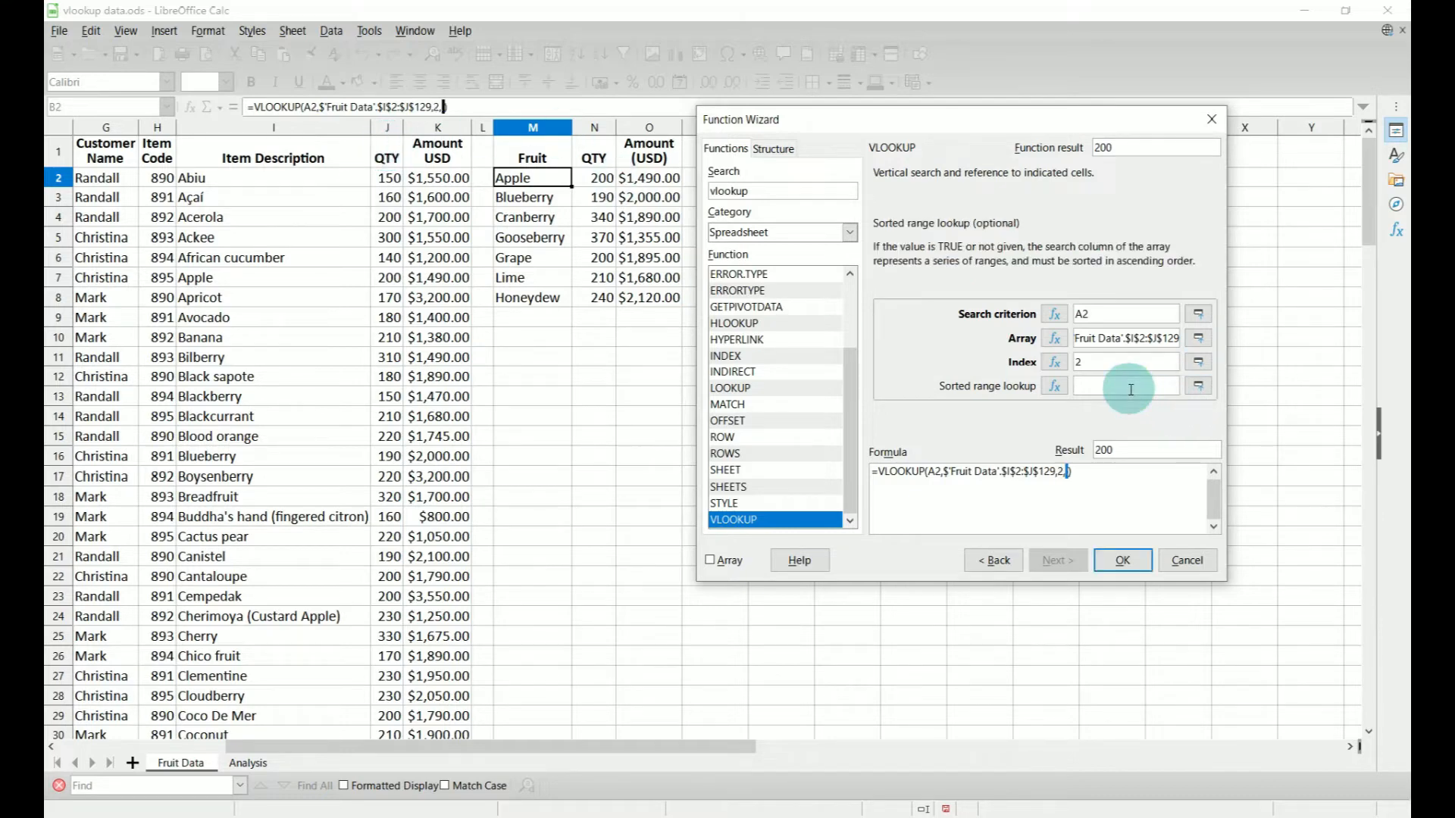
pyautogui.write('false')
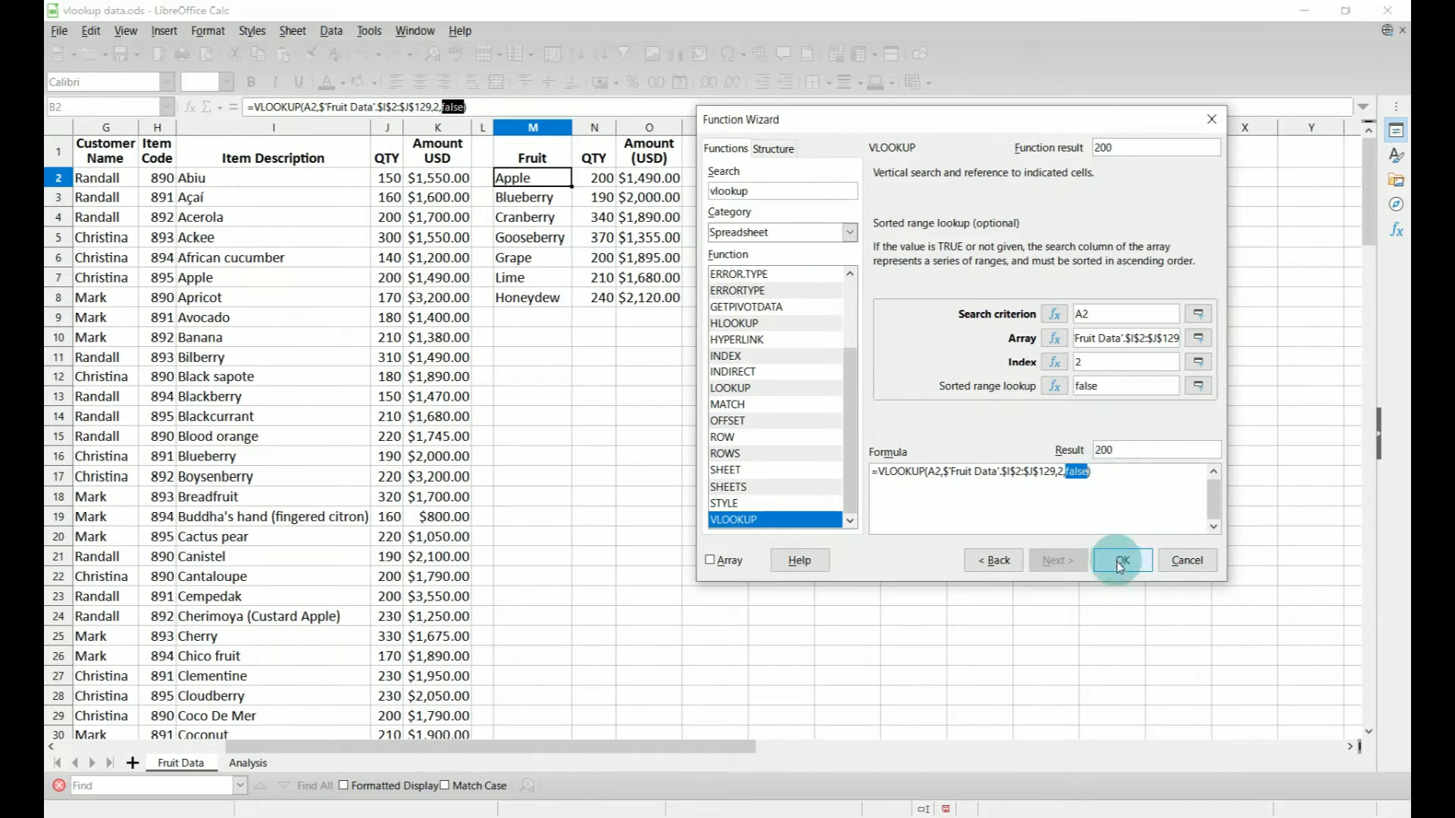
pyautogui.click(1120, 561)
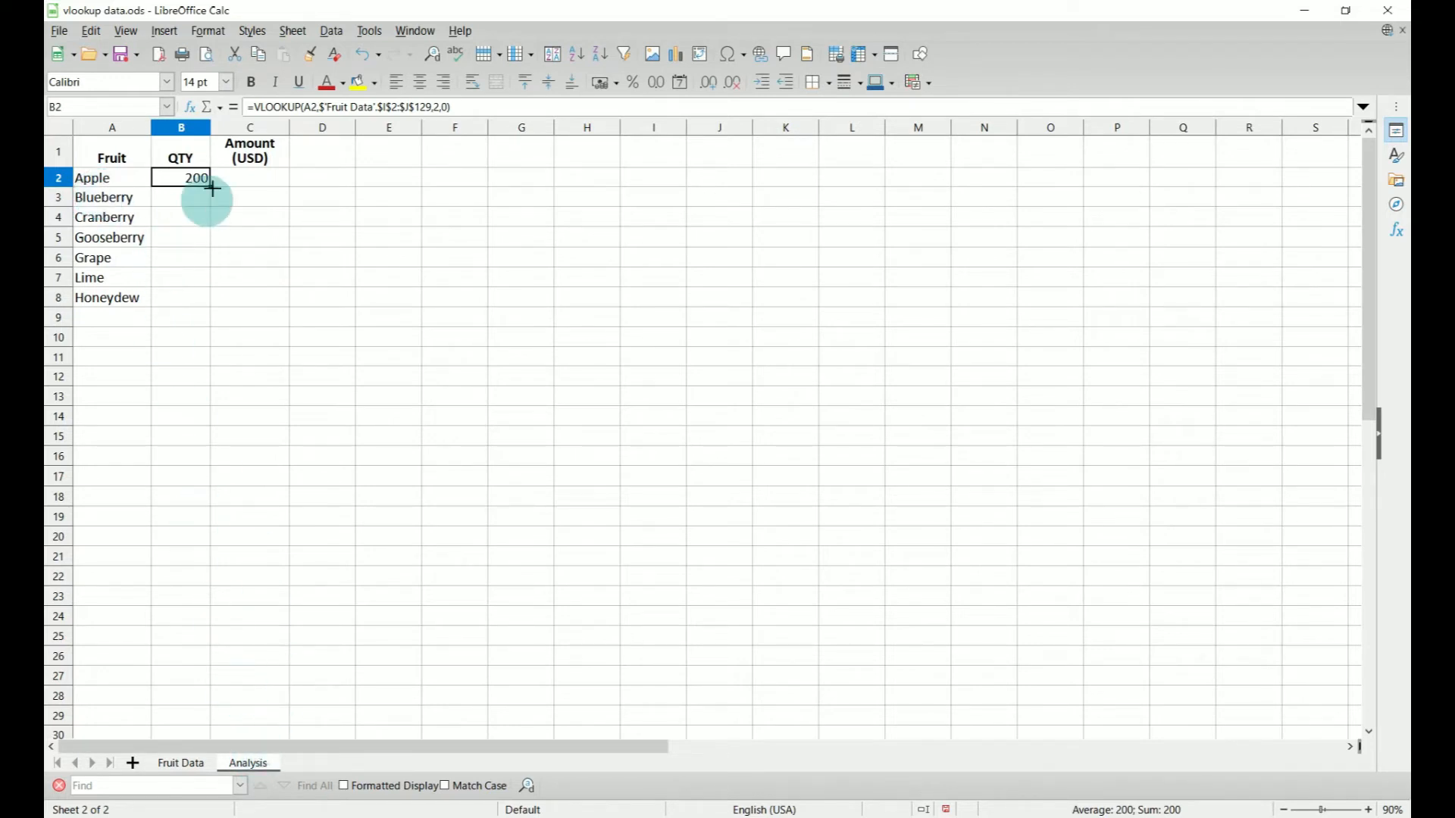
# Fill the QTY lookup from B2 down to B8 and compare with Fruit Data
pyautogui.moveTo(210, 189); pyautogui.dragTo(206, 280)
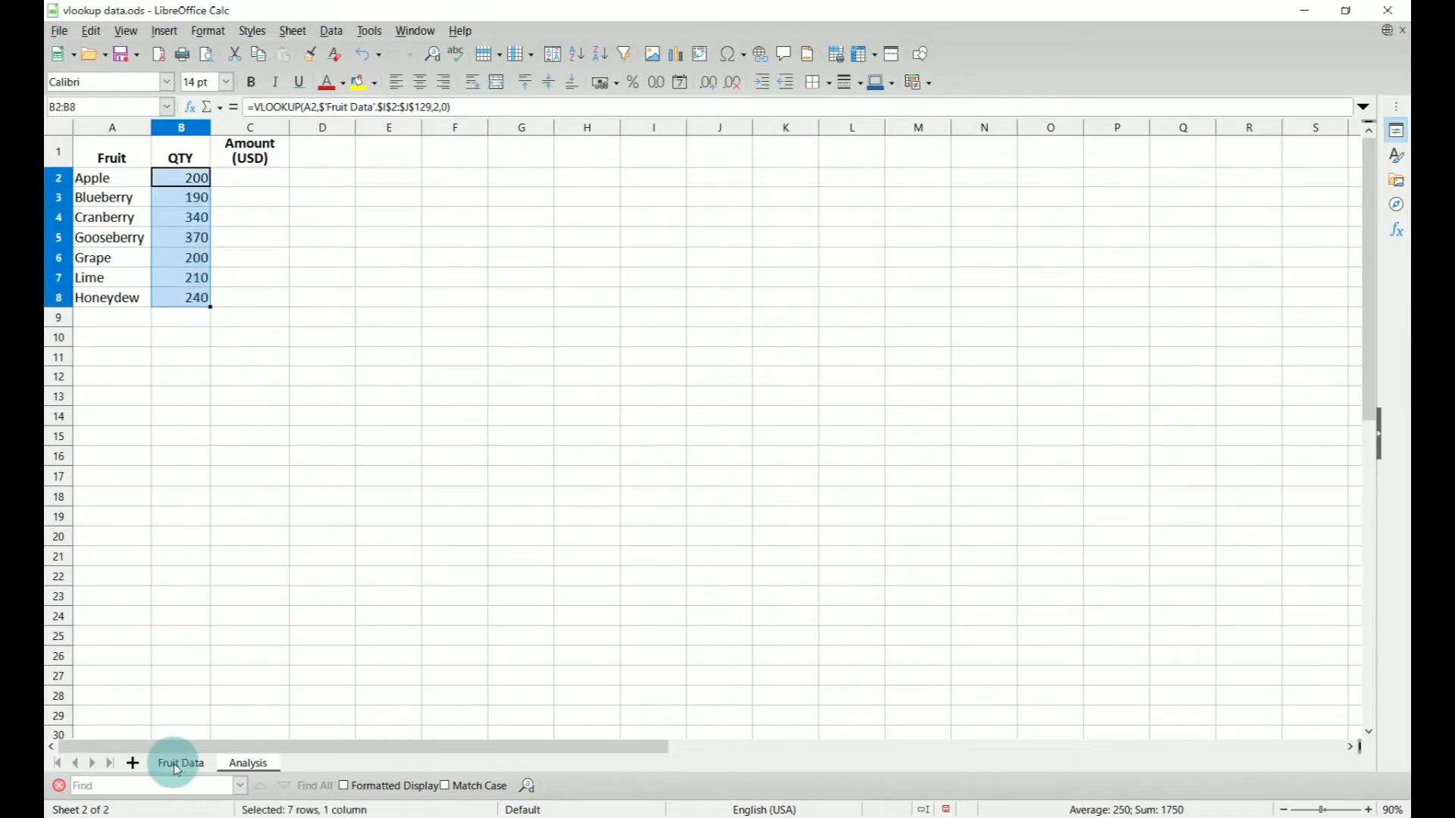
pyautogui.click(180, 763)
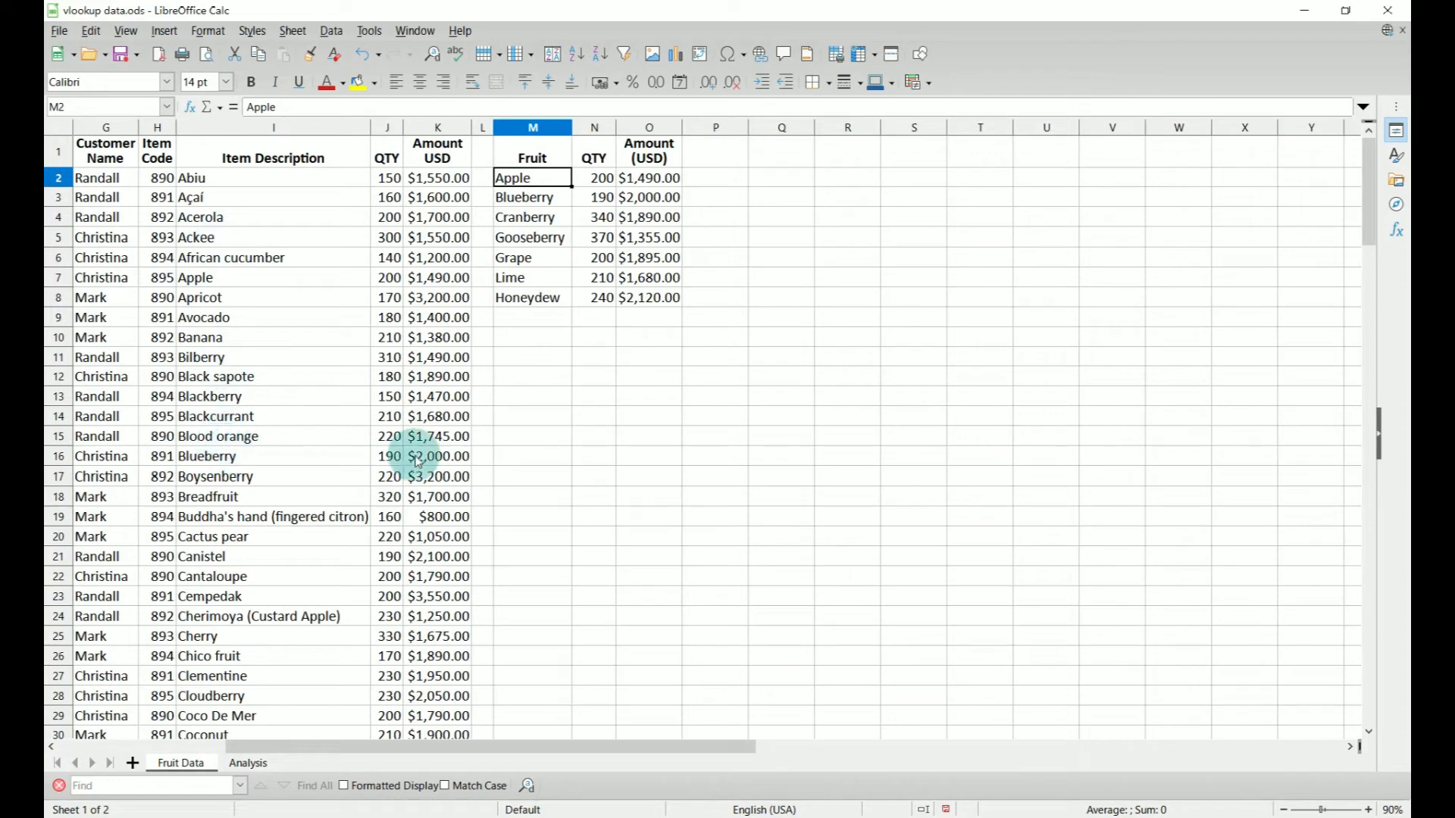
pyautogui.click(248, 763)
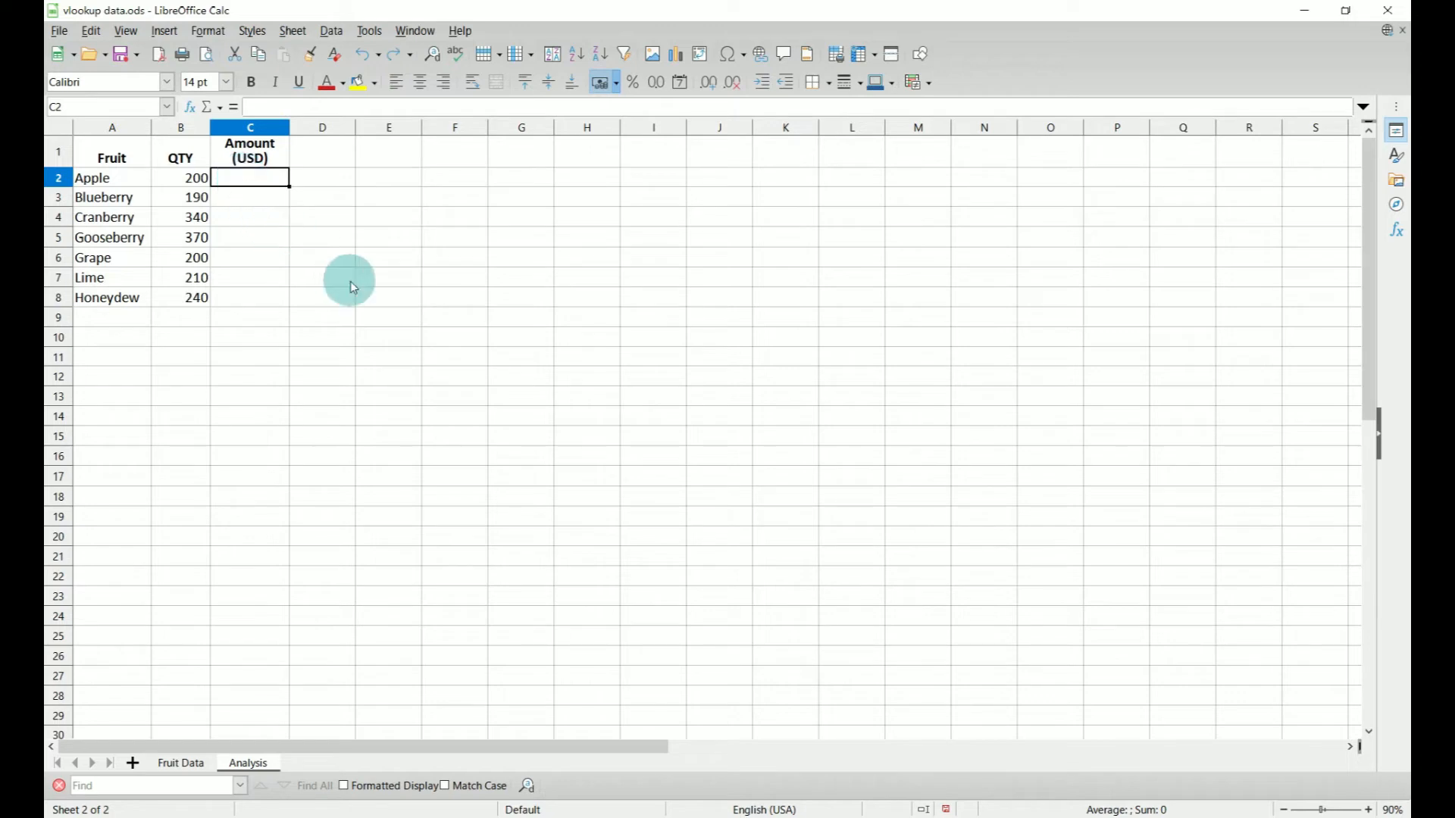
# Begin typing =VLOOKUP( in C2 with A2 as the search value
pyautogui.write('=')
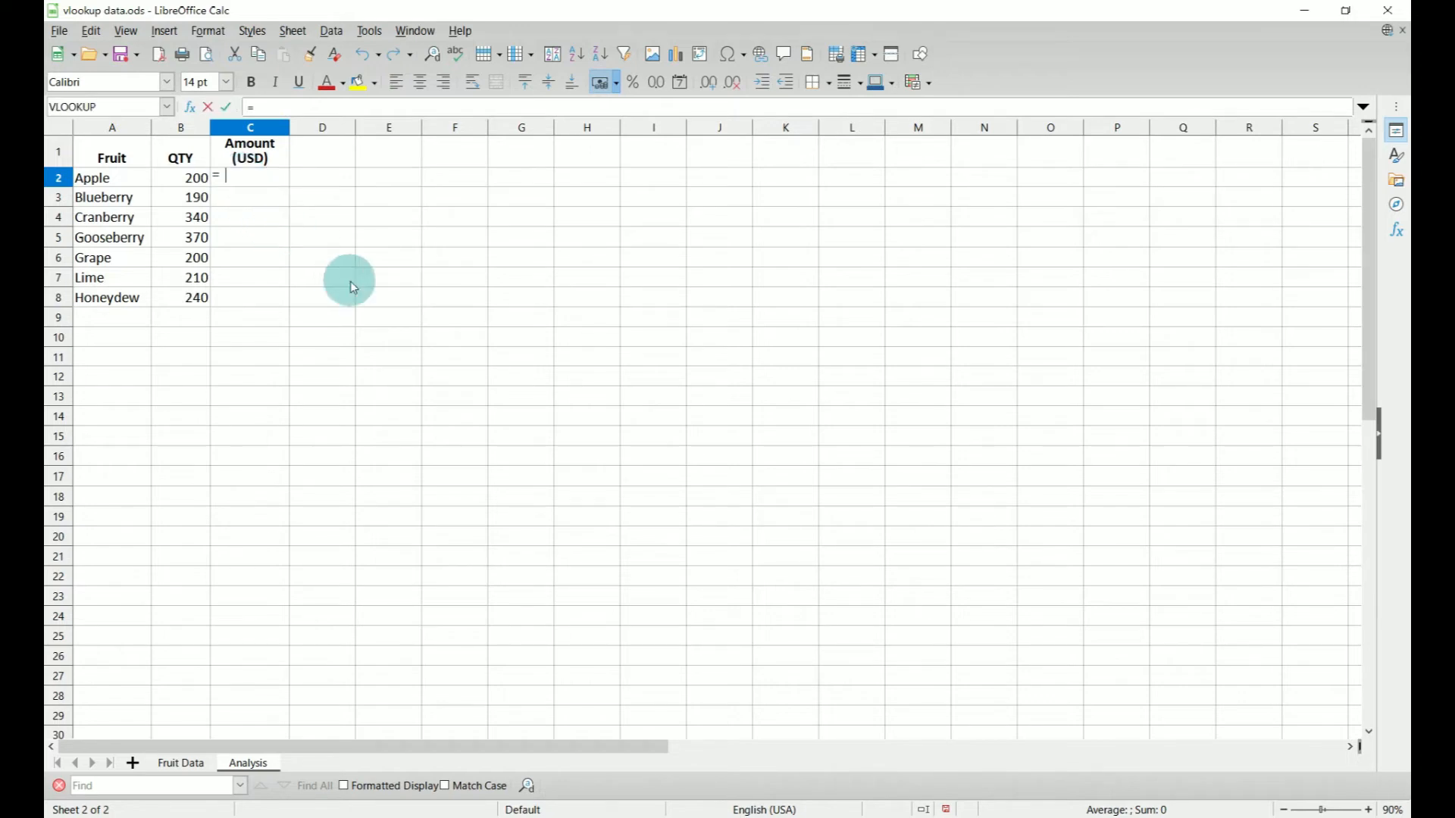
pyautogui.write('vlookup(')
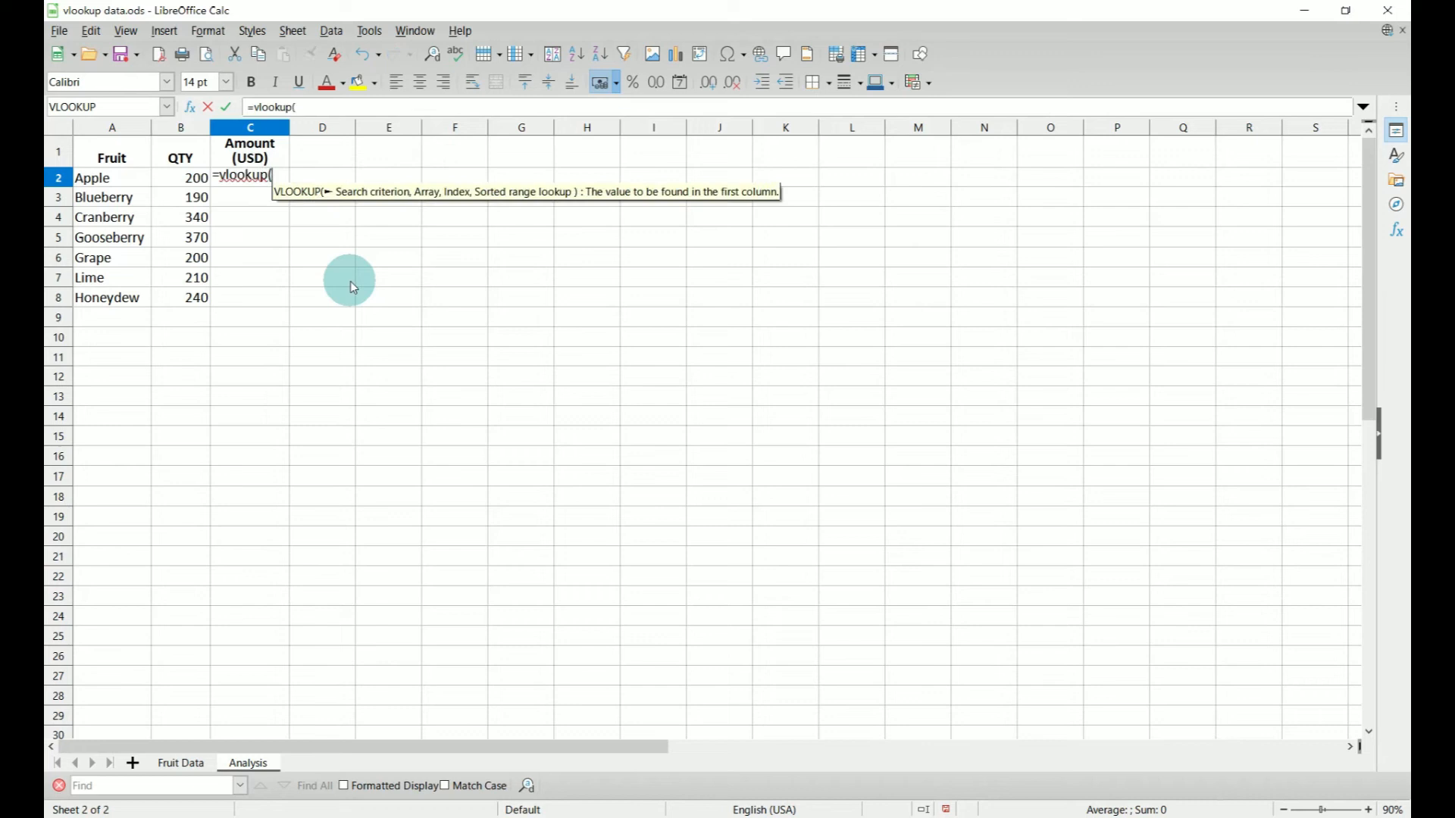
pyautogui.moveTo(350, 198)
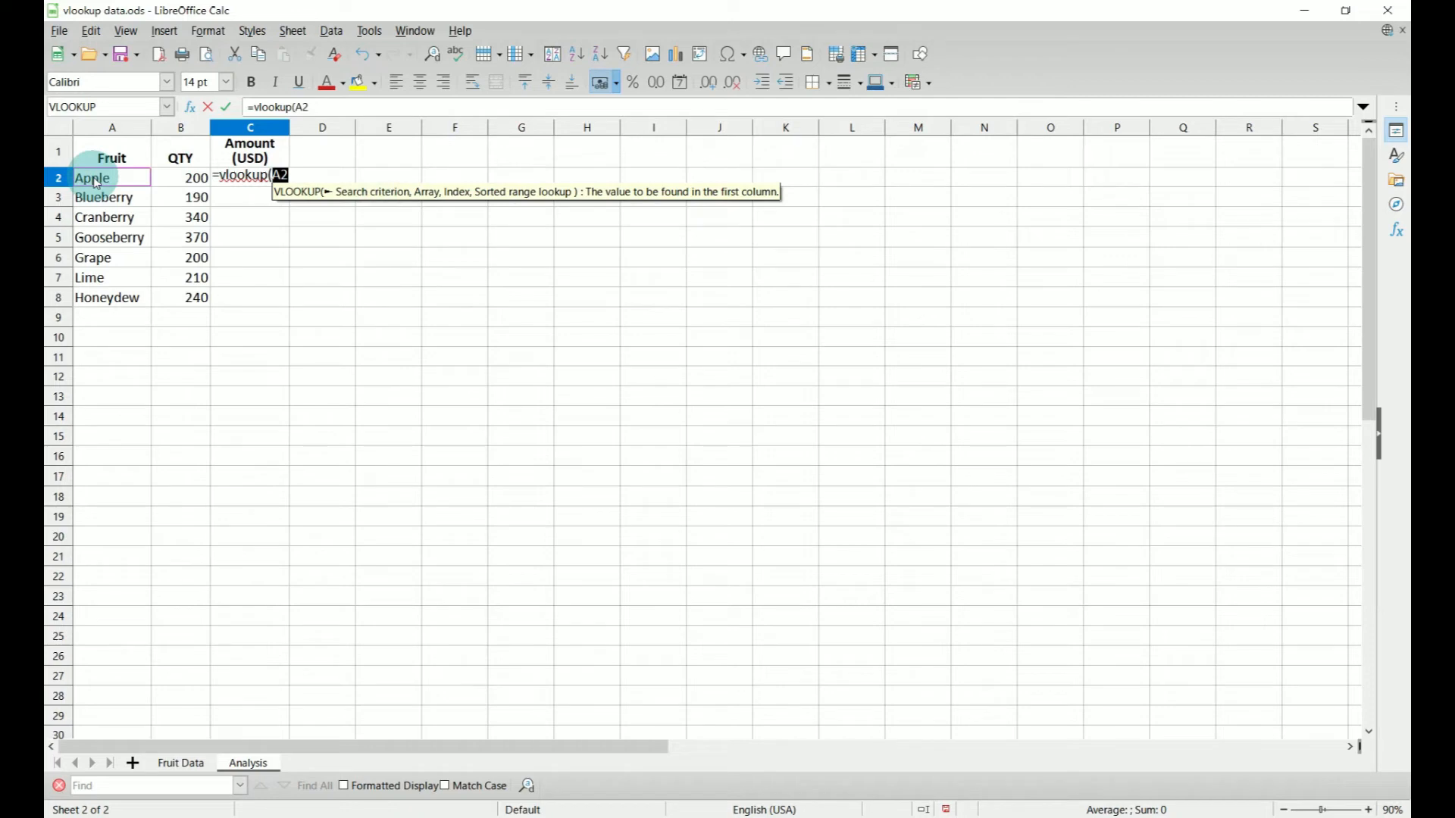
pyautogui.write(',')
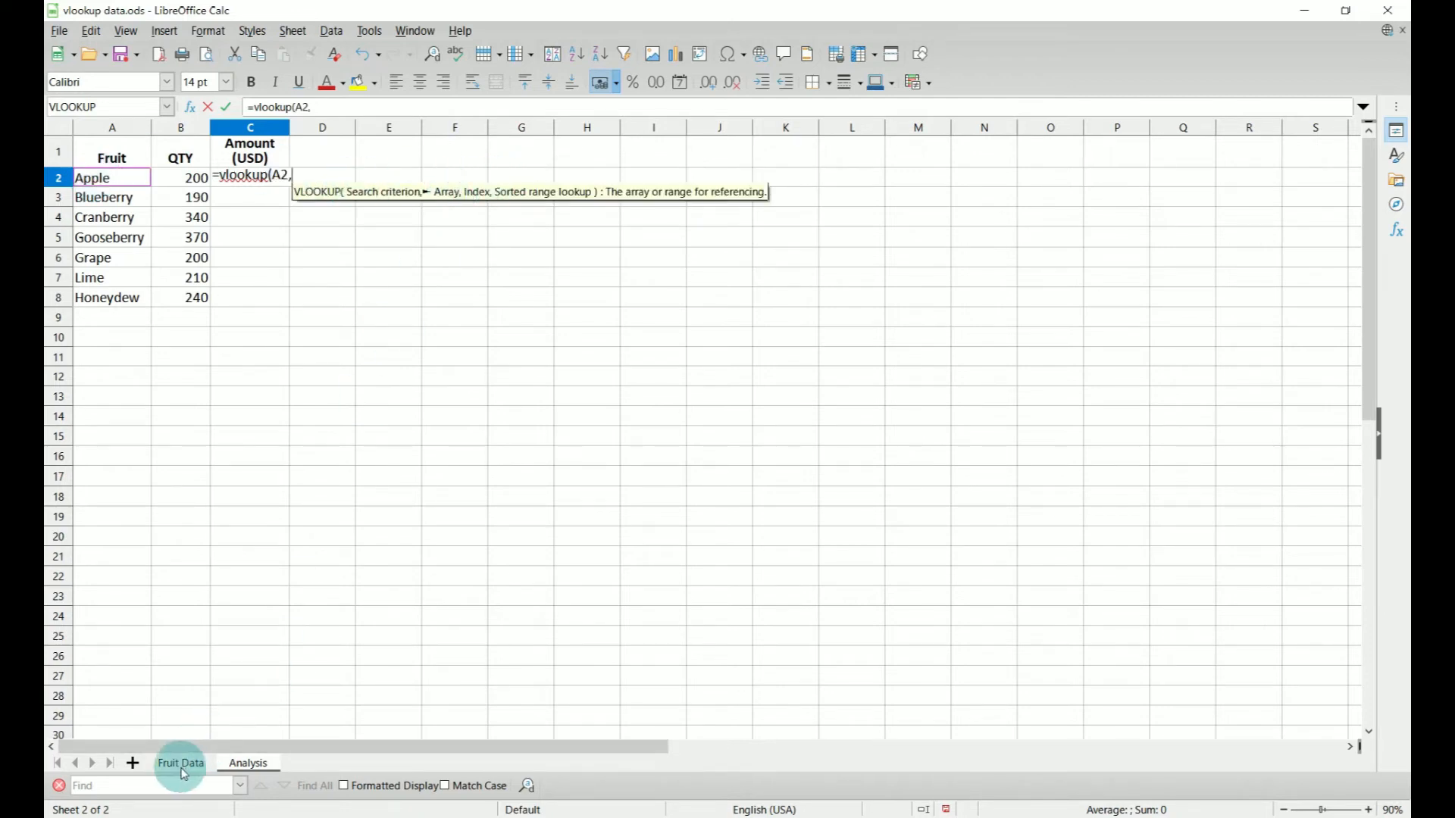
pyautogui.click(179, 763)
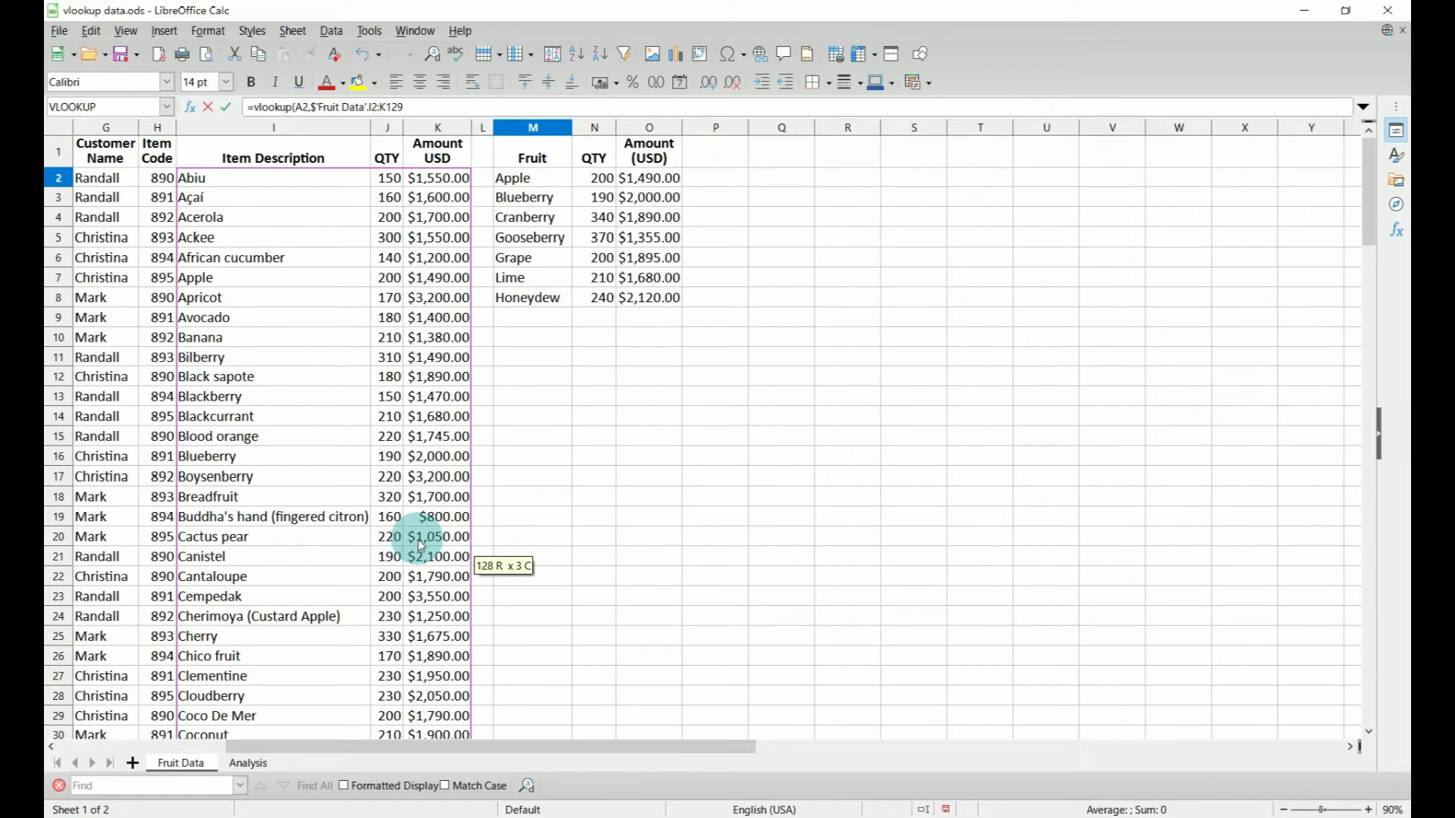
pyautogui.moveTo(315, 120)
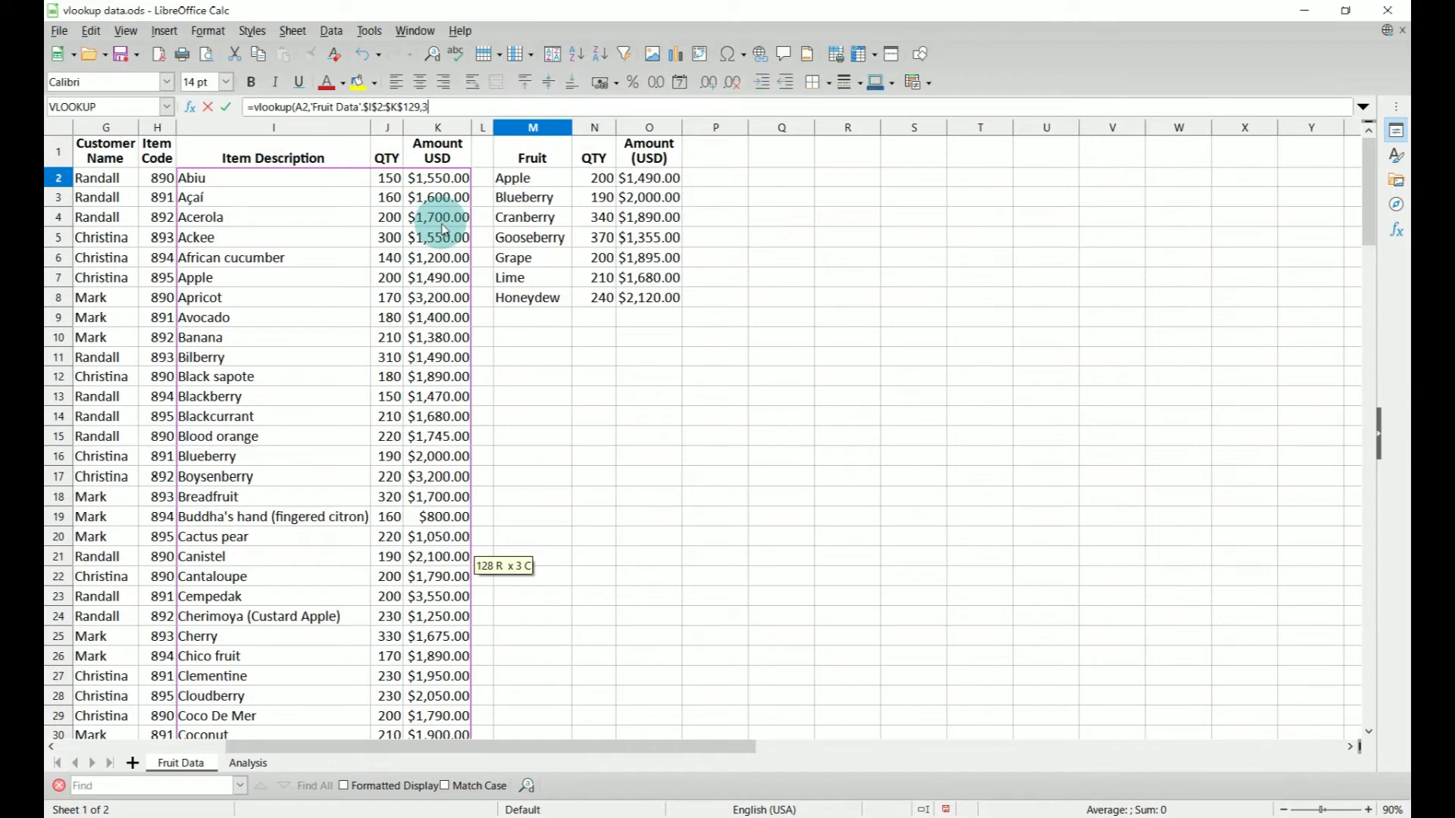
# Finish the C2 VLOOKUP with $I$2:$K$129, column 3 and FALSE, returning $1,490.00
pyautogui.write('false)')
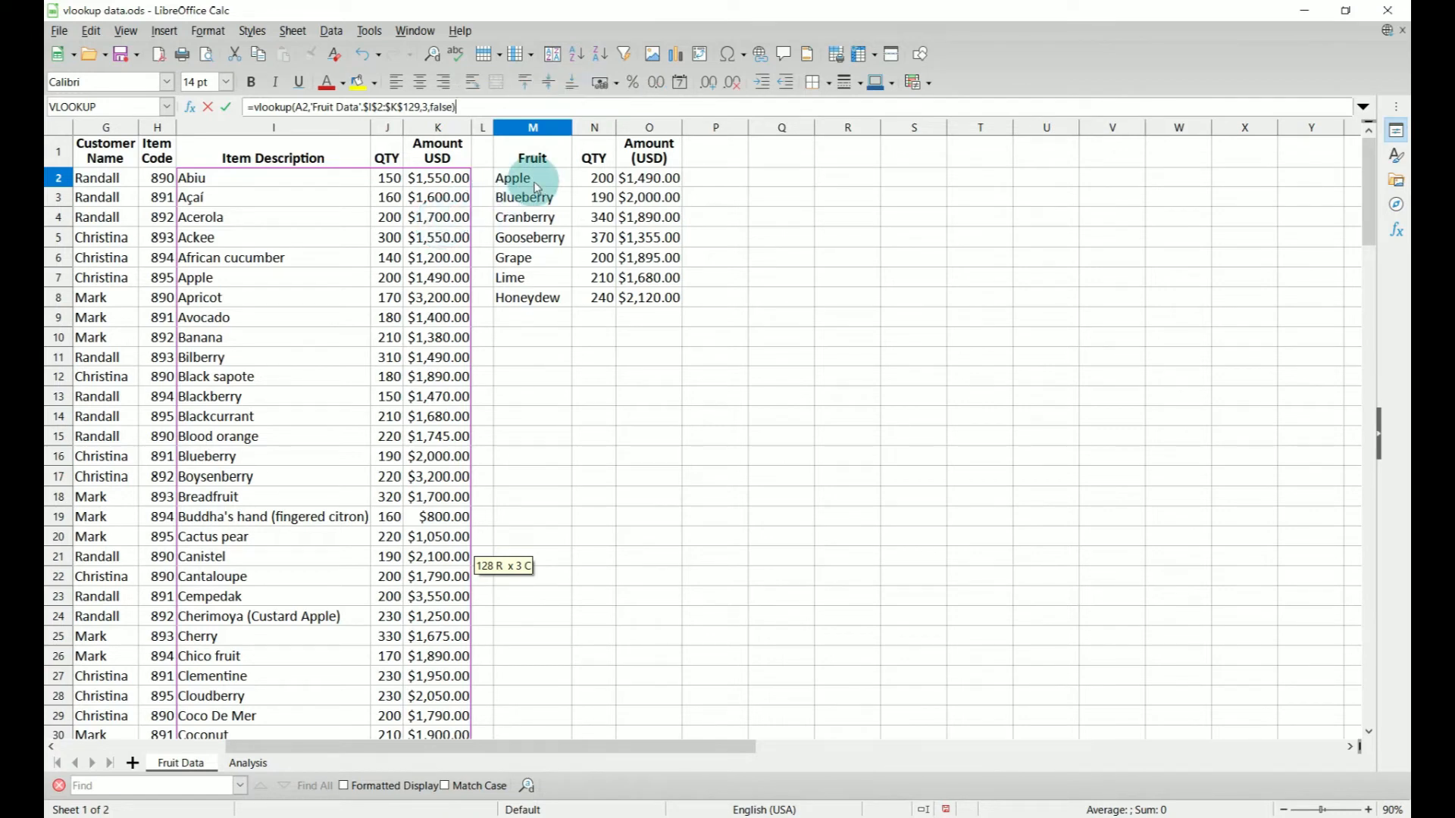
pyautogui.click(247, 763)
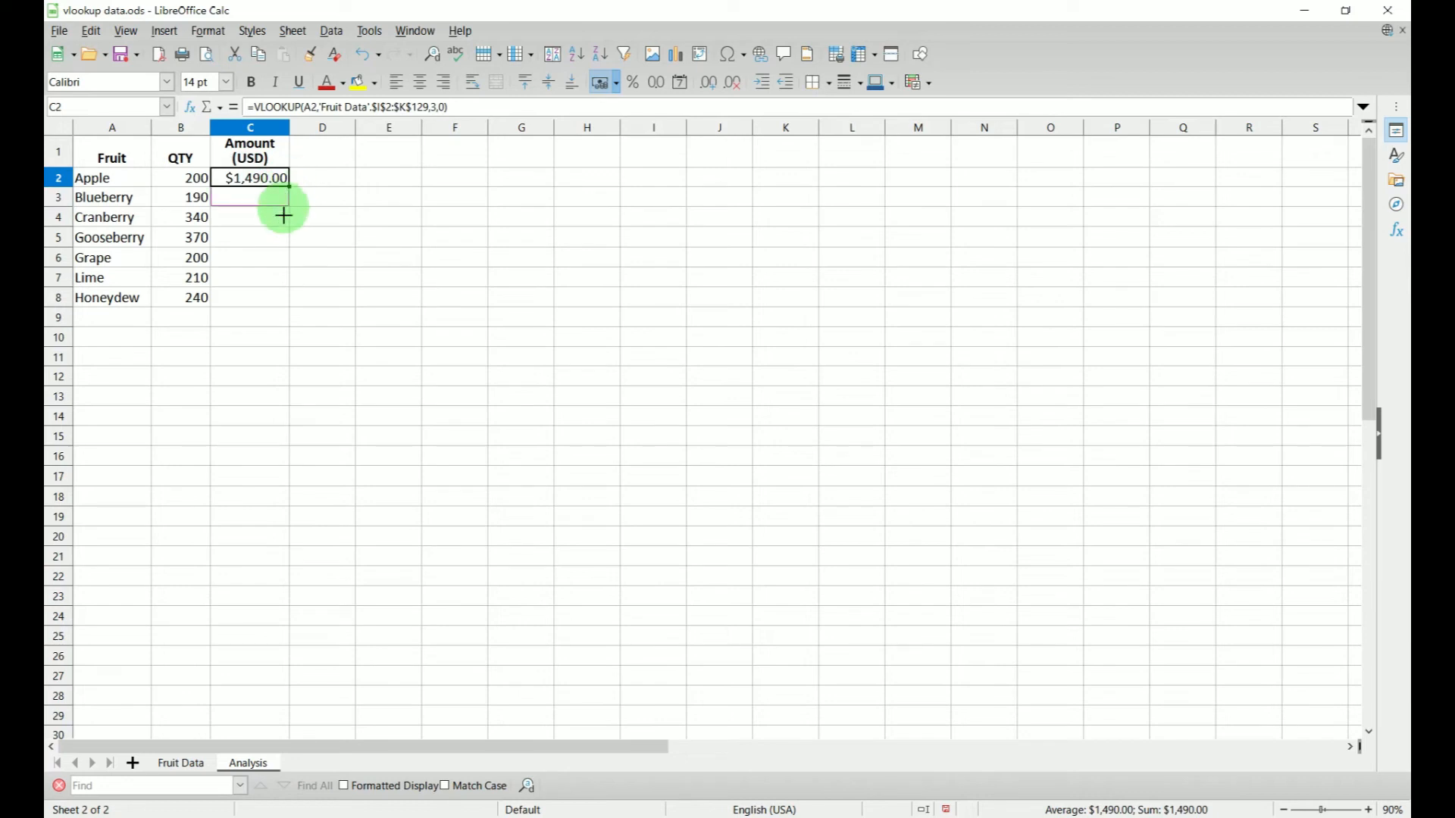
# Fill the Amount lookup from C2 down to C8 and compare it against Fruit Data
pyautogui.moveTo(285, 187); pyautogui.dragTo(251, 297)
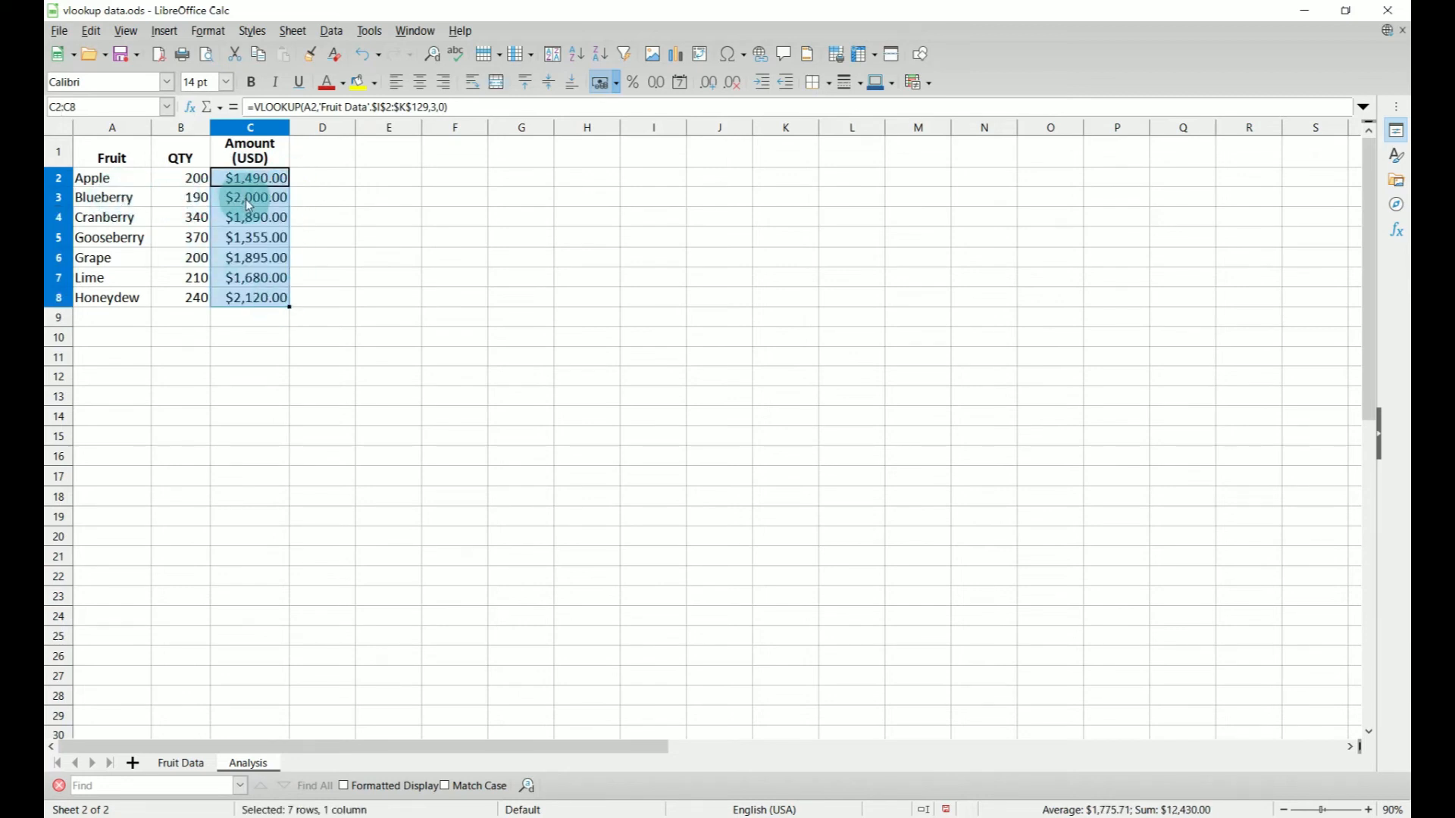
pyautogui.click(181, 763)
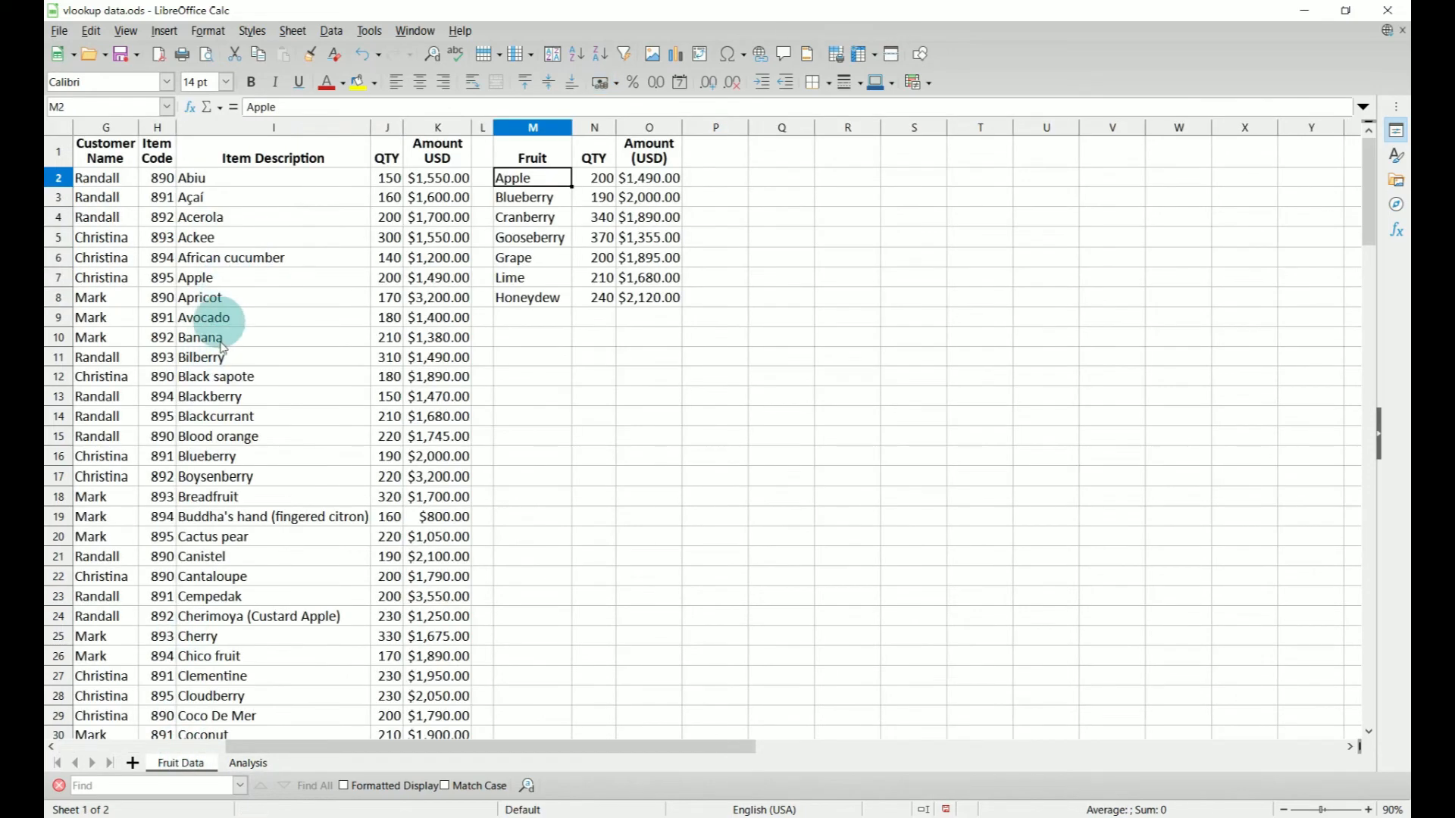
pyautogui.moveTo(215, 516)
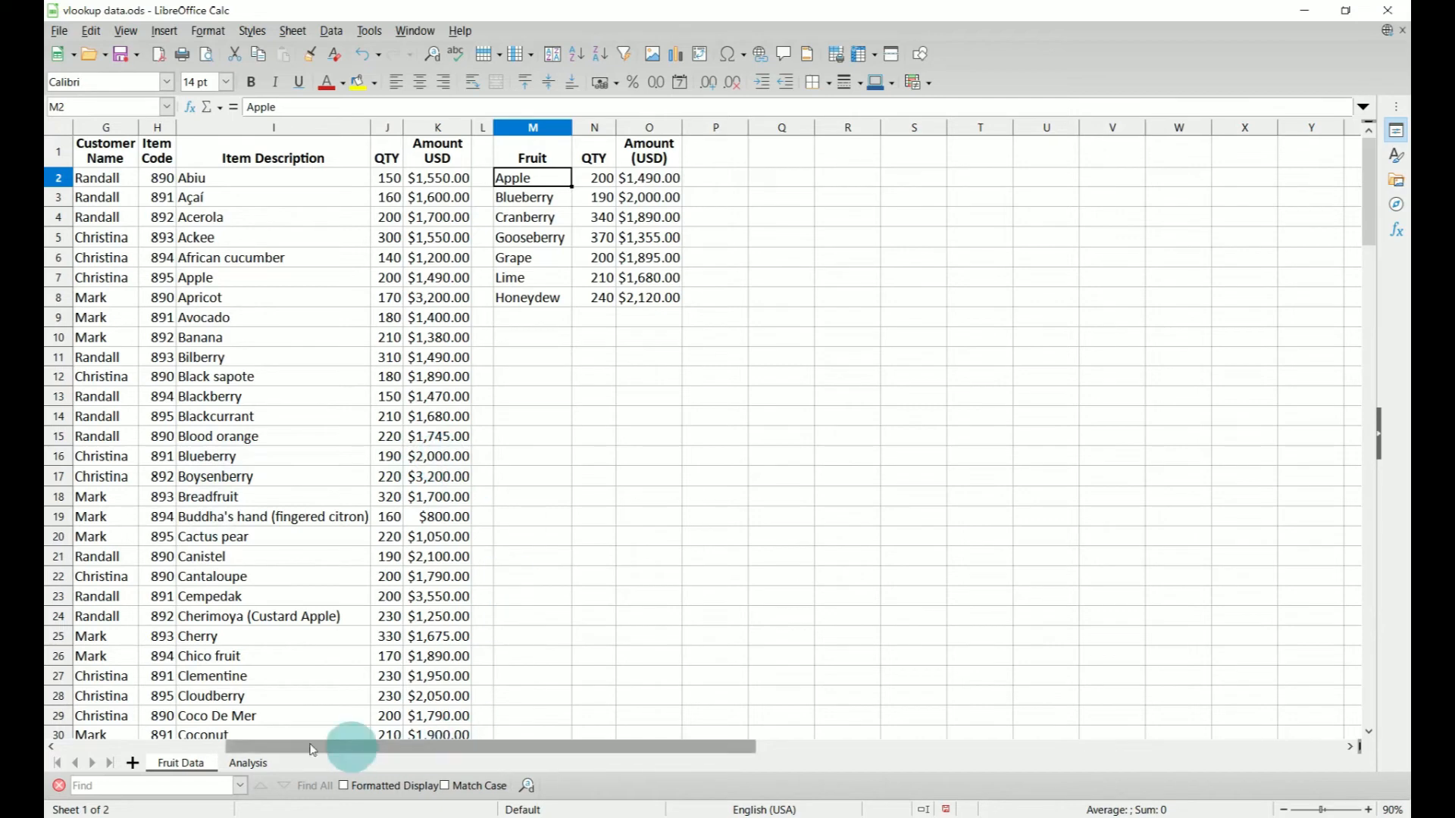
pyautogui.click(248, 763)
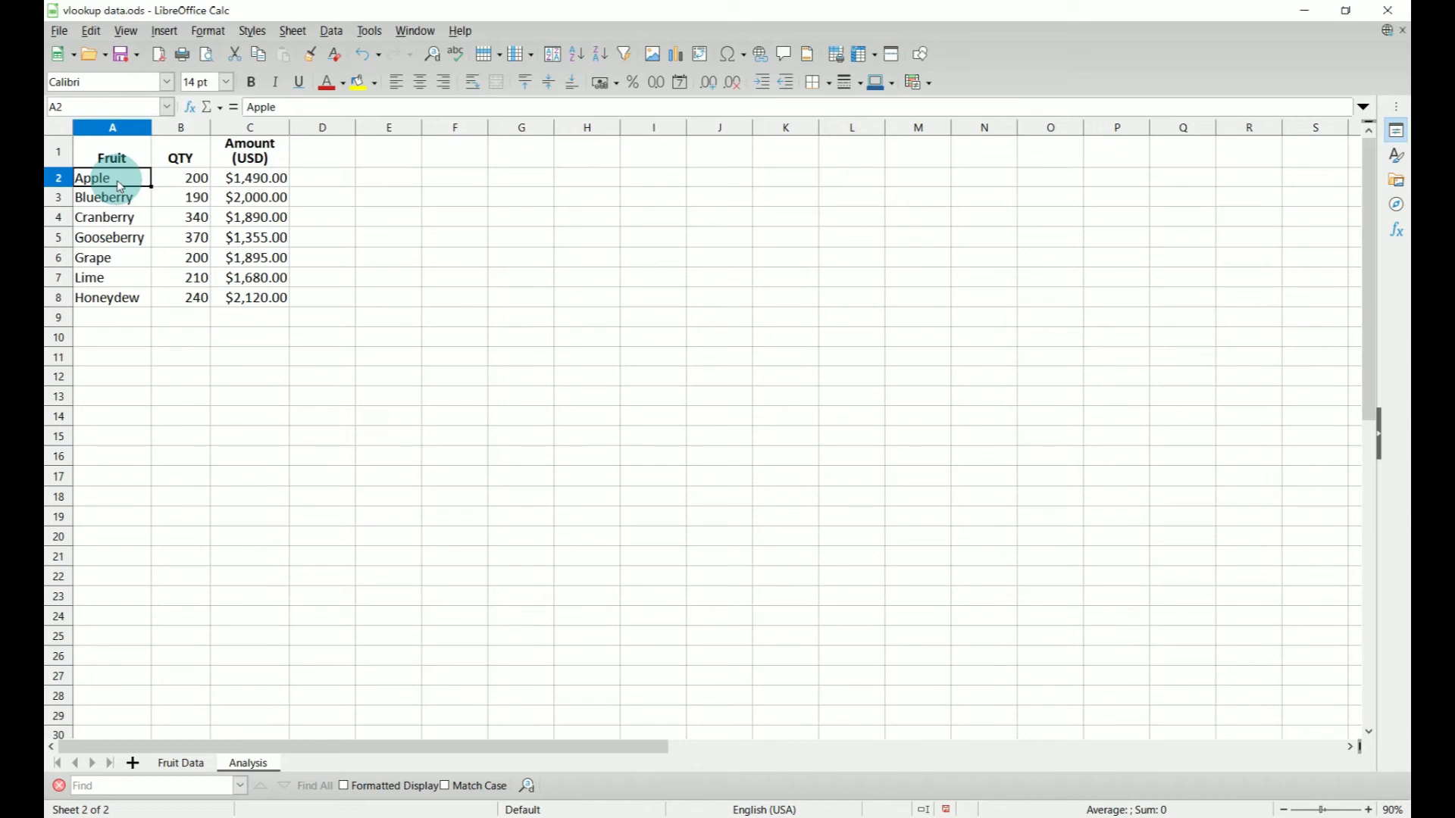
# Change A2 and A3 to Apricot and Blood Orange, checking their values on Fruit Data
pyautogui.write('Apricot')
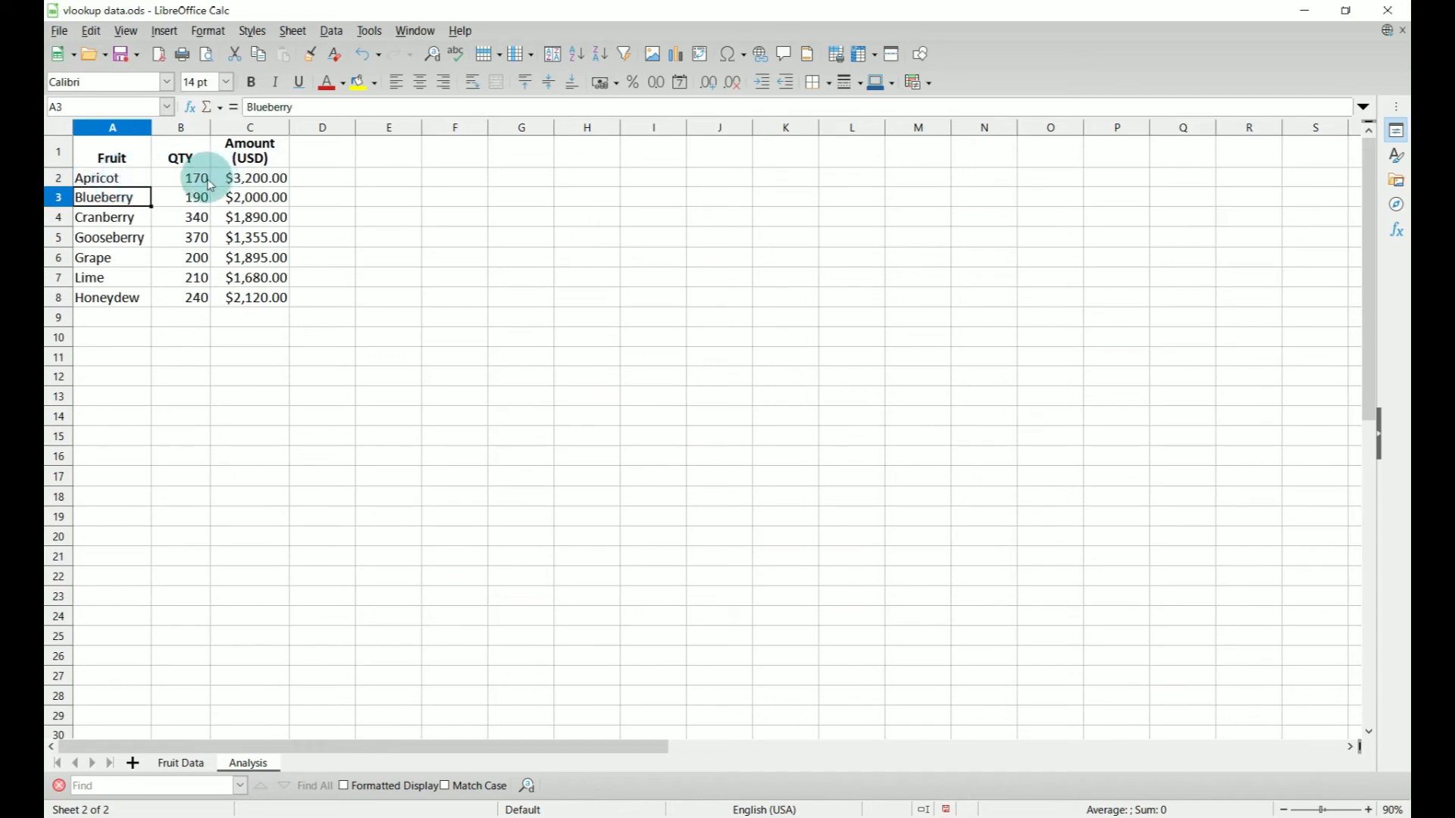
pyautogui.moveTo(180, 763)
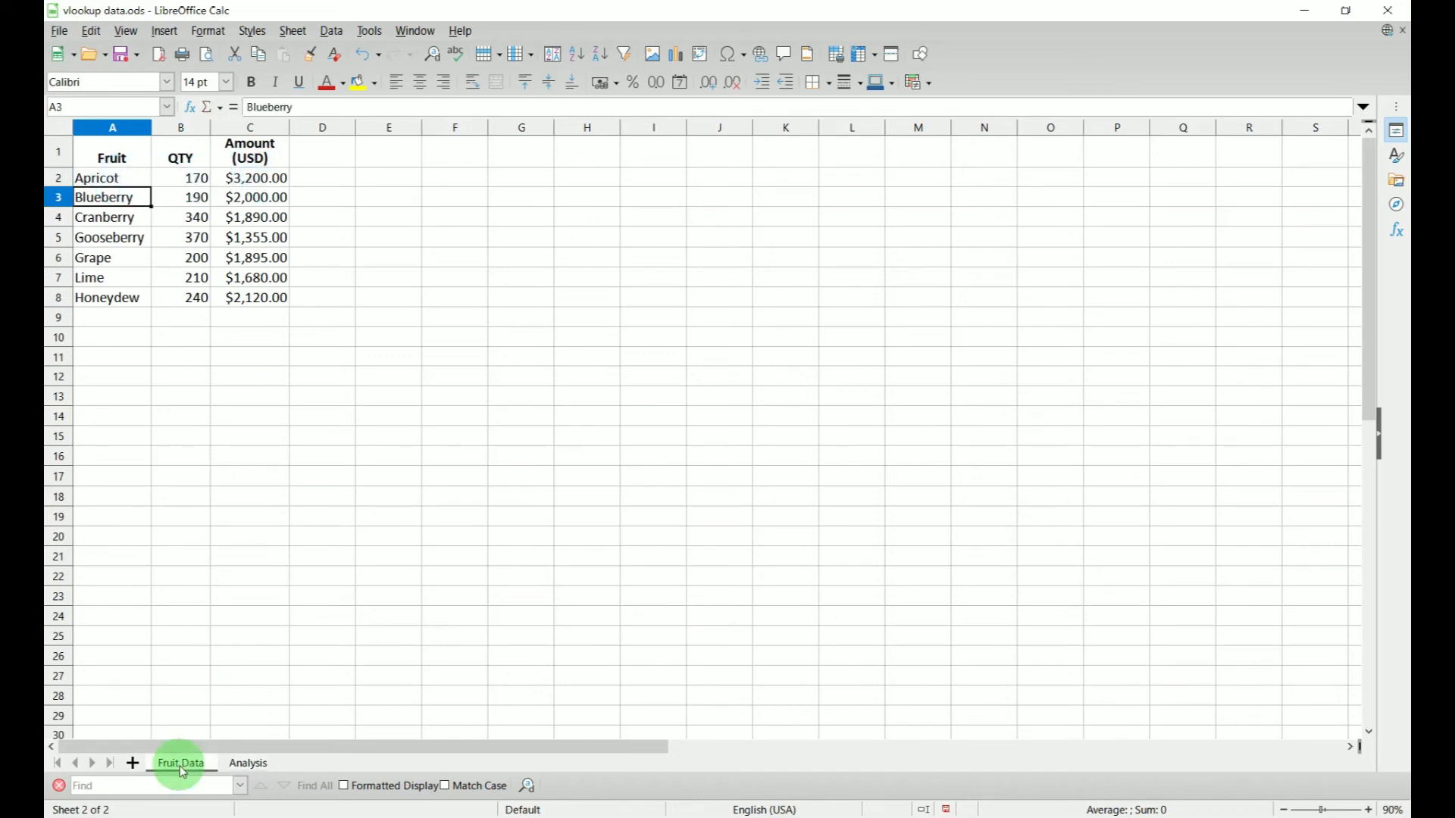
pyautogui.click(181, 763)
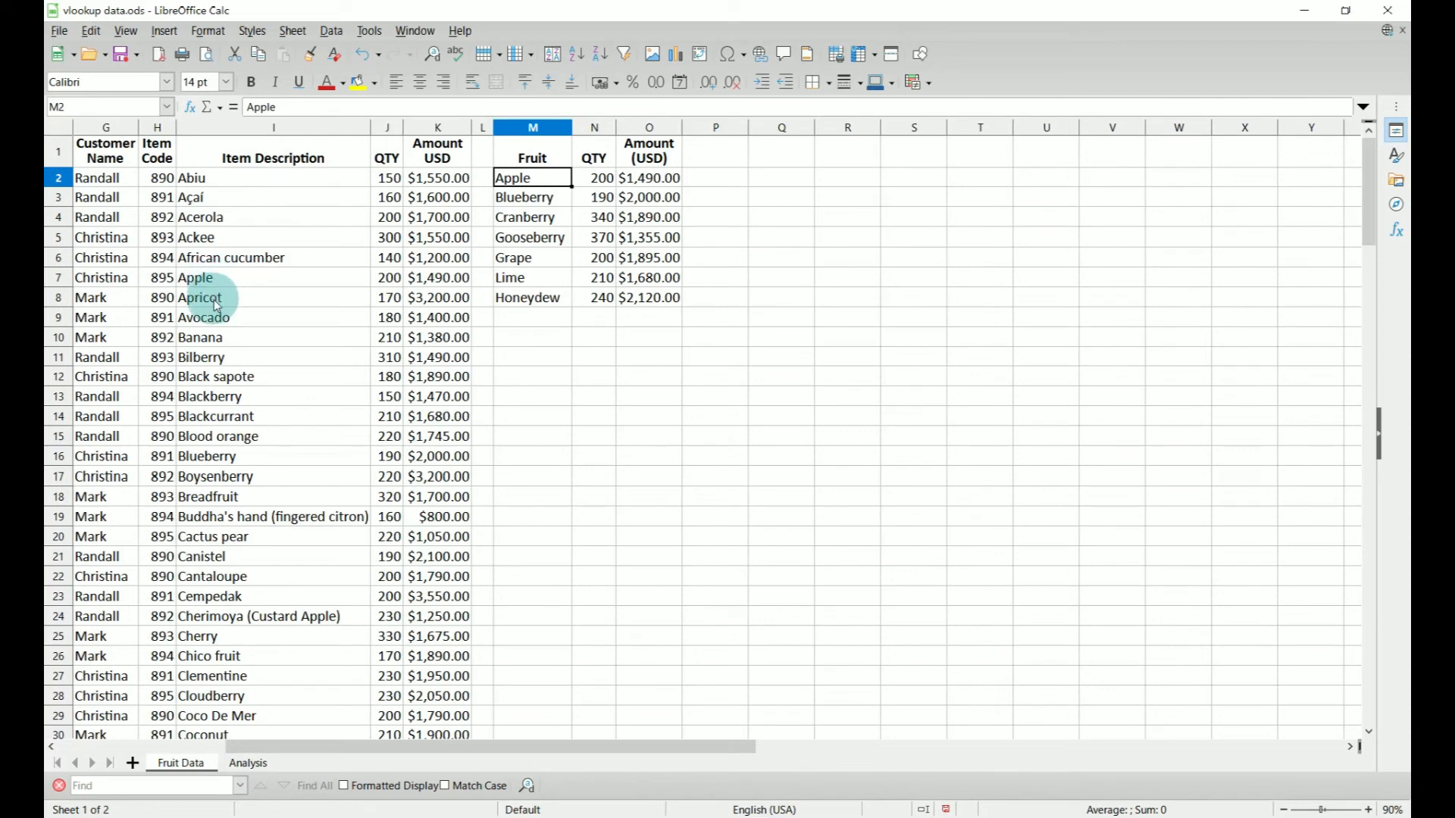
pyautogui.moveTo(264, 391)
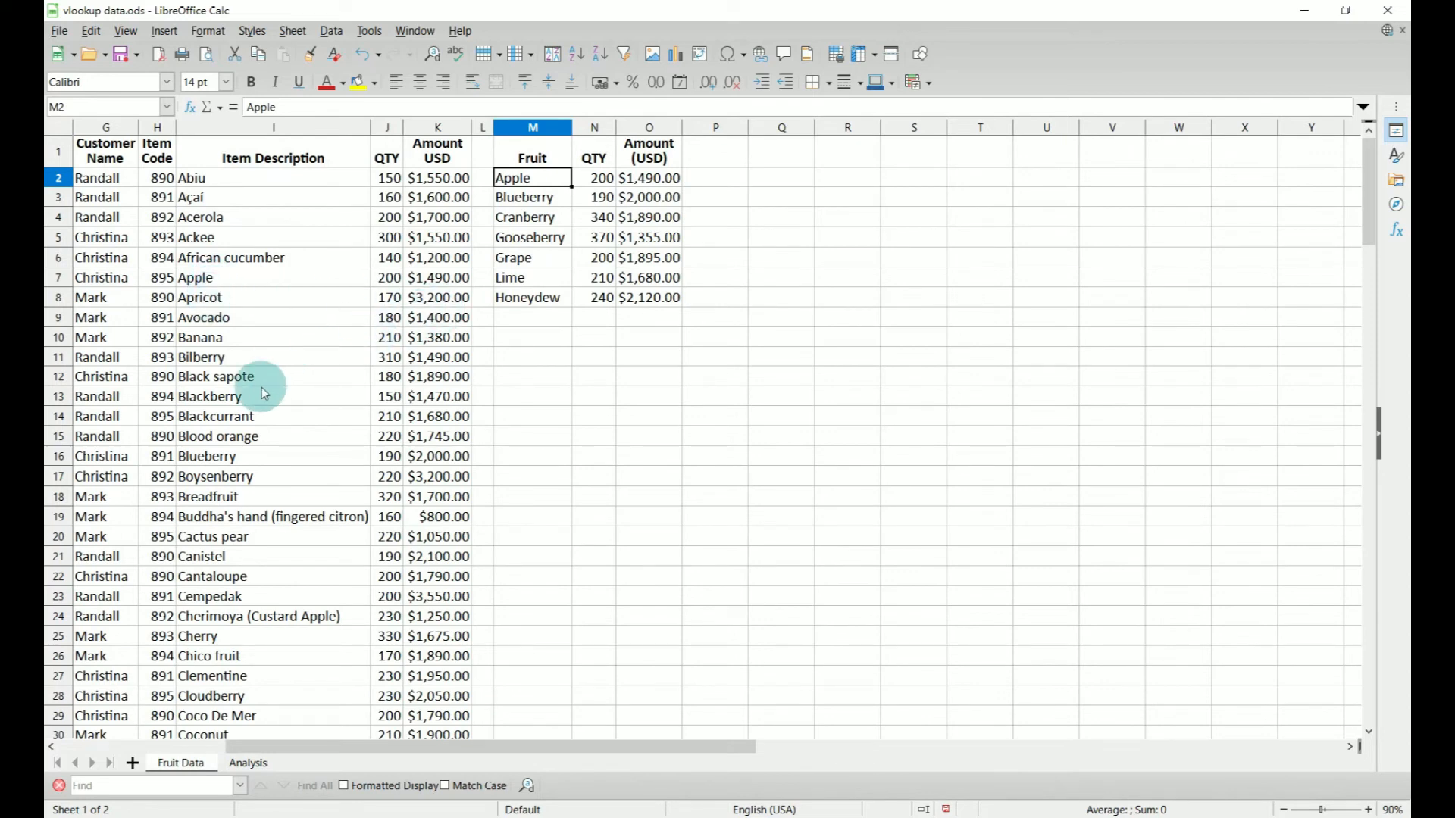
pyautogui.moveTo(223, 737)
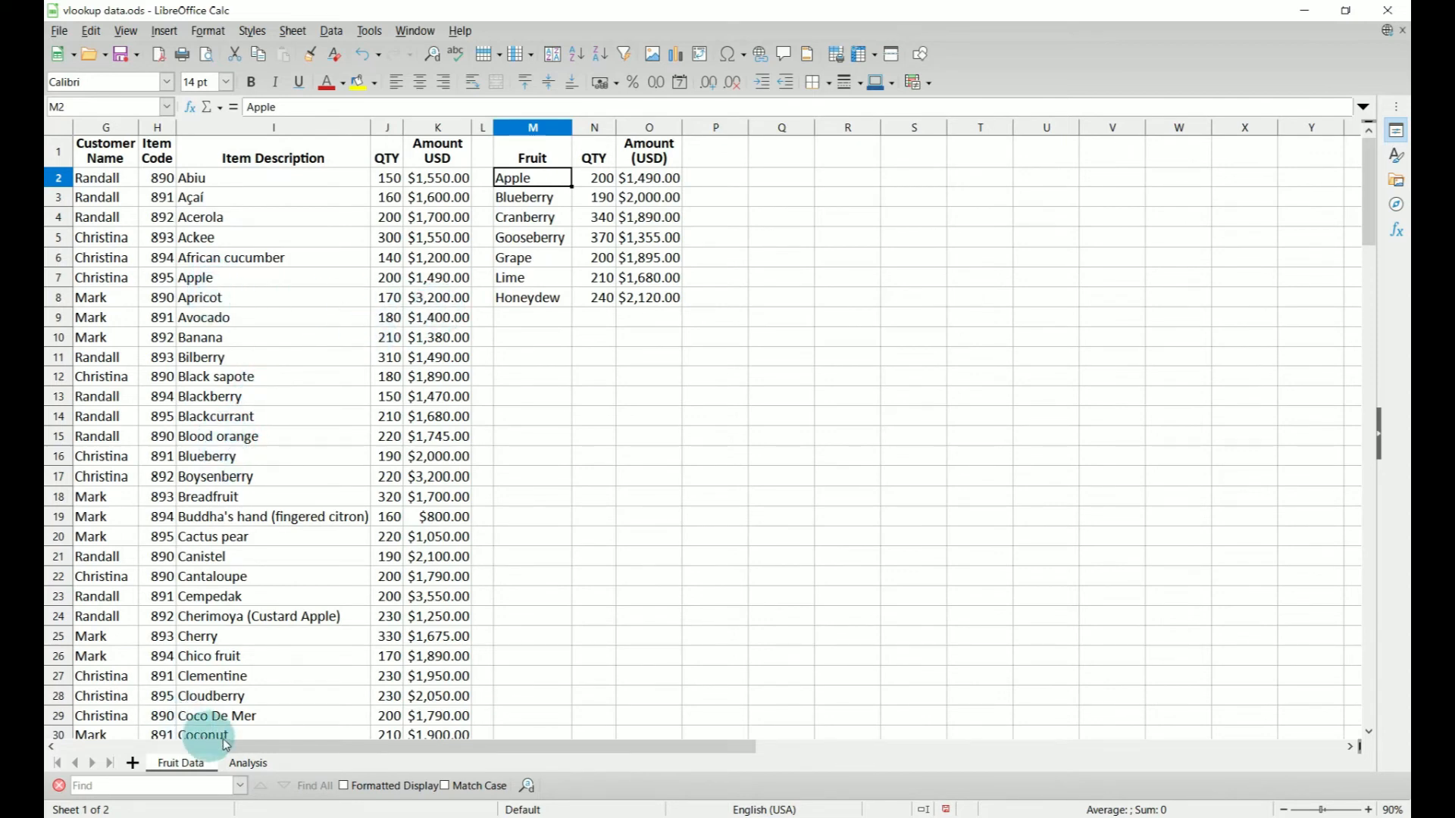
pyautogui.click(248, 763)
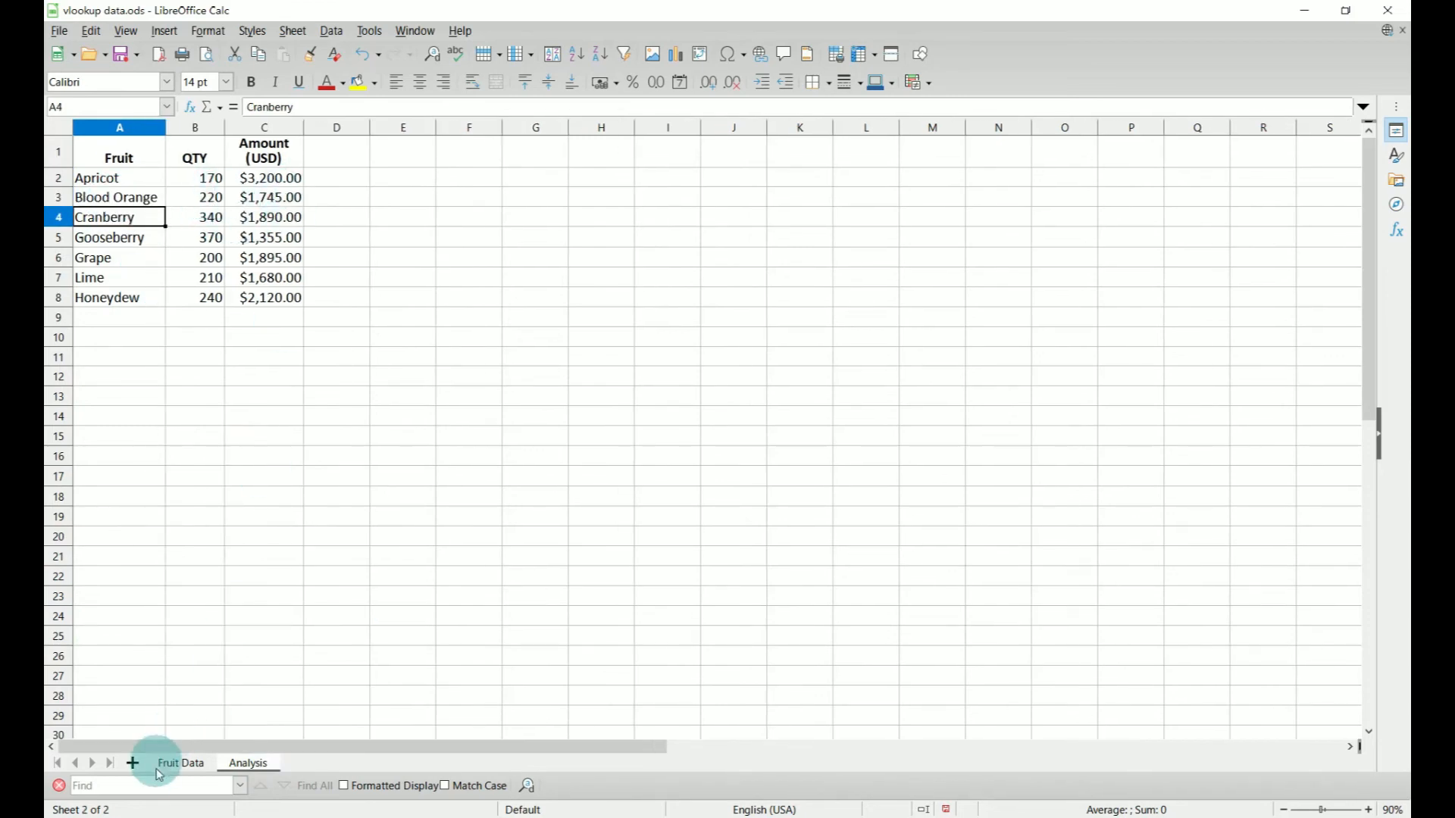
pyautogui.click(180, 763)
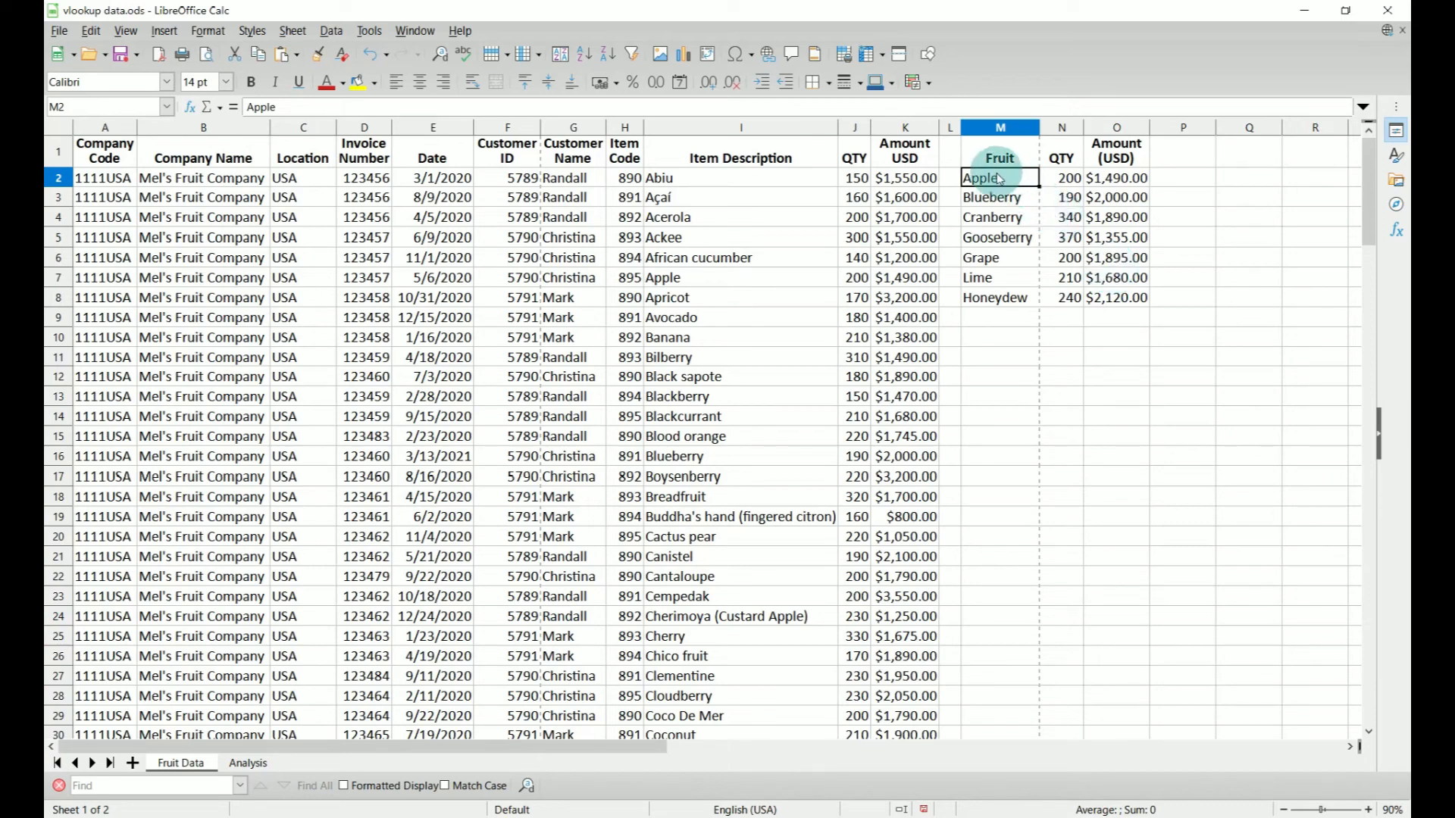
# Paste the M2:O8 table as values only at M10, then check N10
pyautogui.moveTo(999, 177); pyautogui.dragTo(1116, 297)
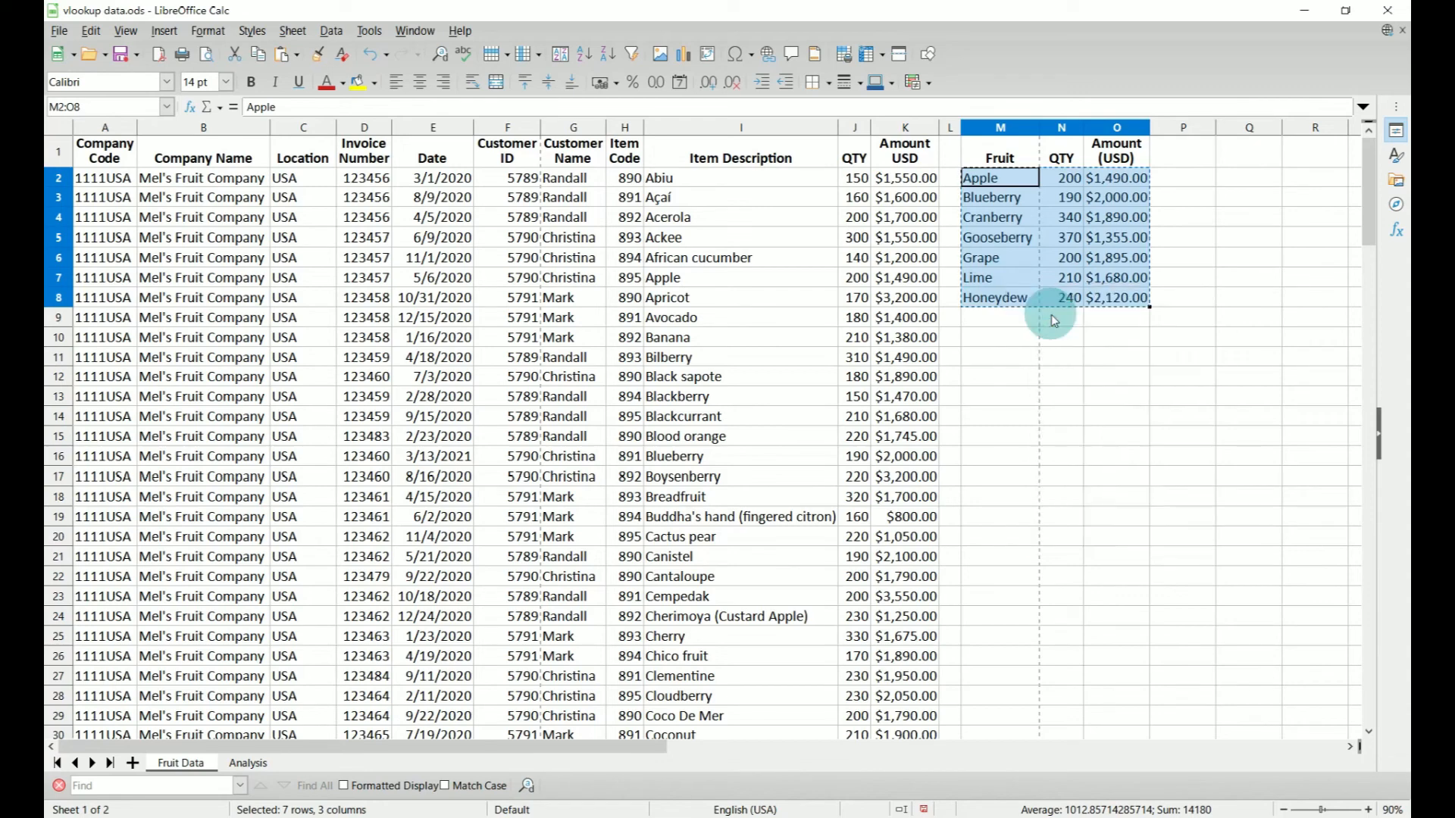
pyautogui.rightClick(999, 337)
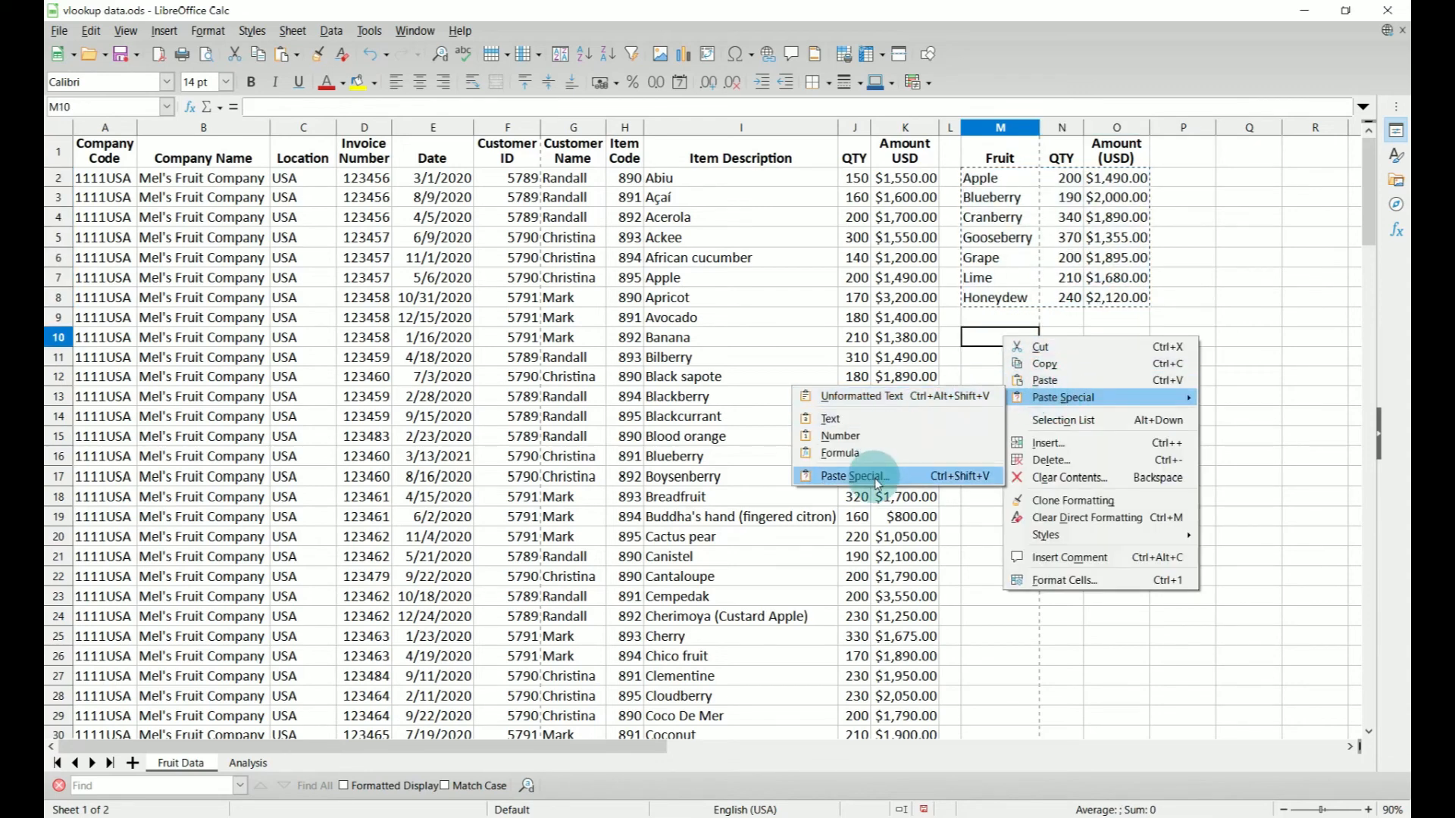
pyautogui.click(851, 476)
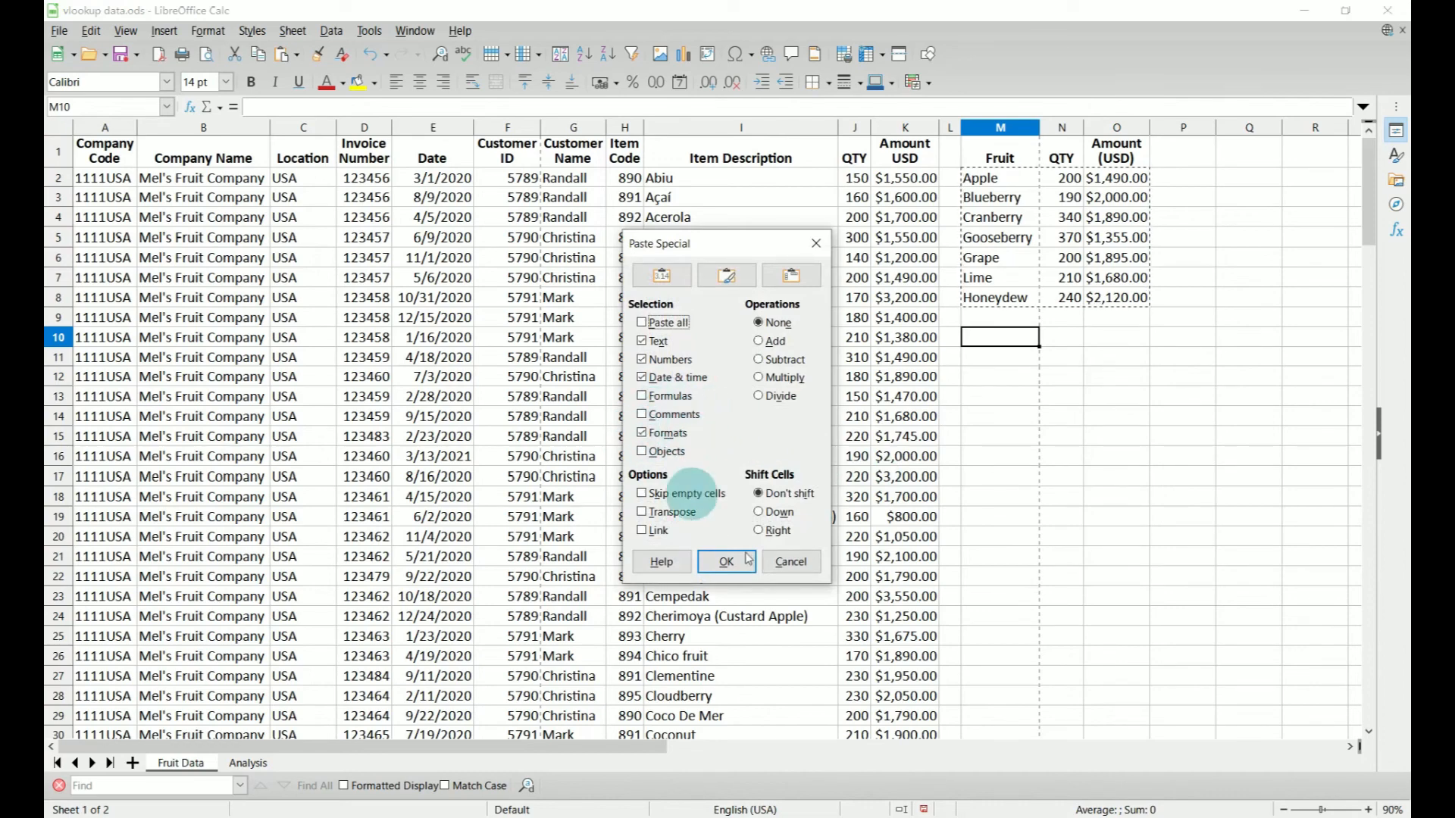
pyautogui.click(727, 562)
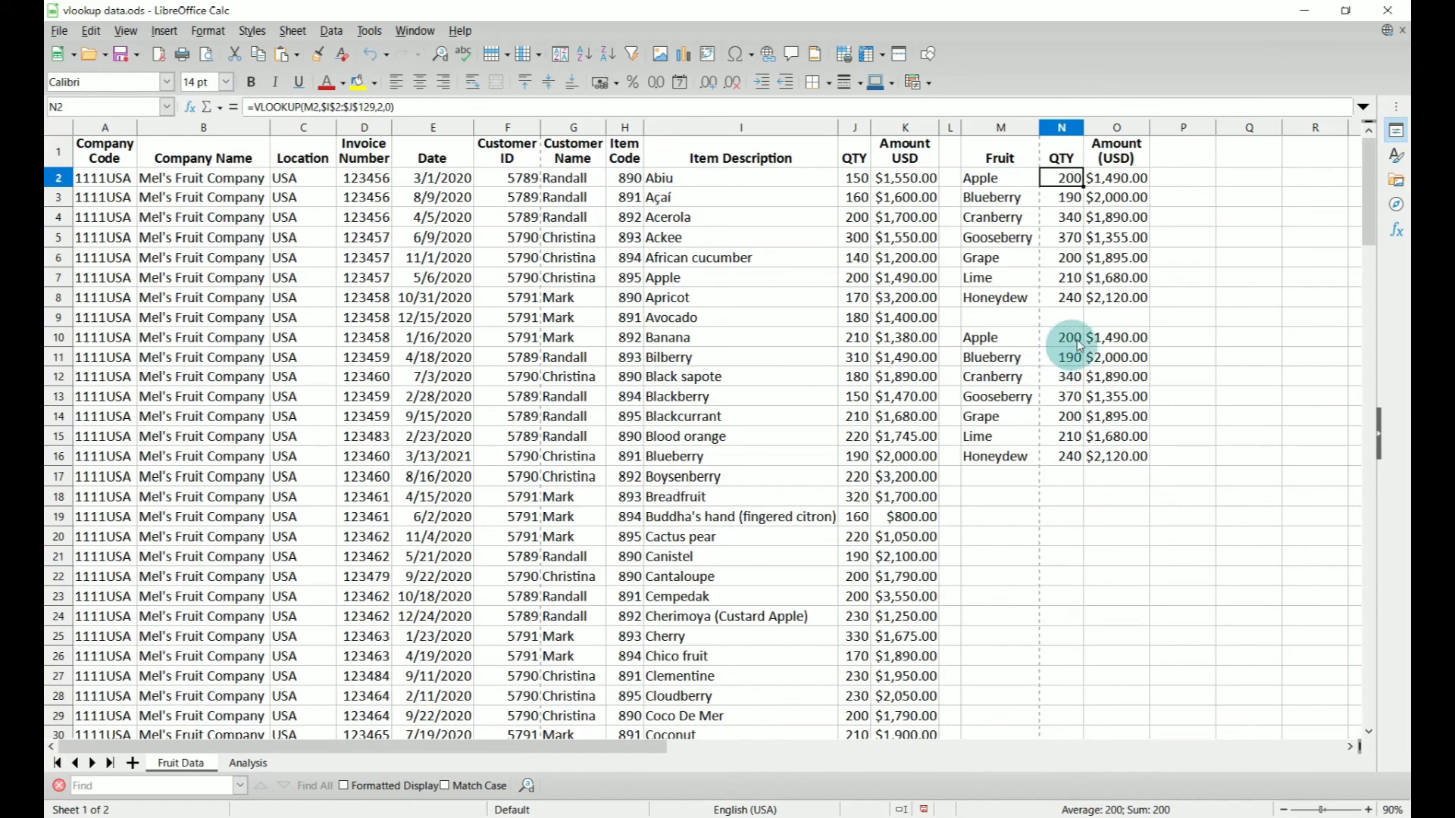
pyautogui.click(1061, 336)
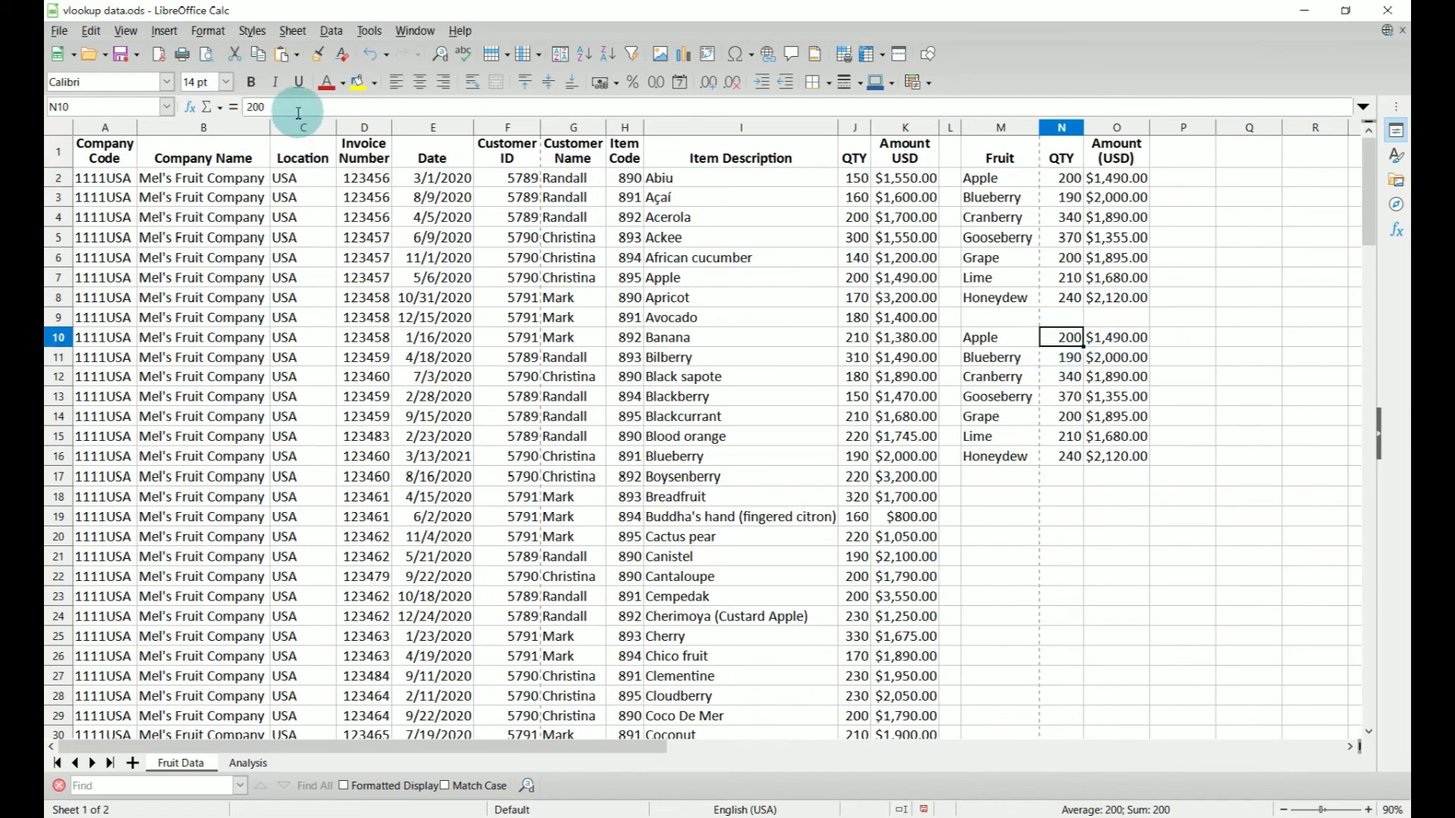